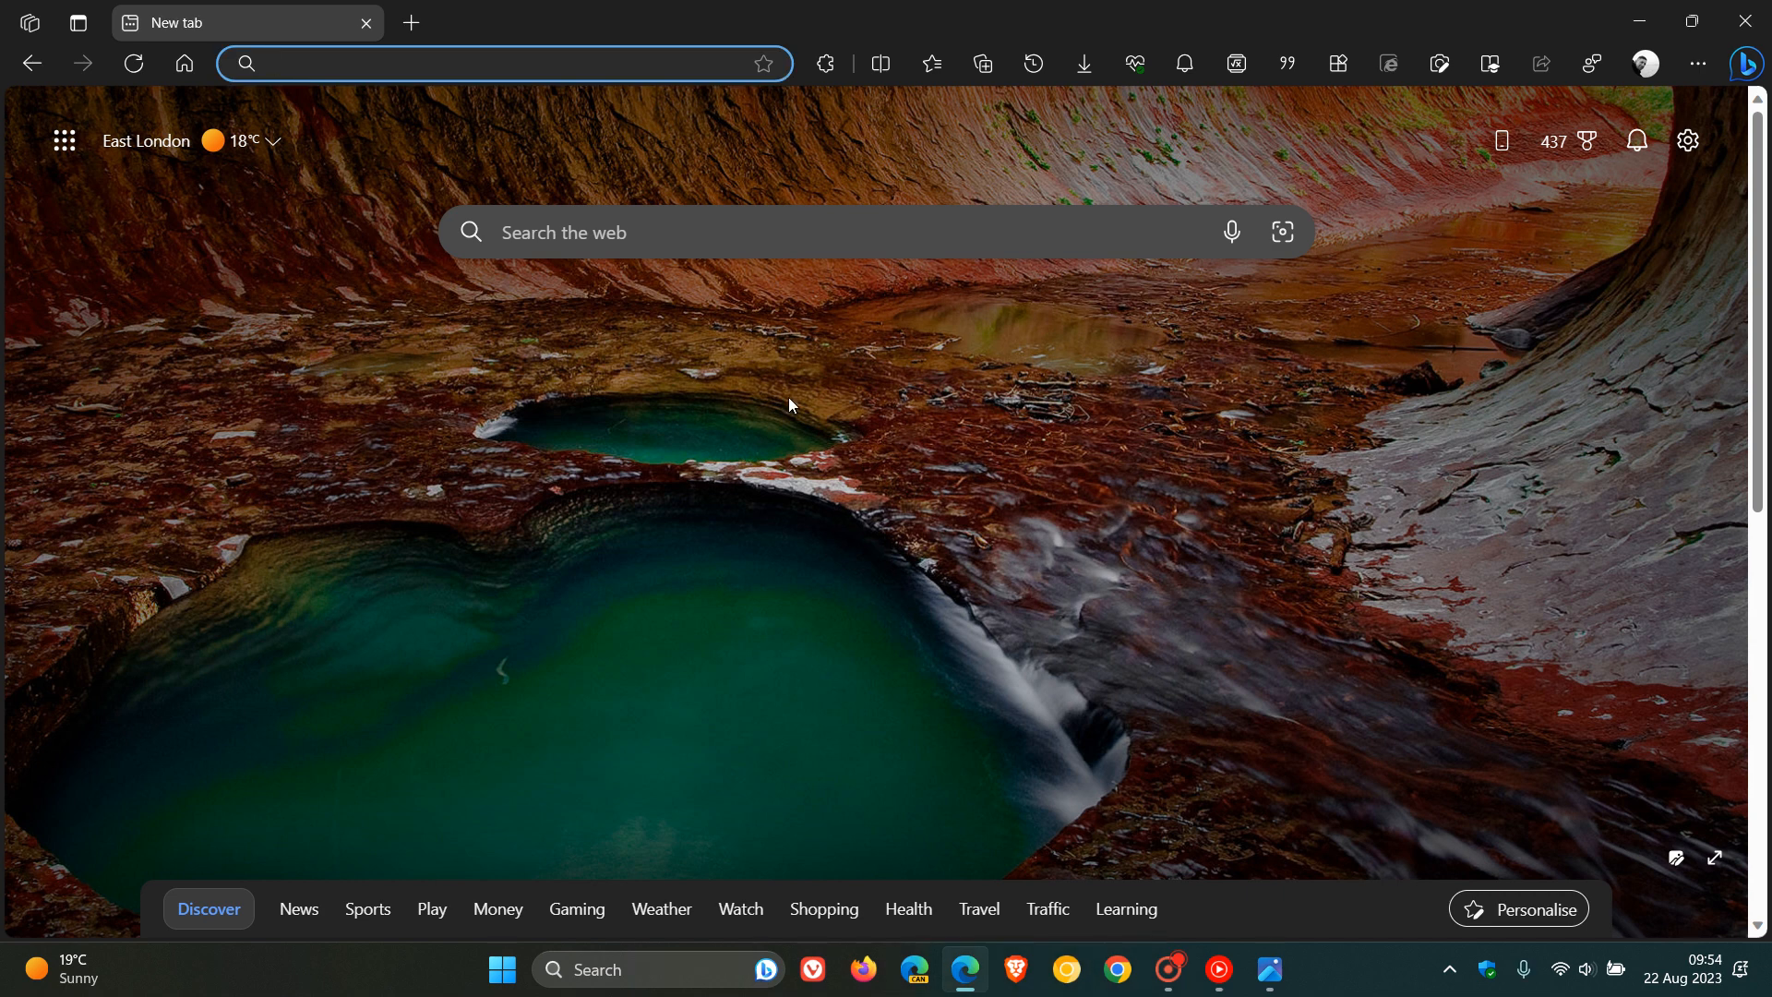
mouse_move(1266, 585)
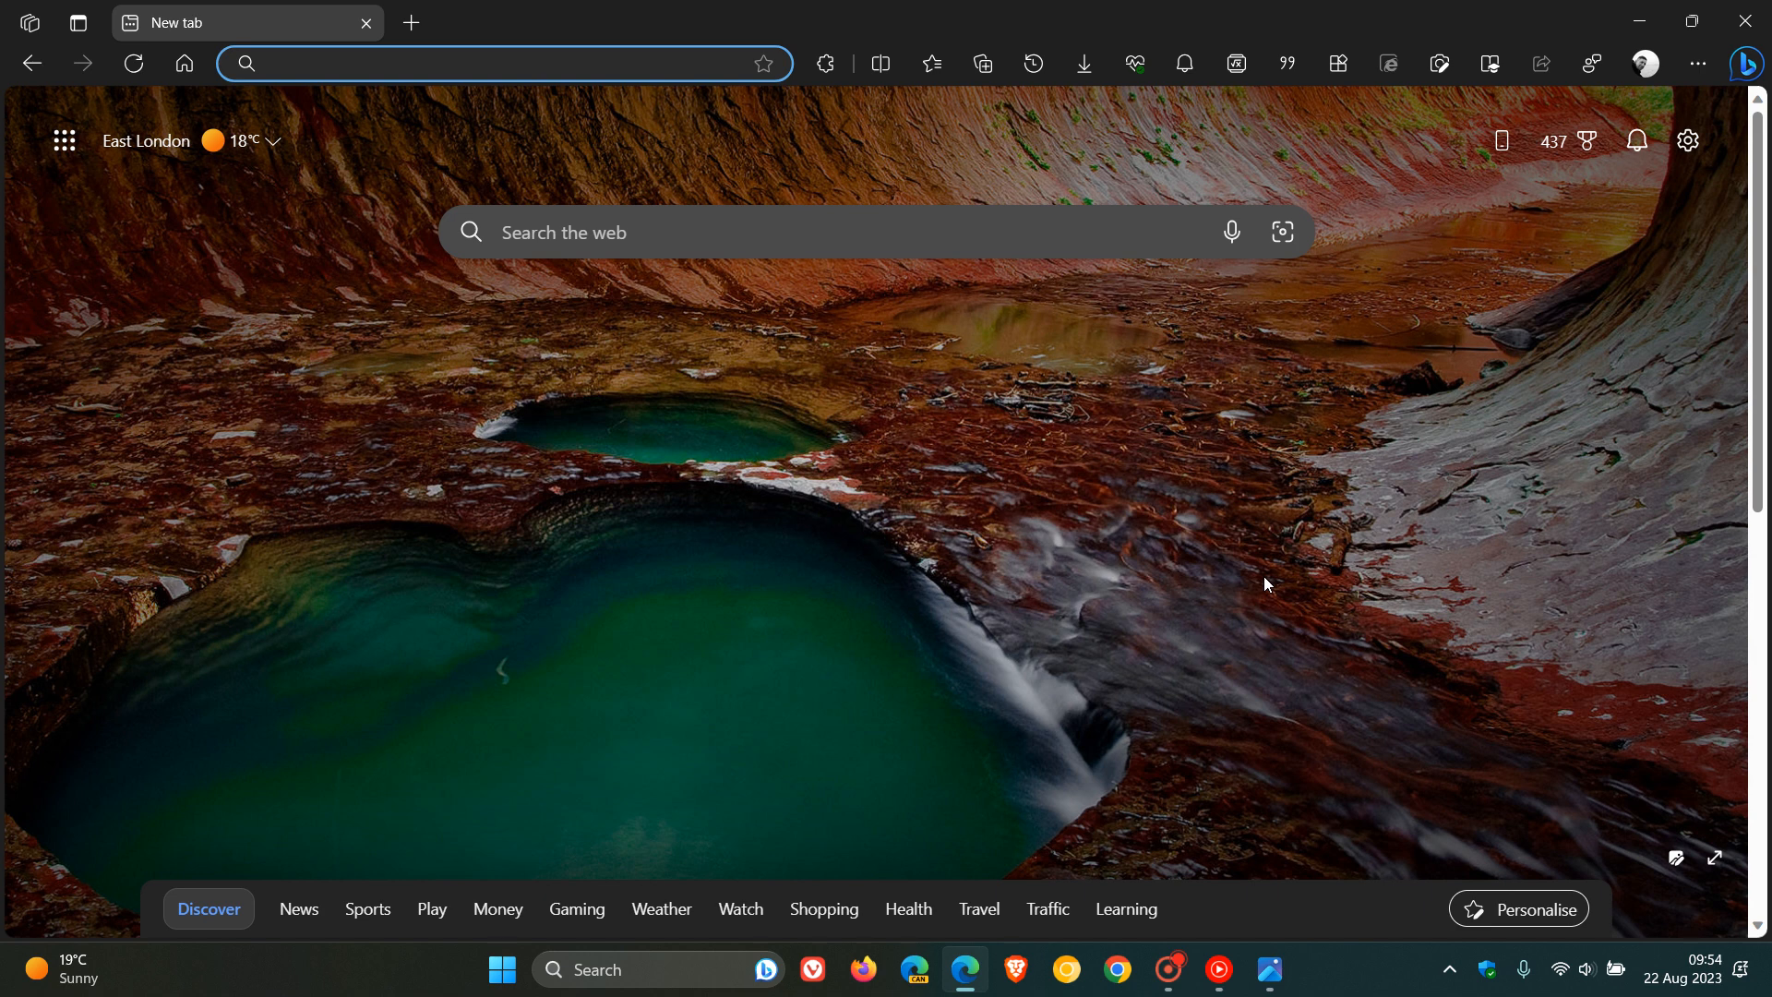
Bring up Edge's Settings and more menu over the new tab page.
click(497, 63)
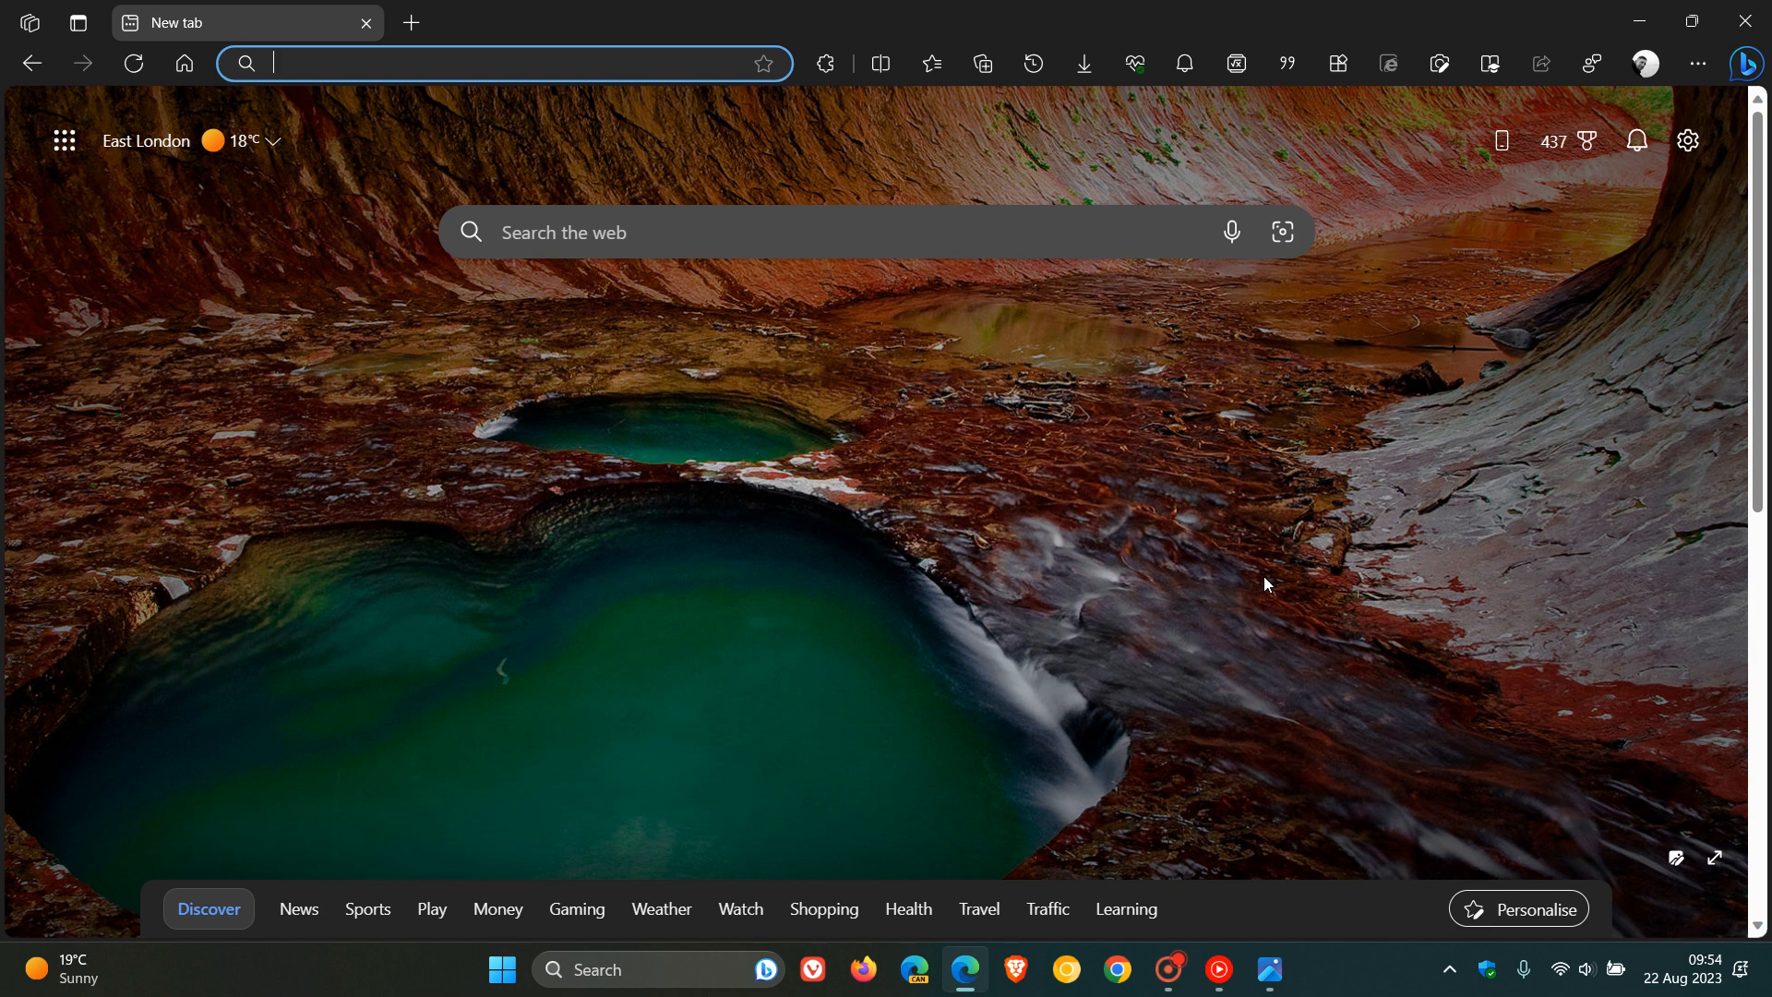
mouse_move(1164, 491)
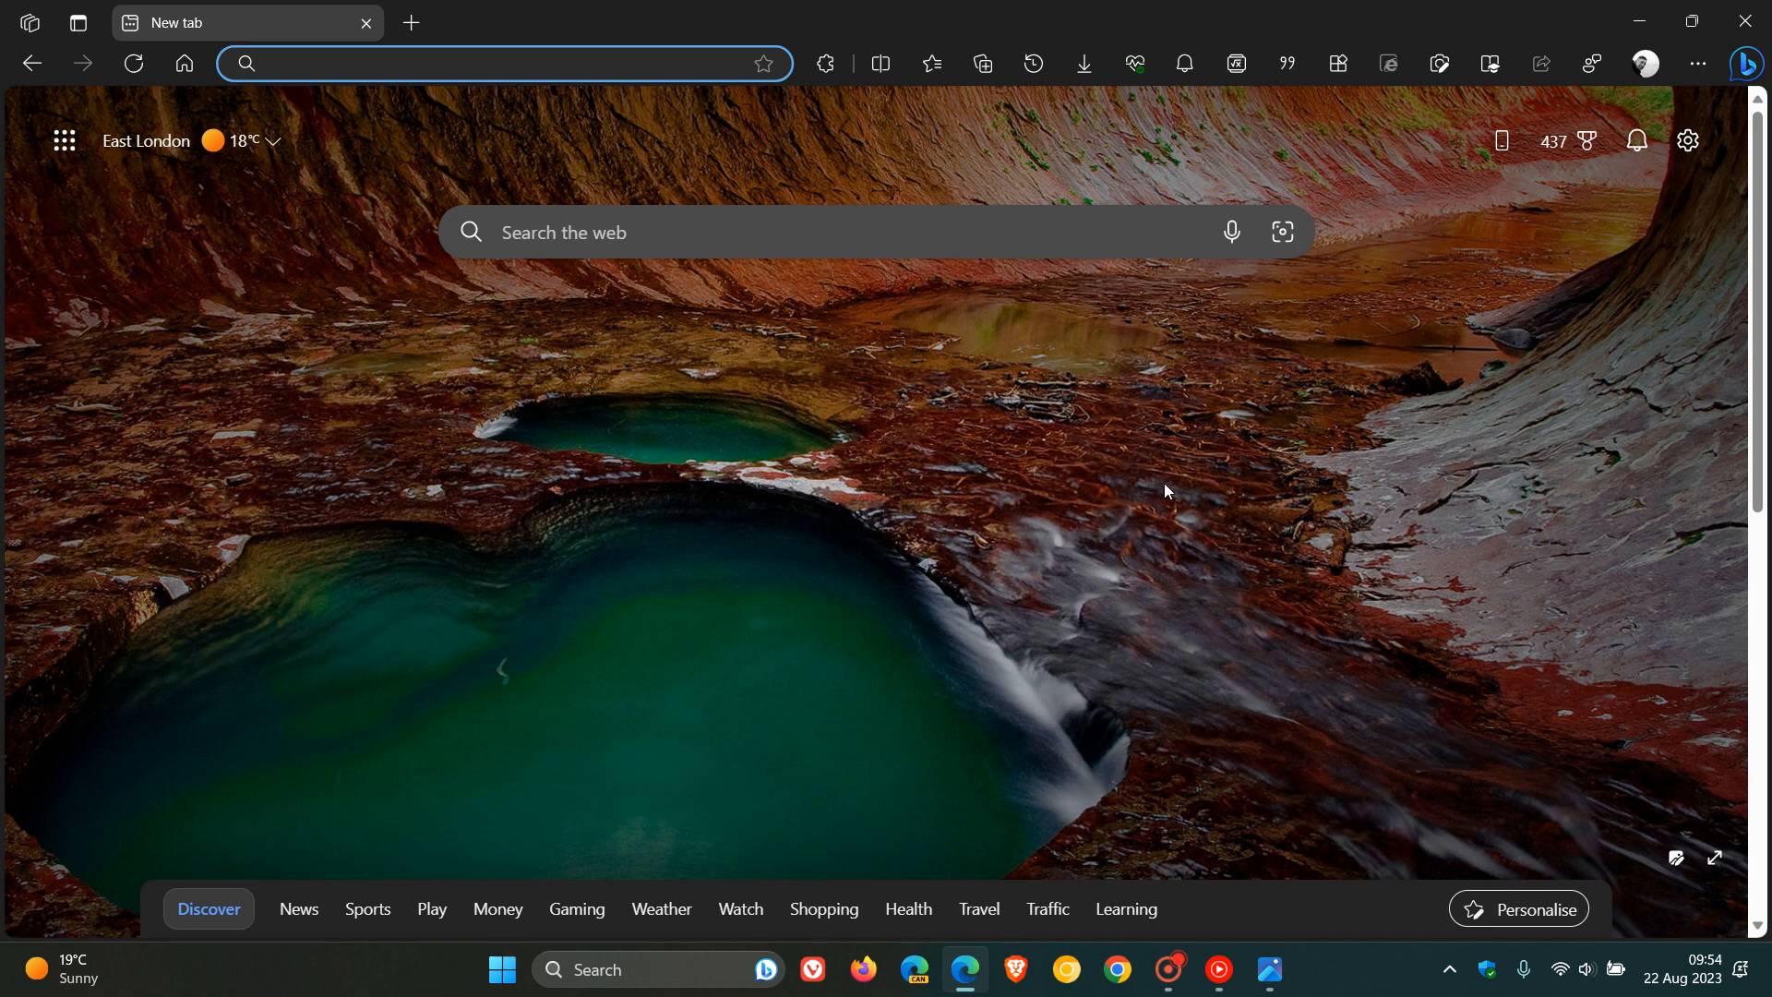
mouse_move(1179, 455)
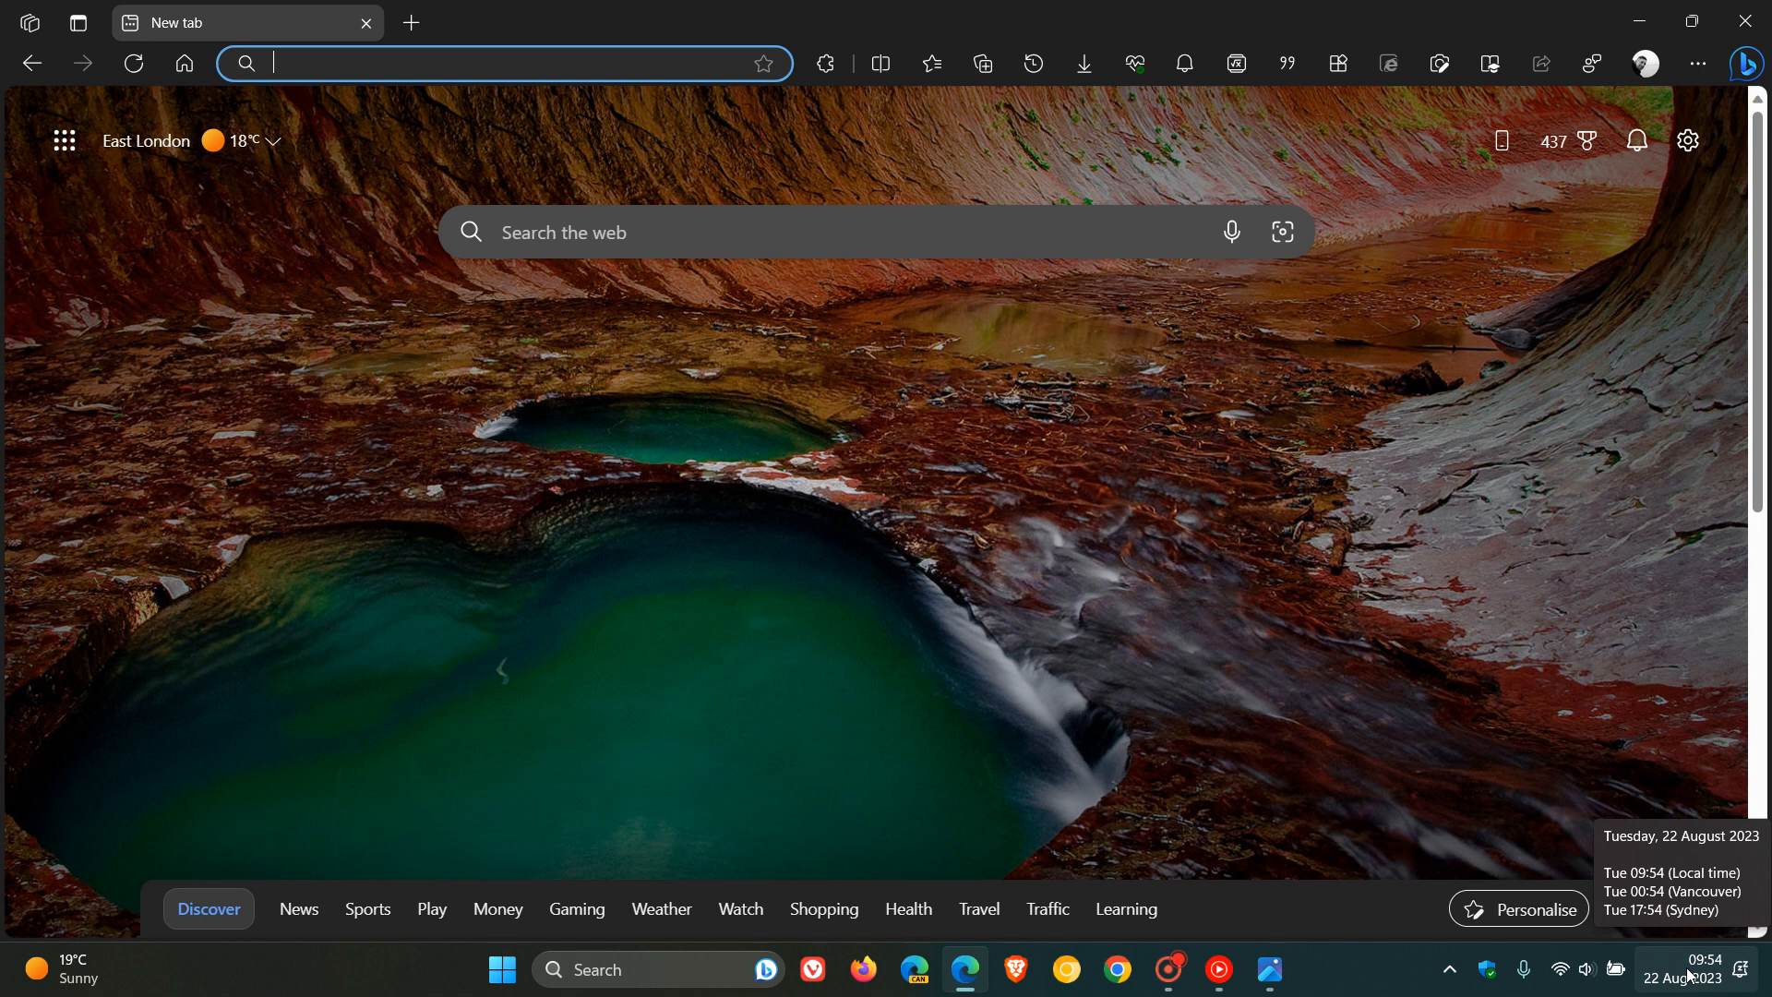
mouse_move(1381, 533)
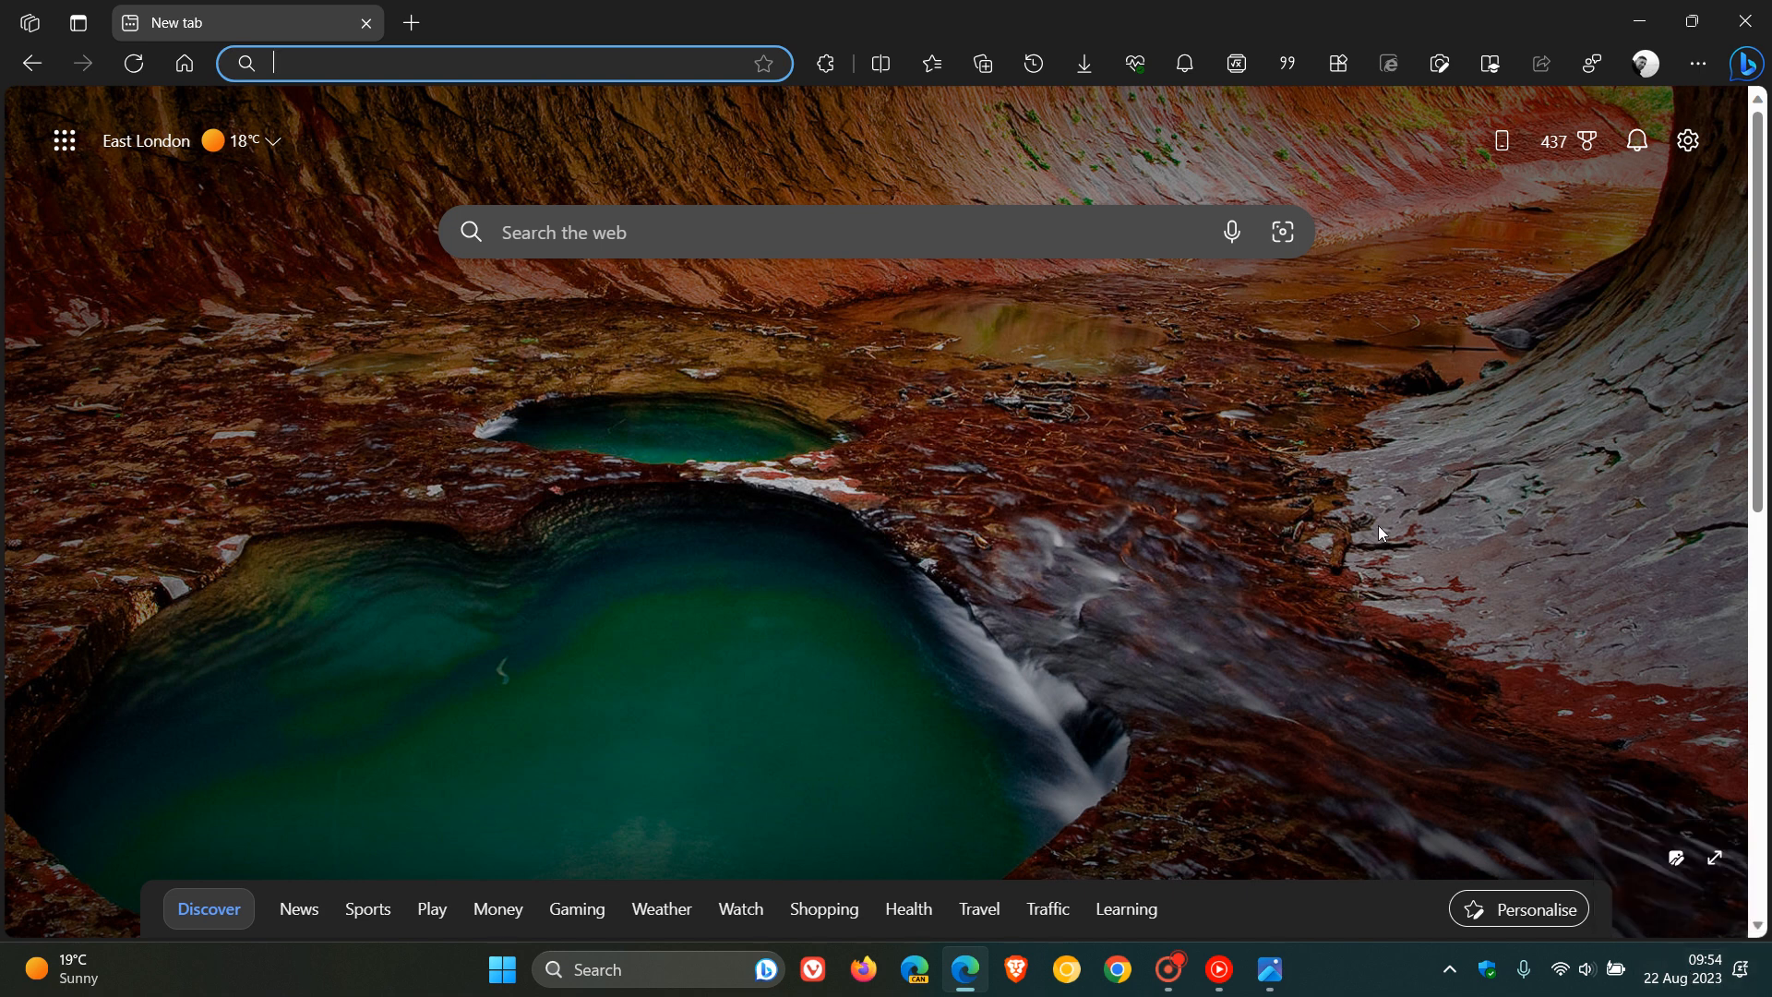
click(1695, 63)
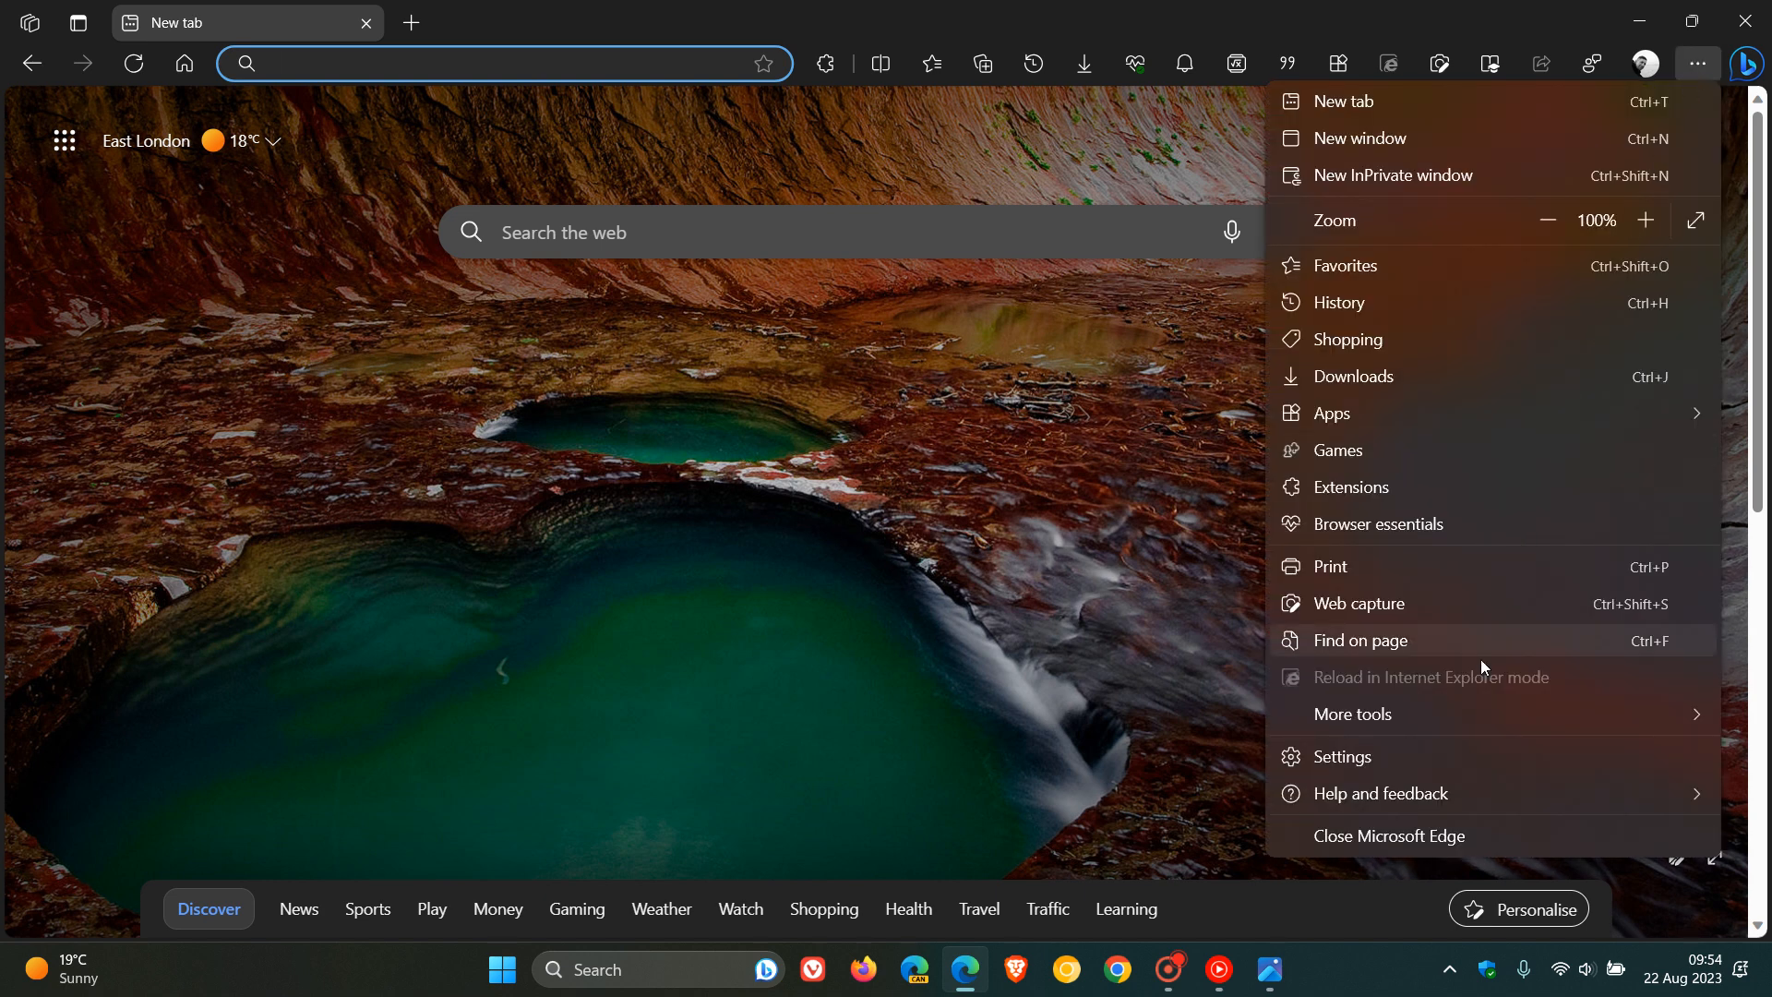
mouse_move(1442, 814)
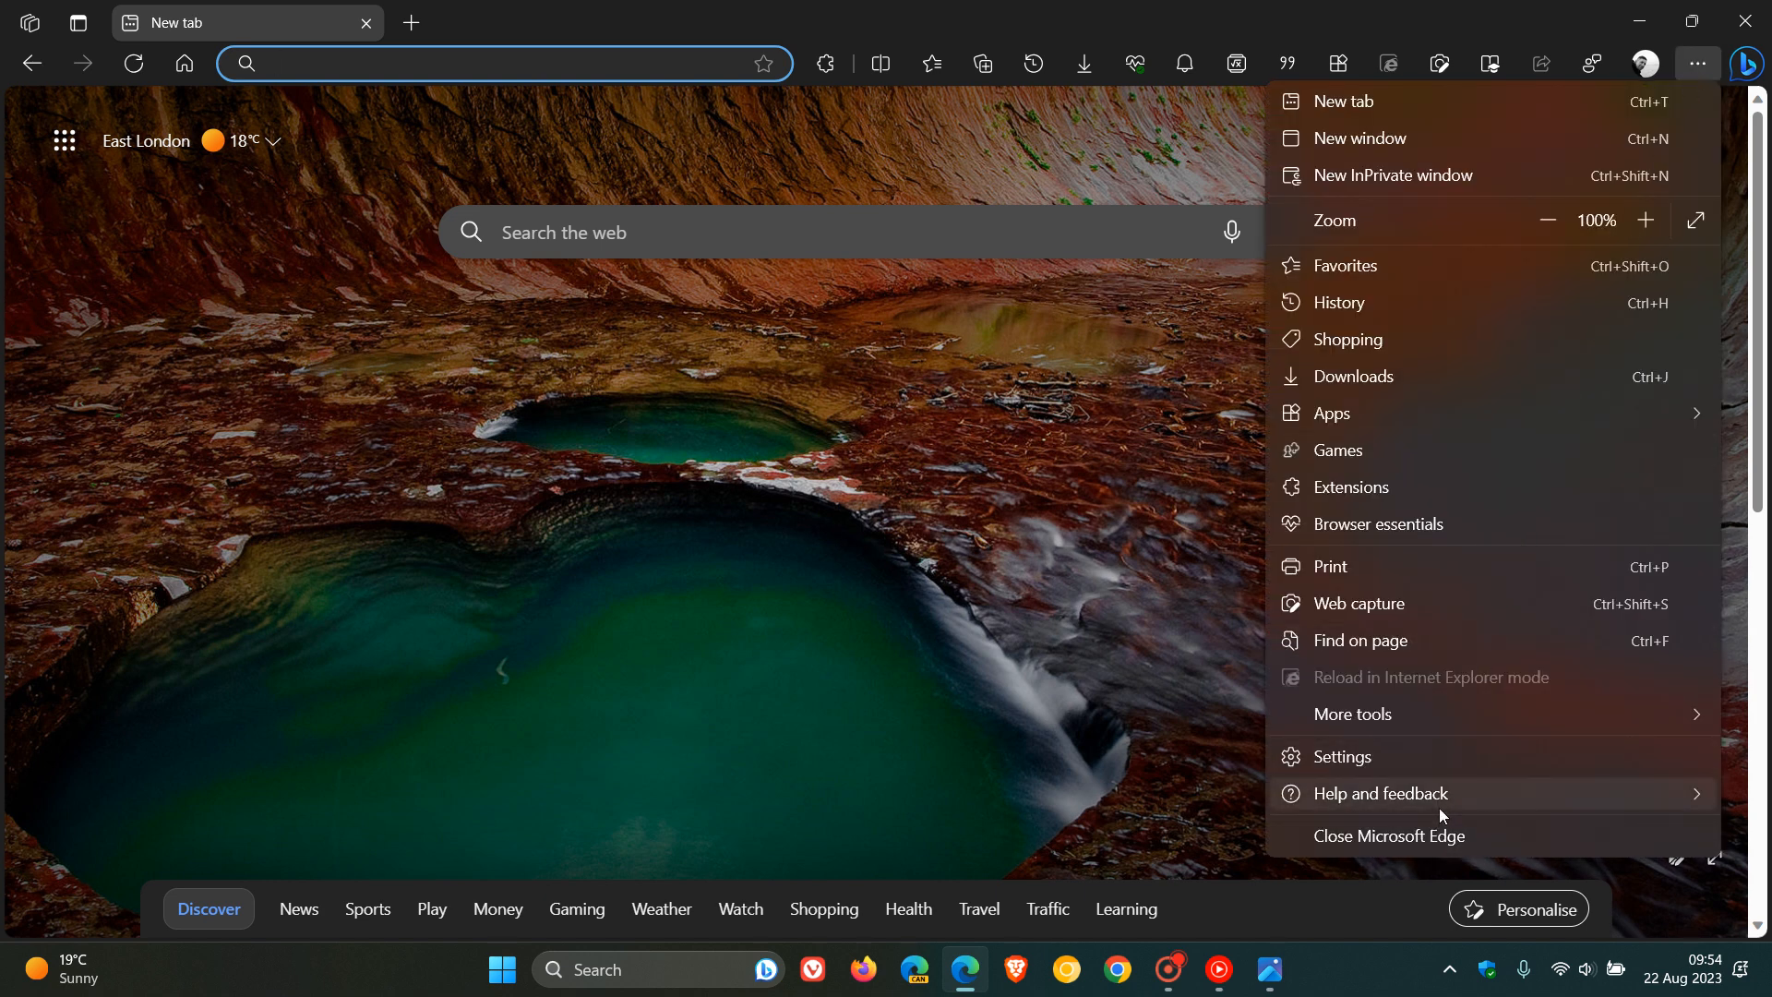
Go into Help and feedback to reach About Microsoft Edge showing version 116.0.1938.54.
click(1378, 792)
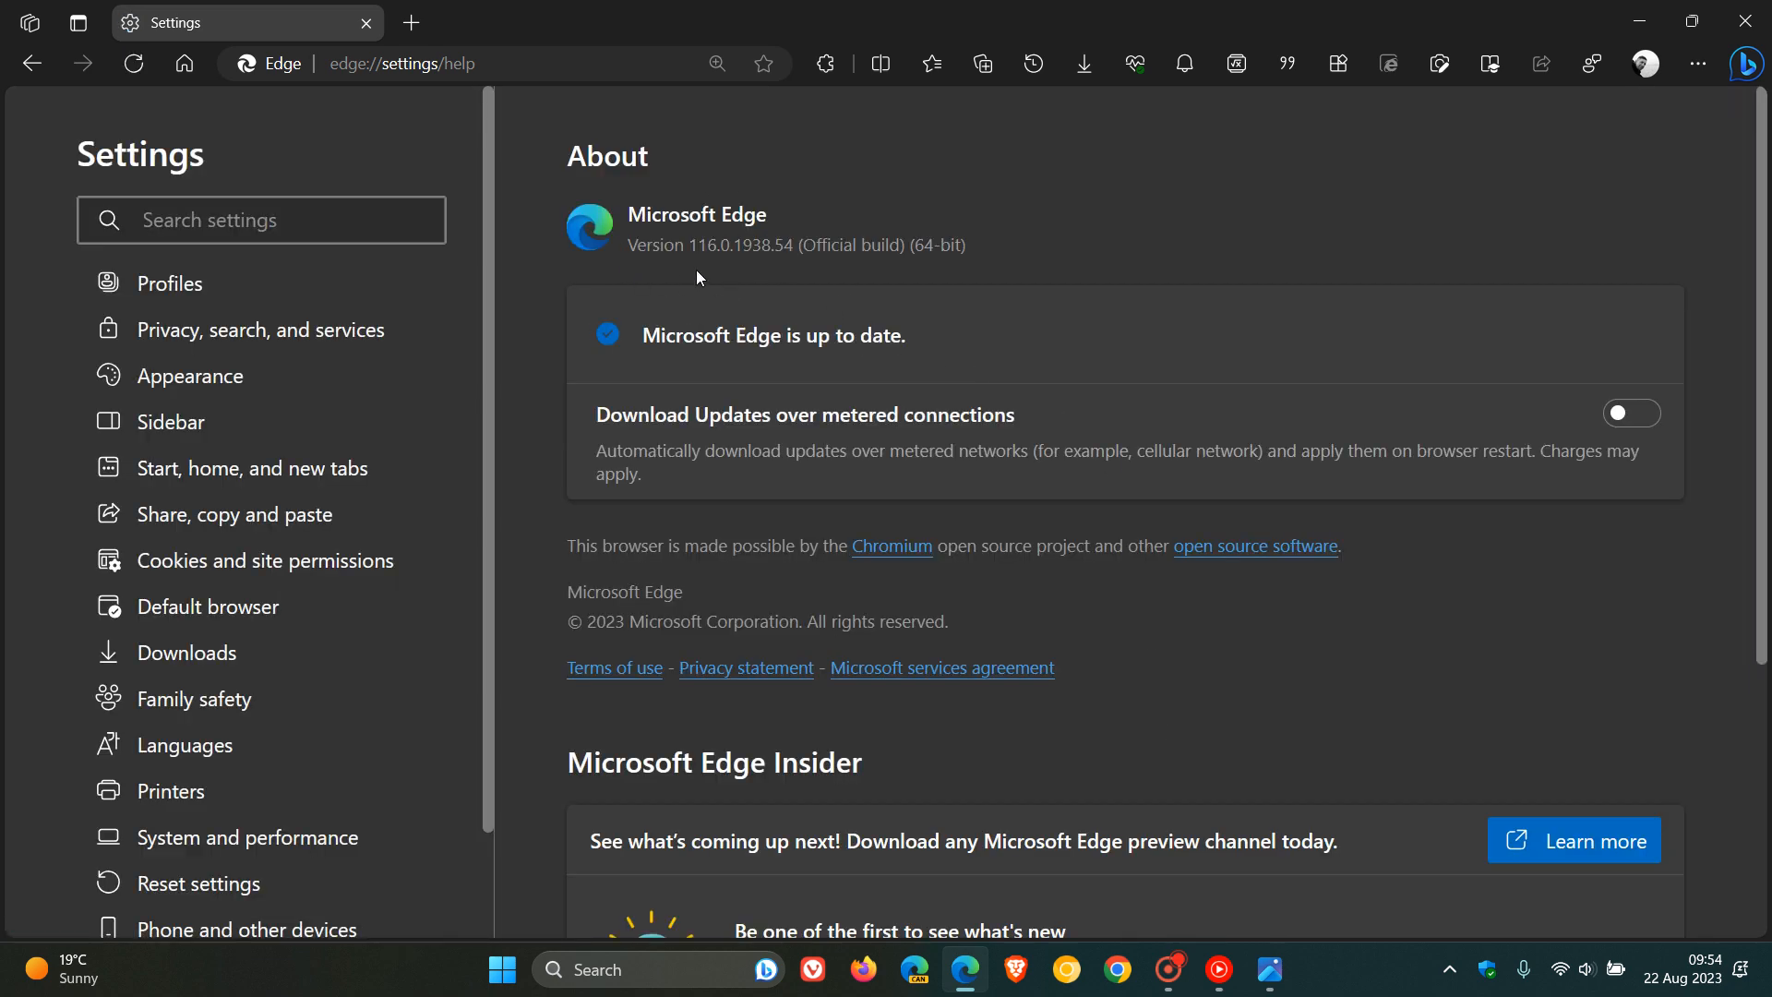
mouse_move(712, 275)
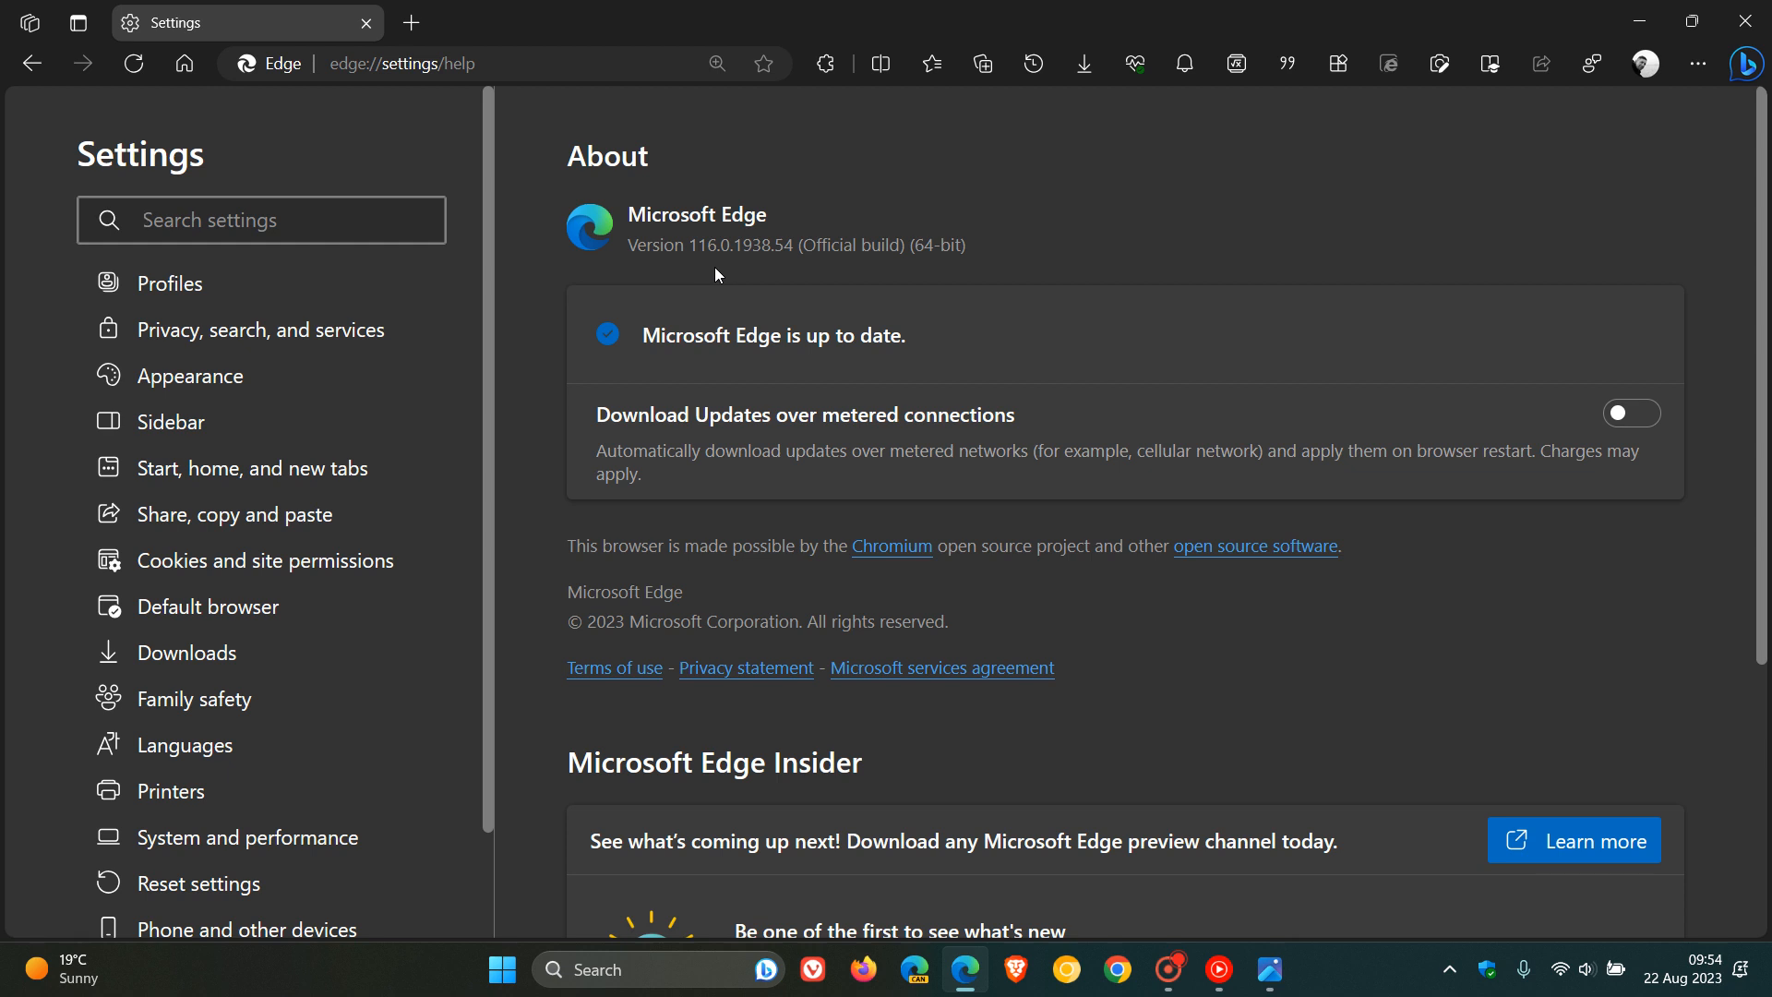
mouse_move(788, 273)
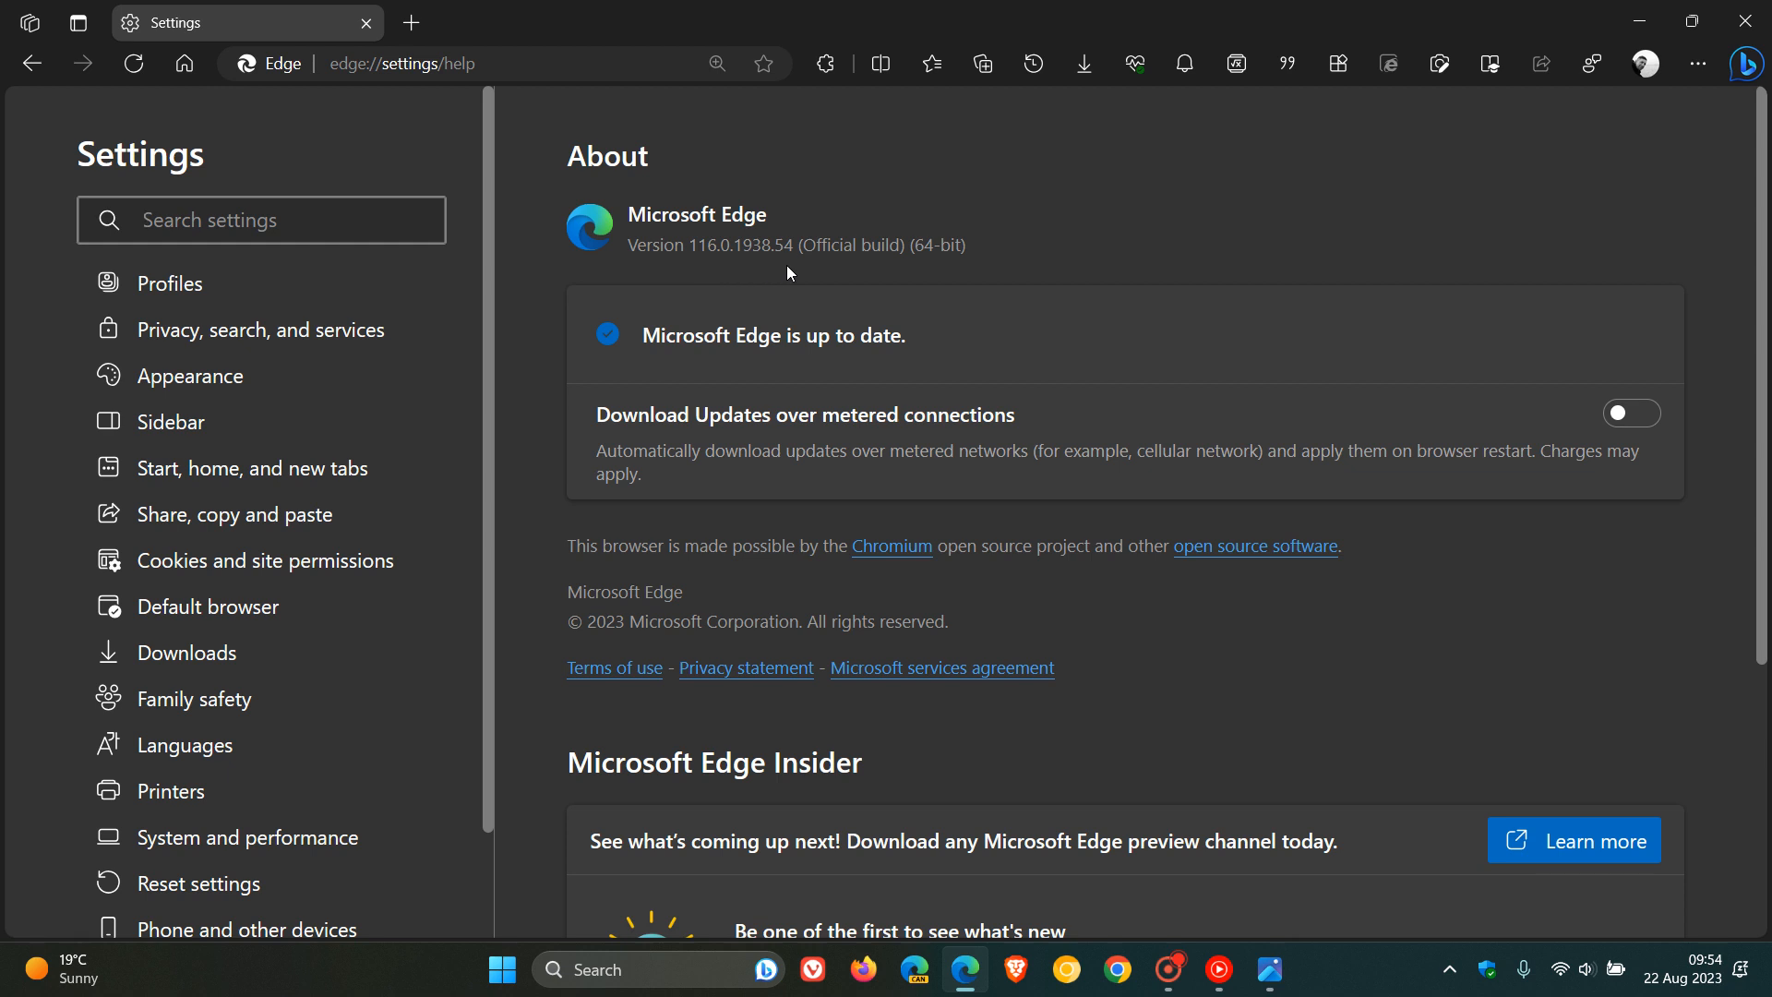
mouse_move(786, 286)
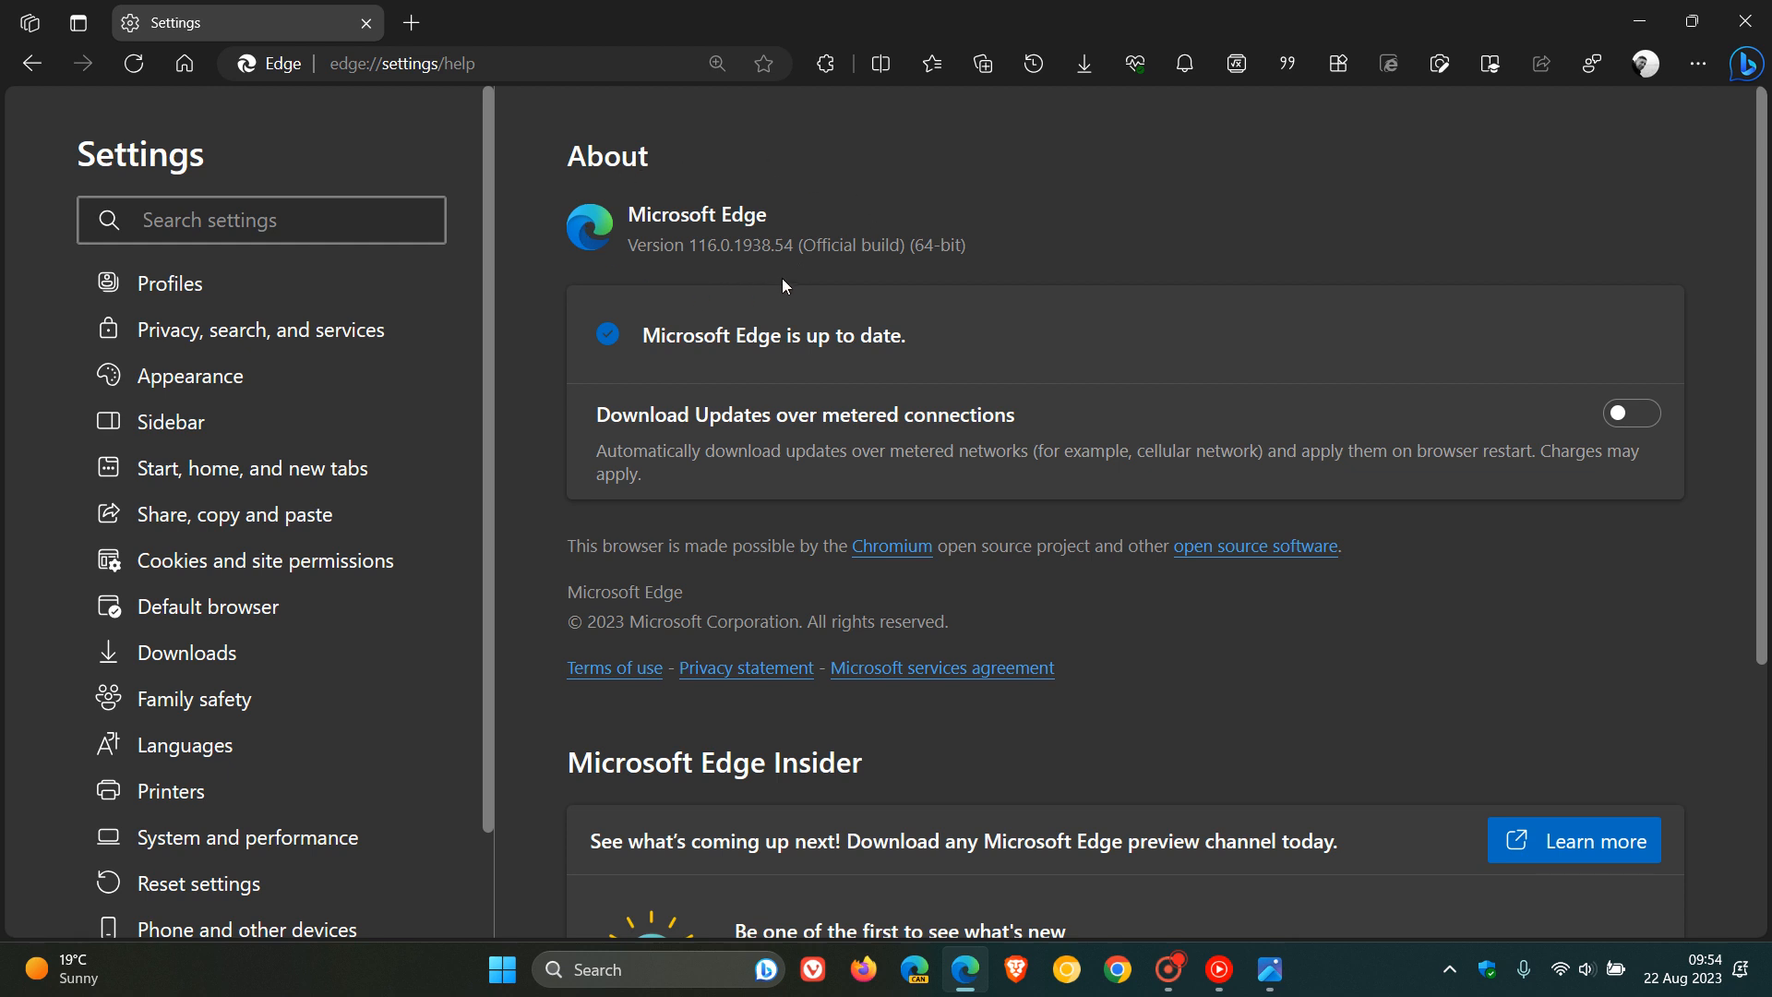
click(262, 219)
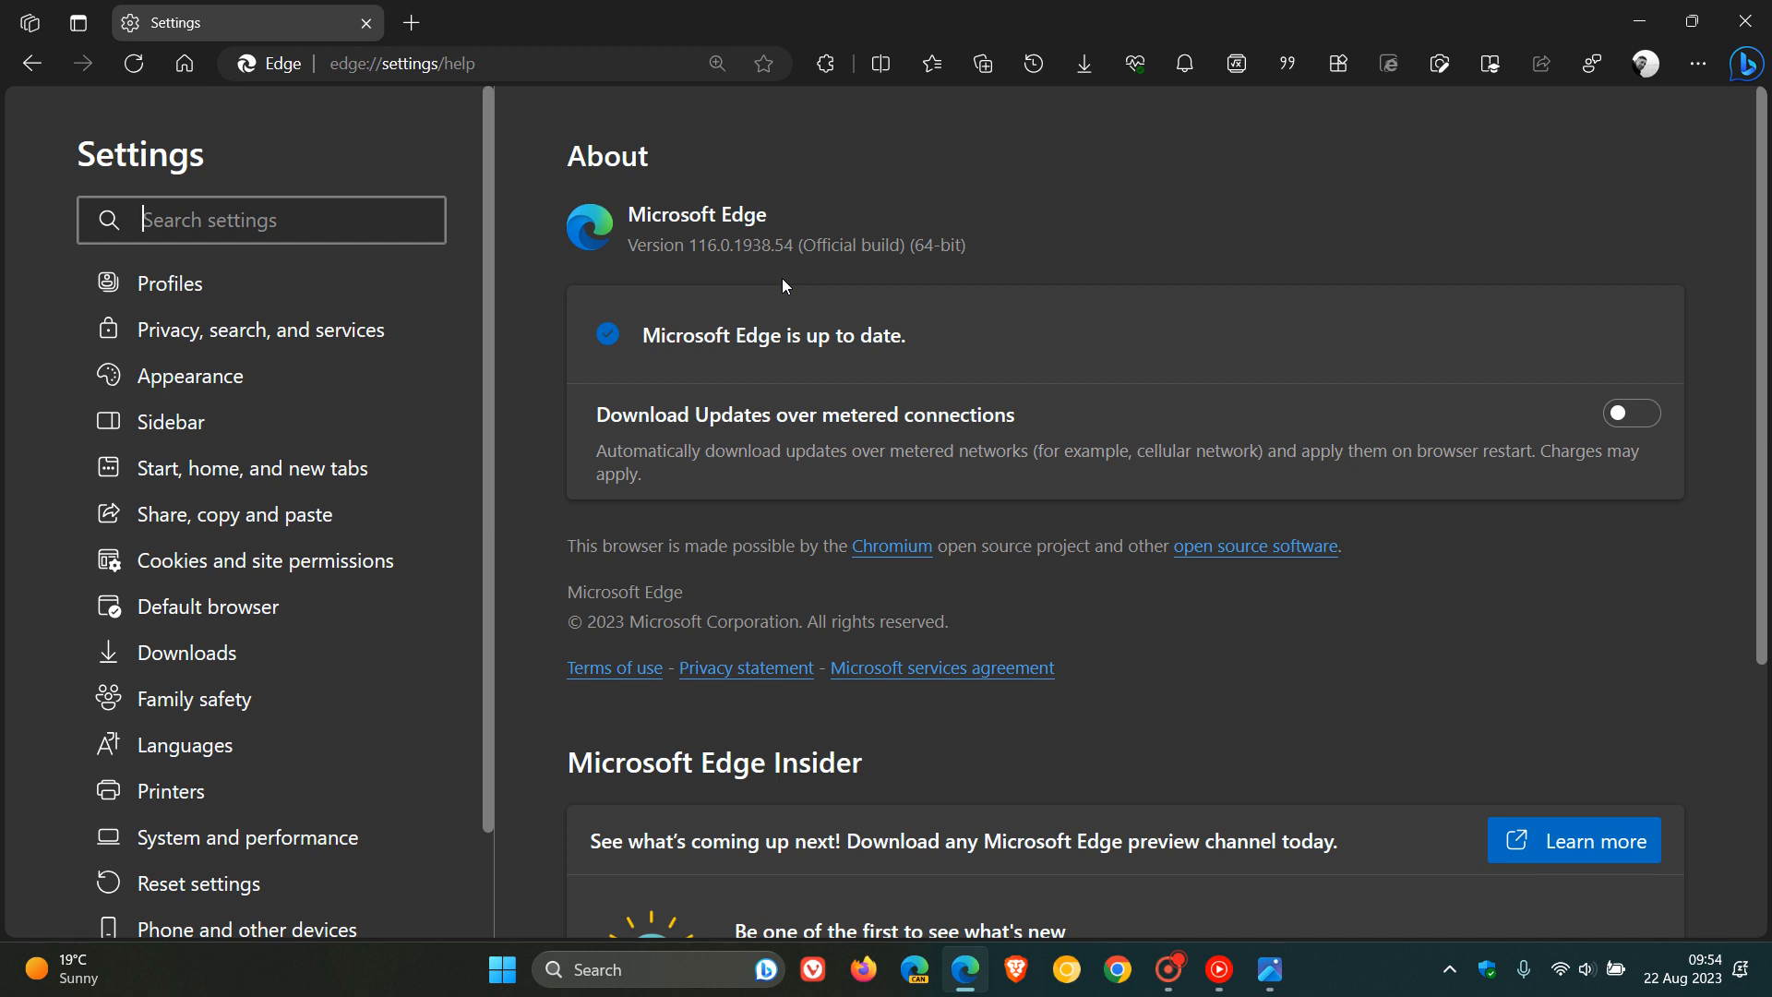
mouse_move(1234, 198)
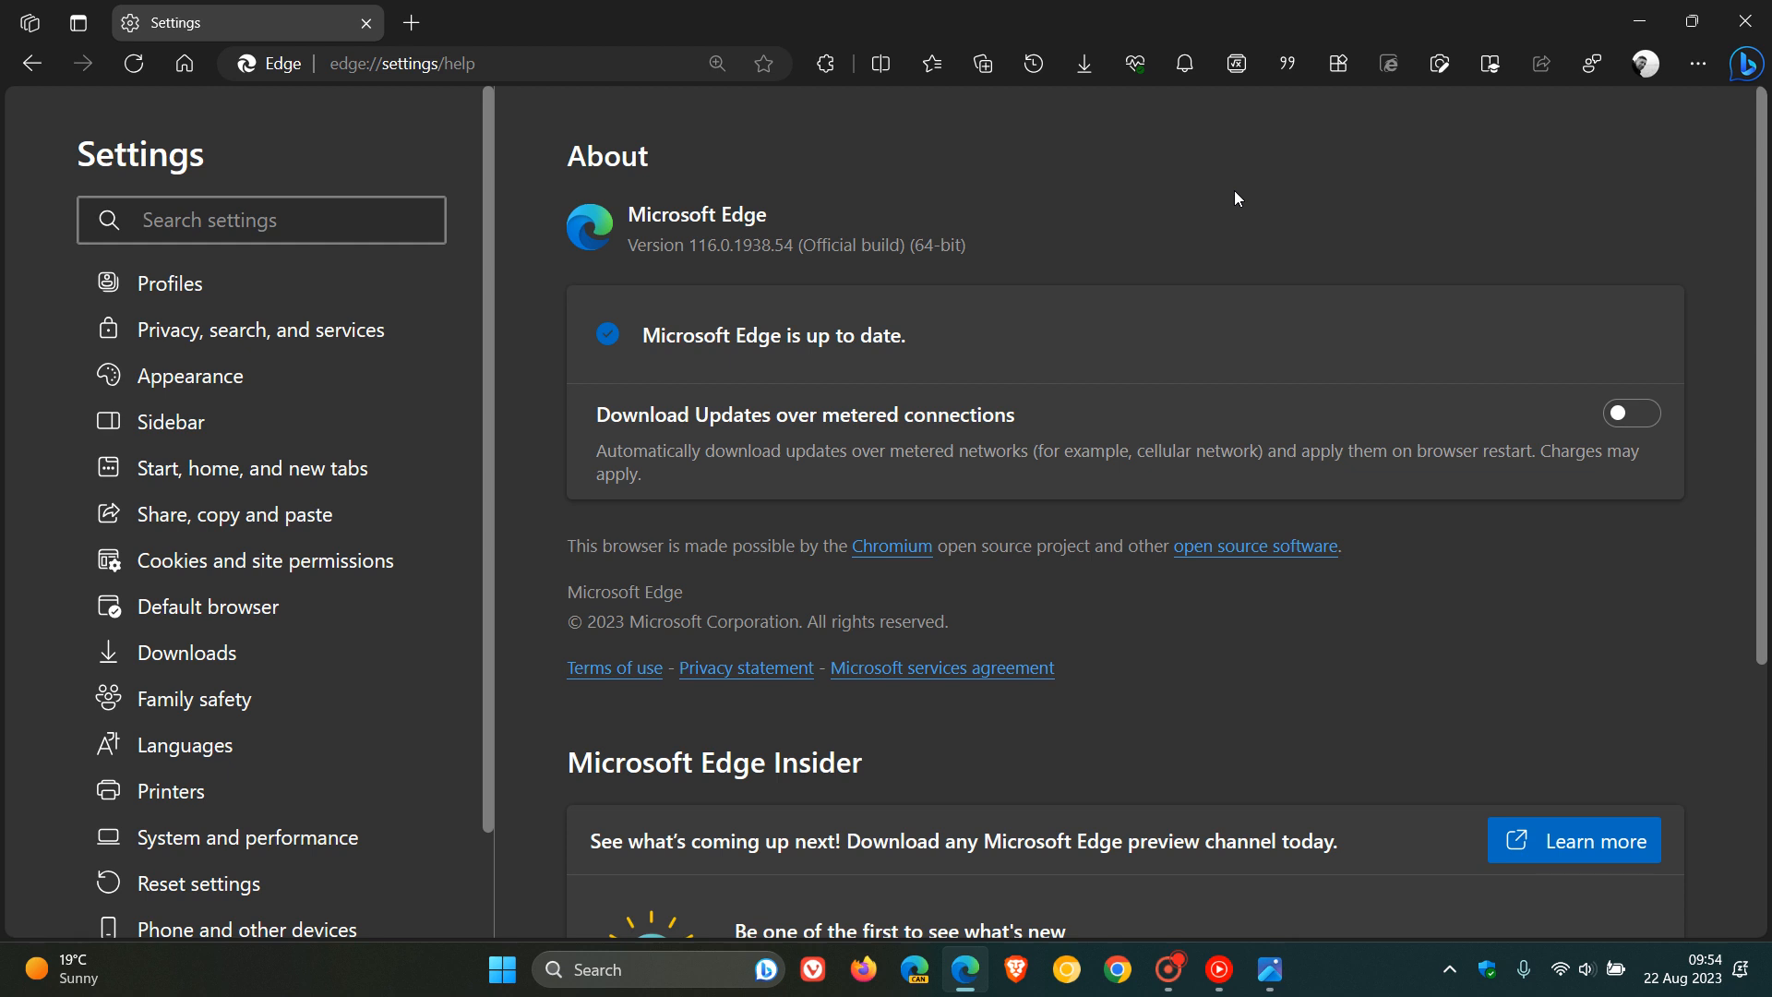
mouse_move(1207, 200)
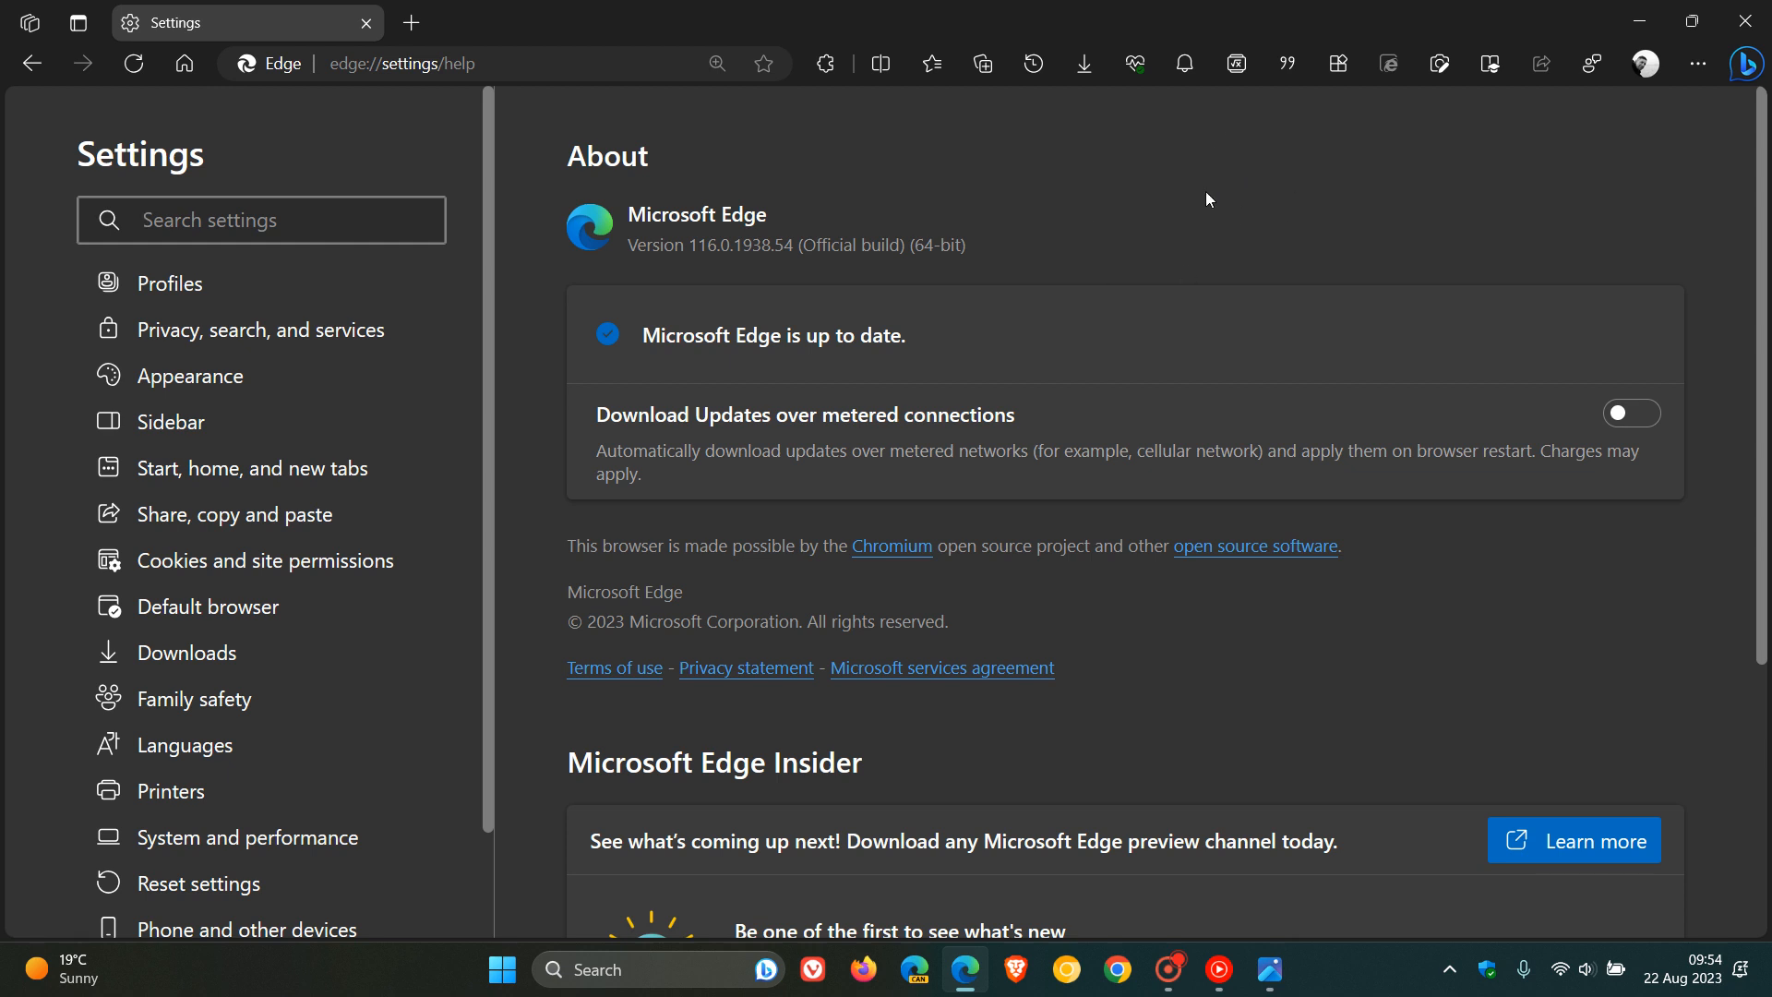
click(261, 220)
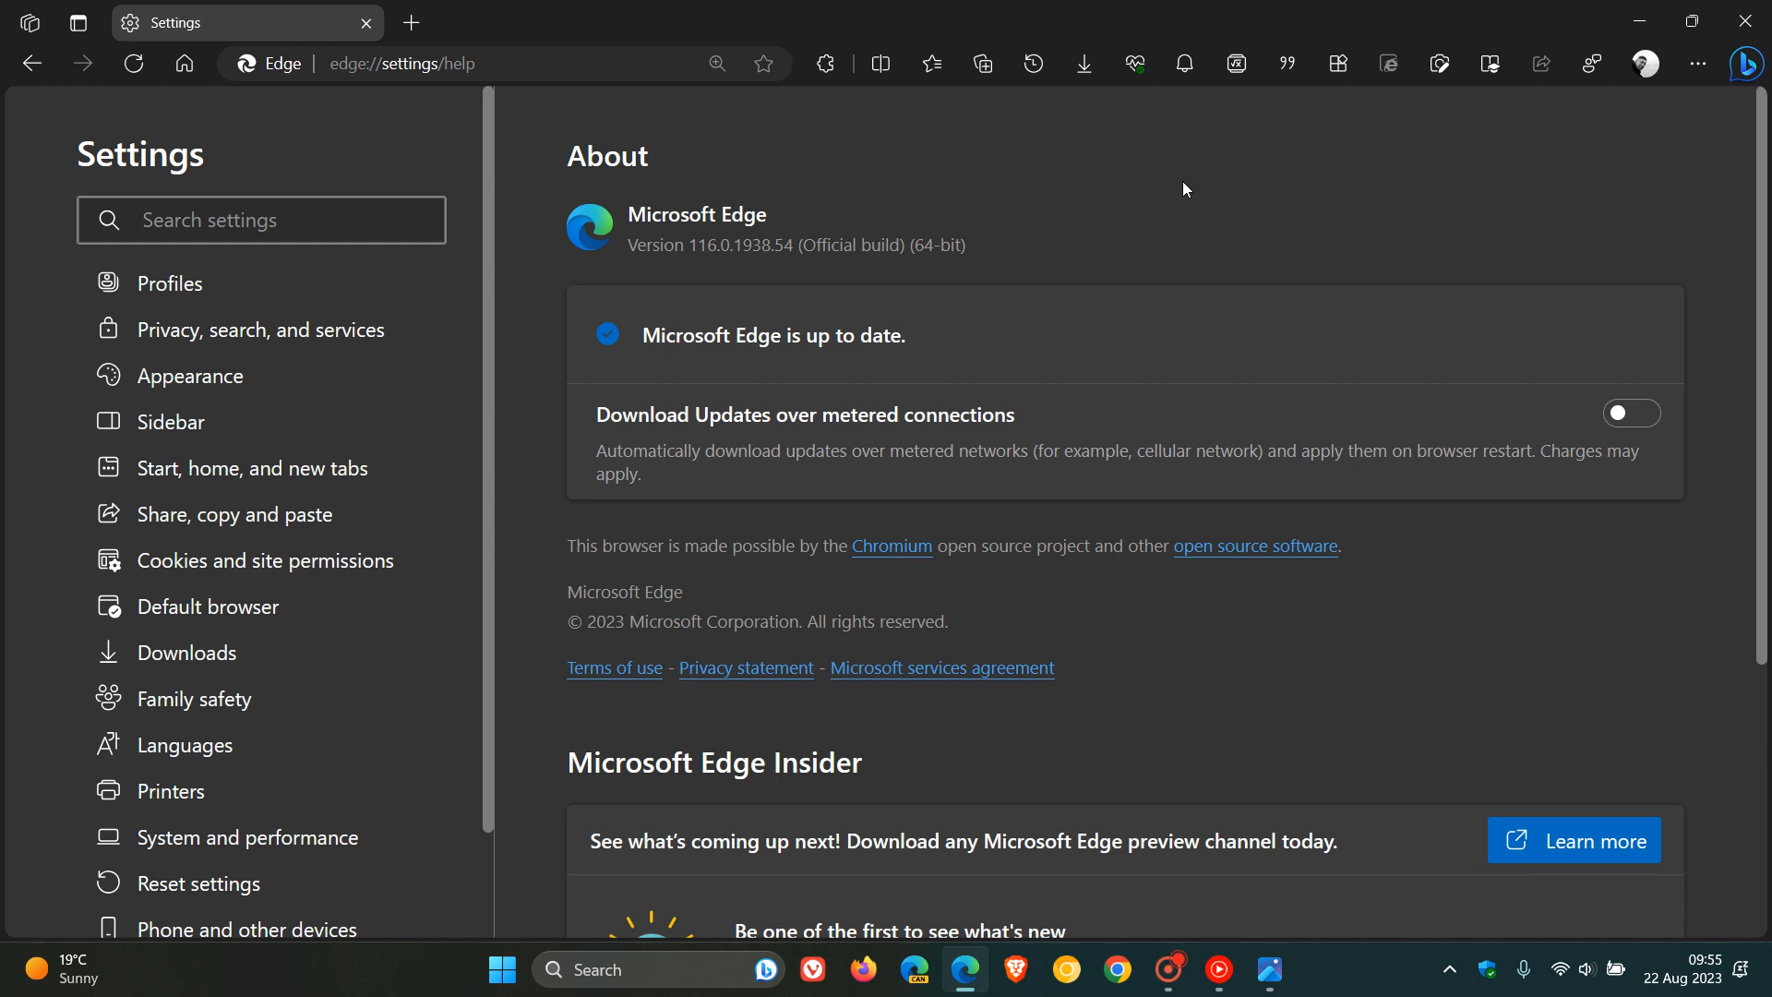
Use the settings search box to reach the About page confirming version 116 is up to date.
click(260, 220)
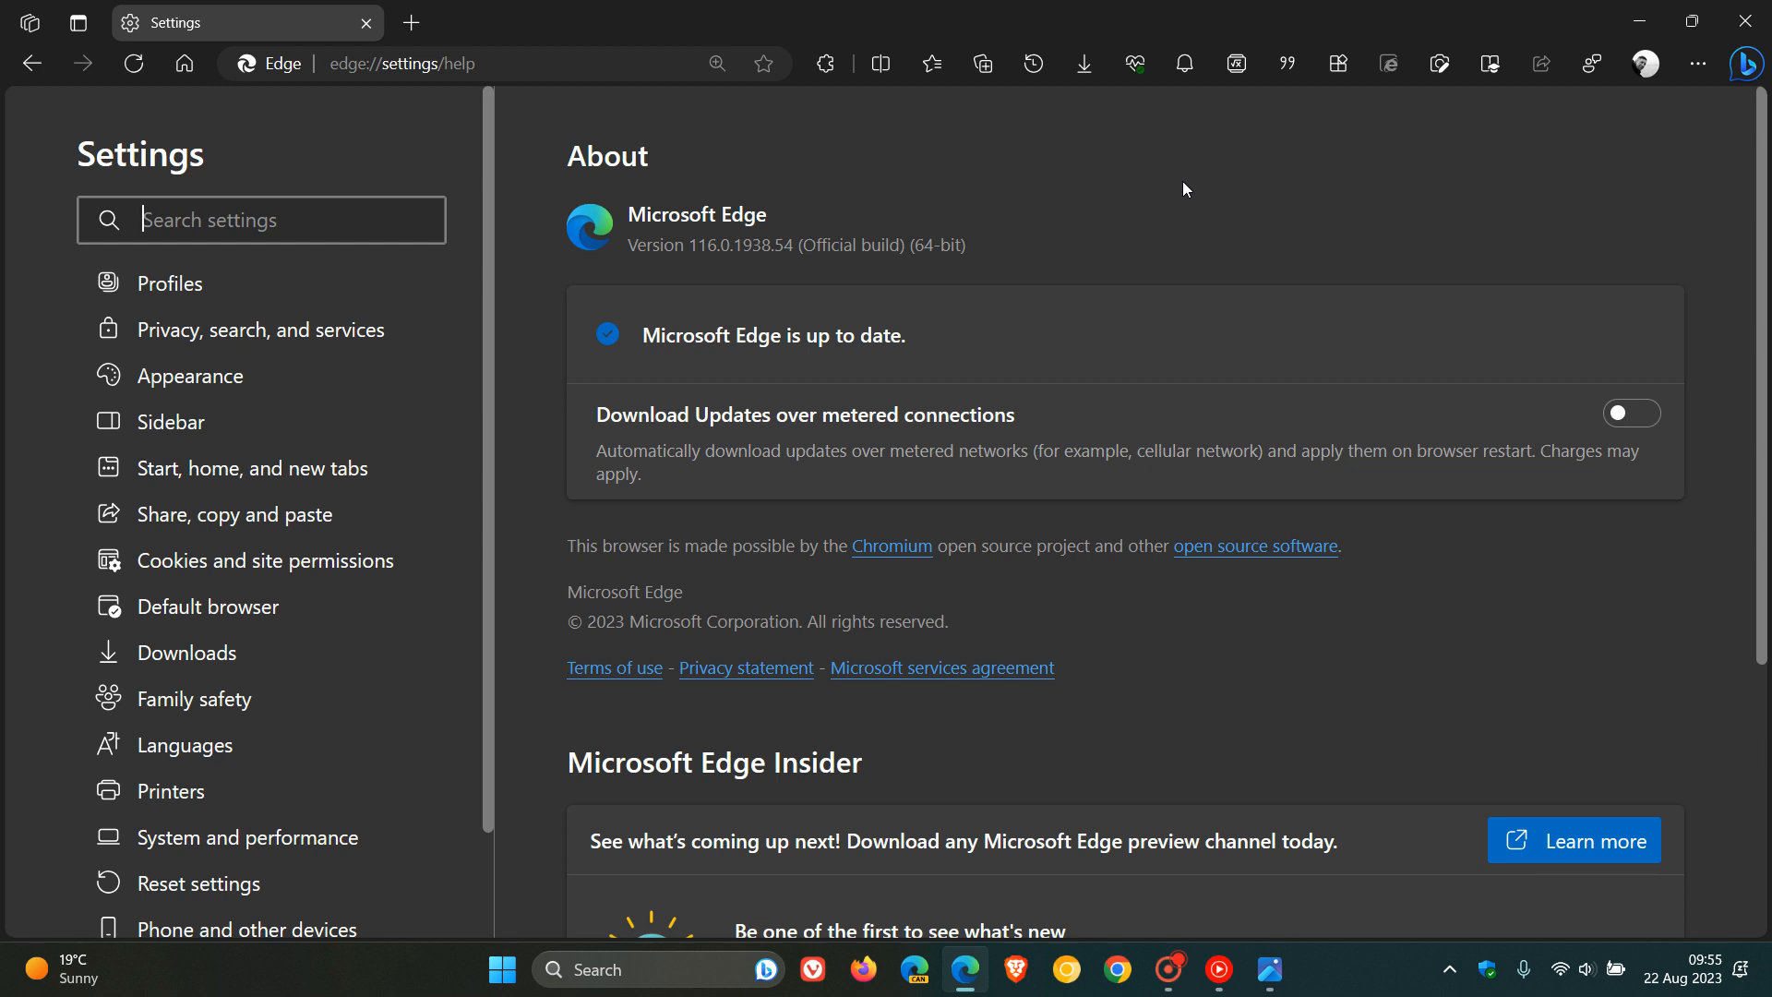
mouse_move(688, 165)
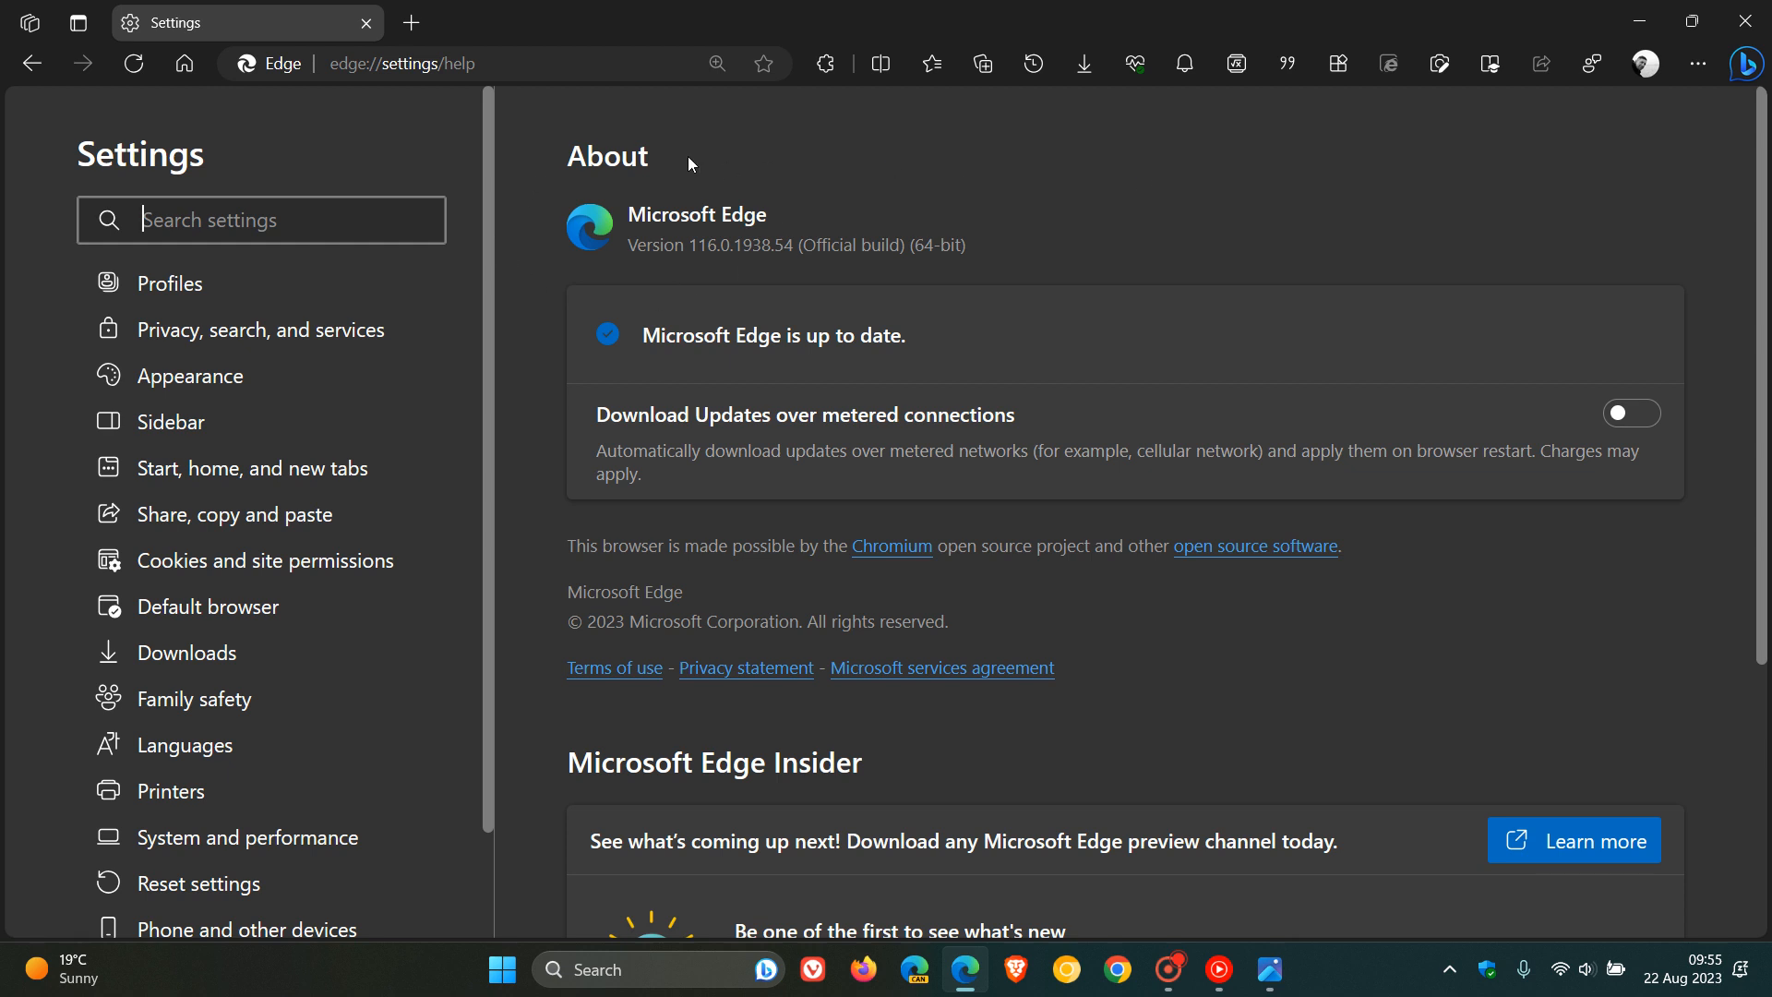
mouse_move(673, 200)
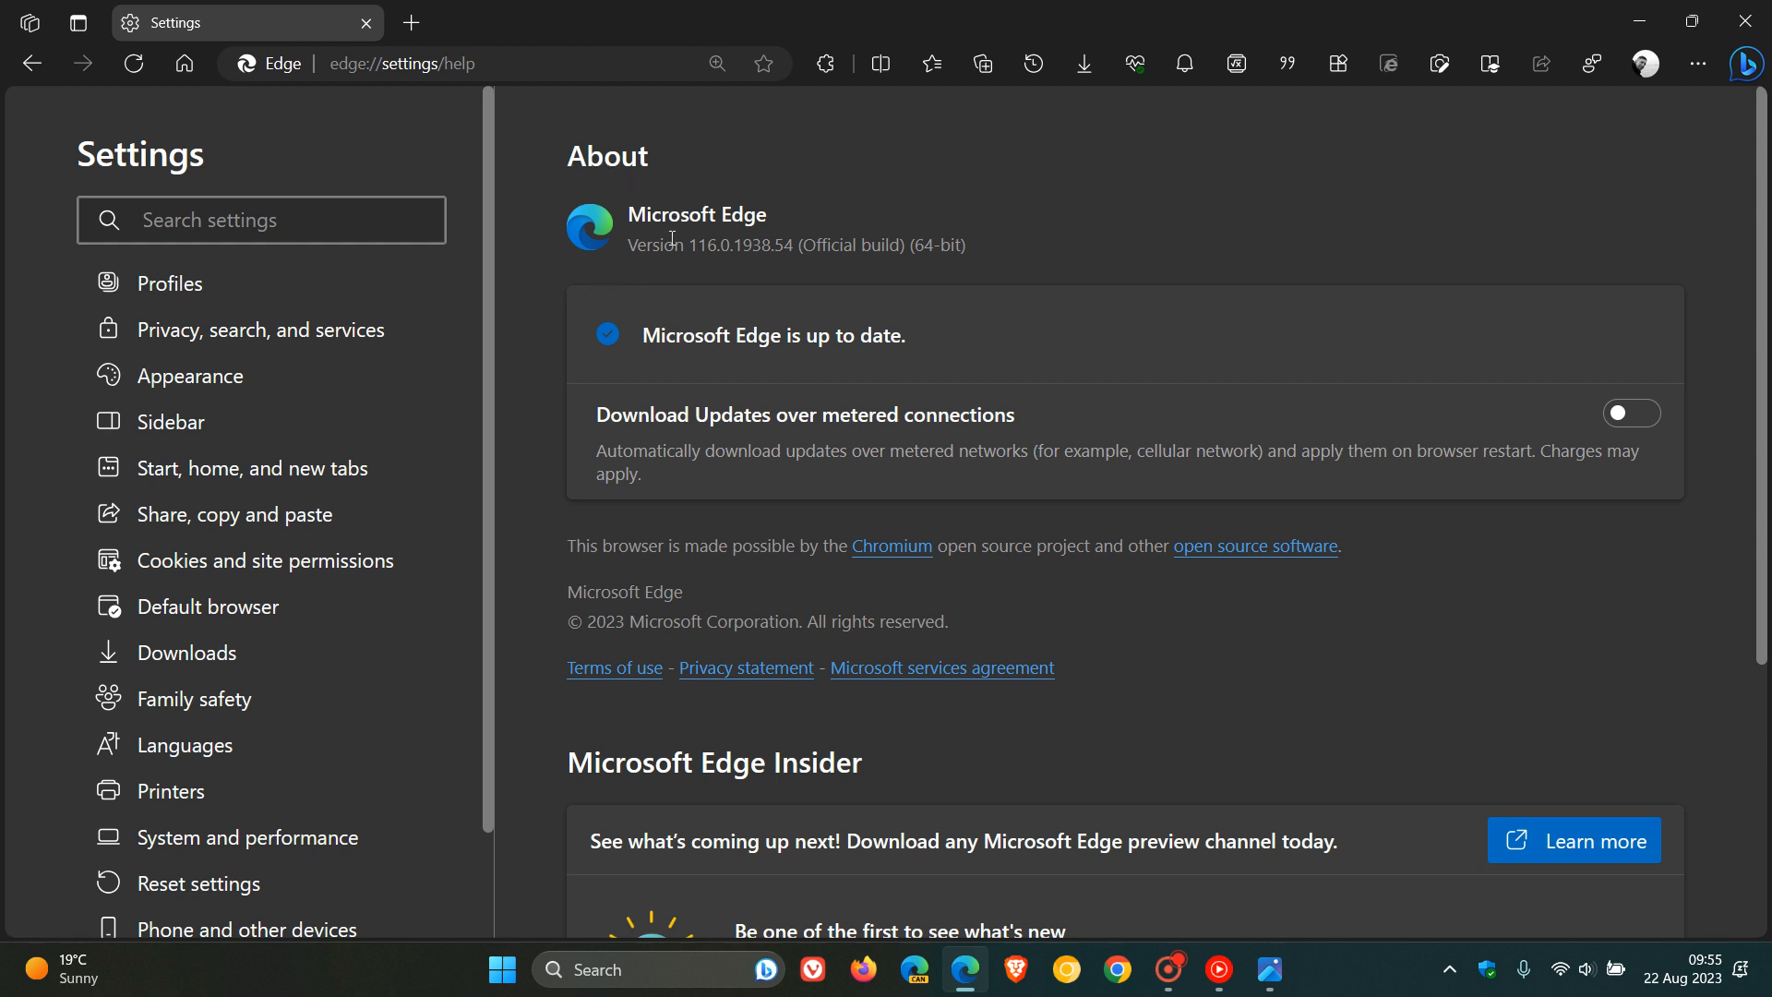
mouse_move(1340, 179)
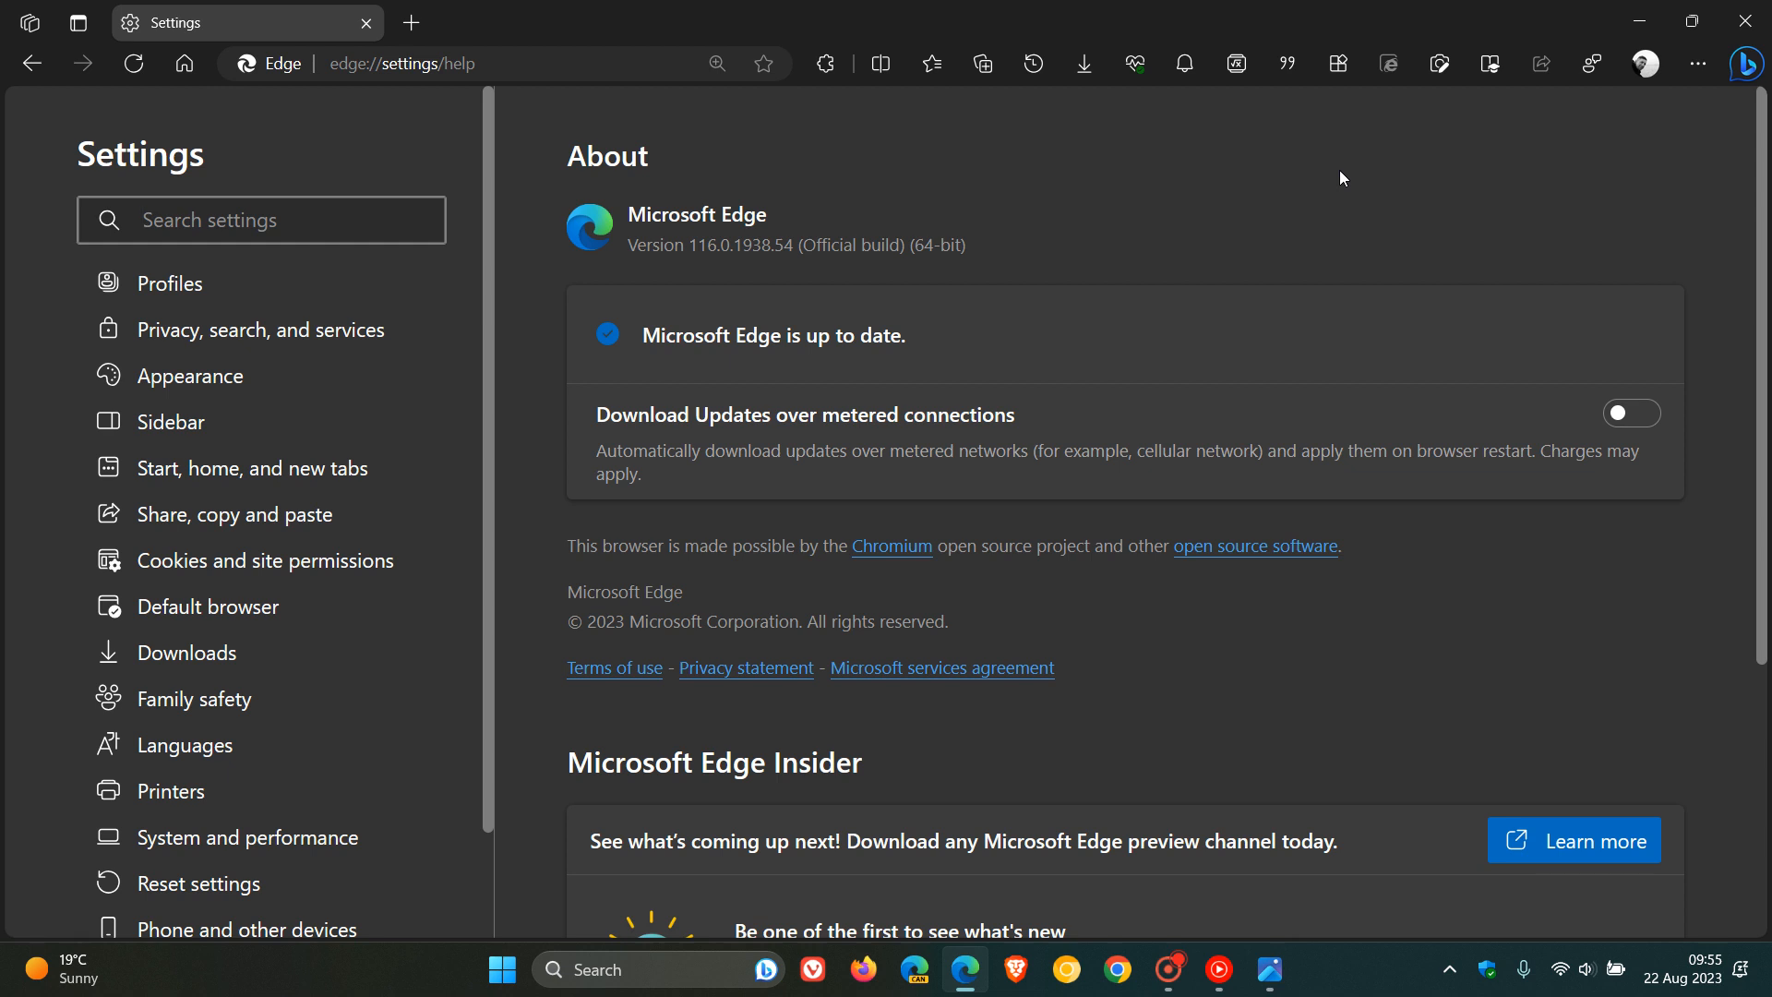
mouse_move(831, 543)
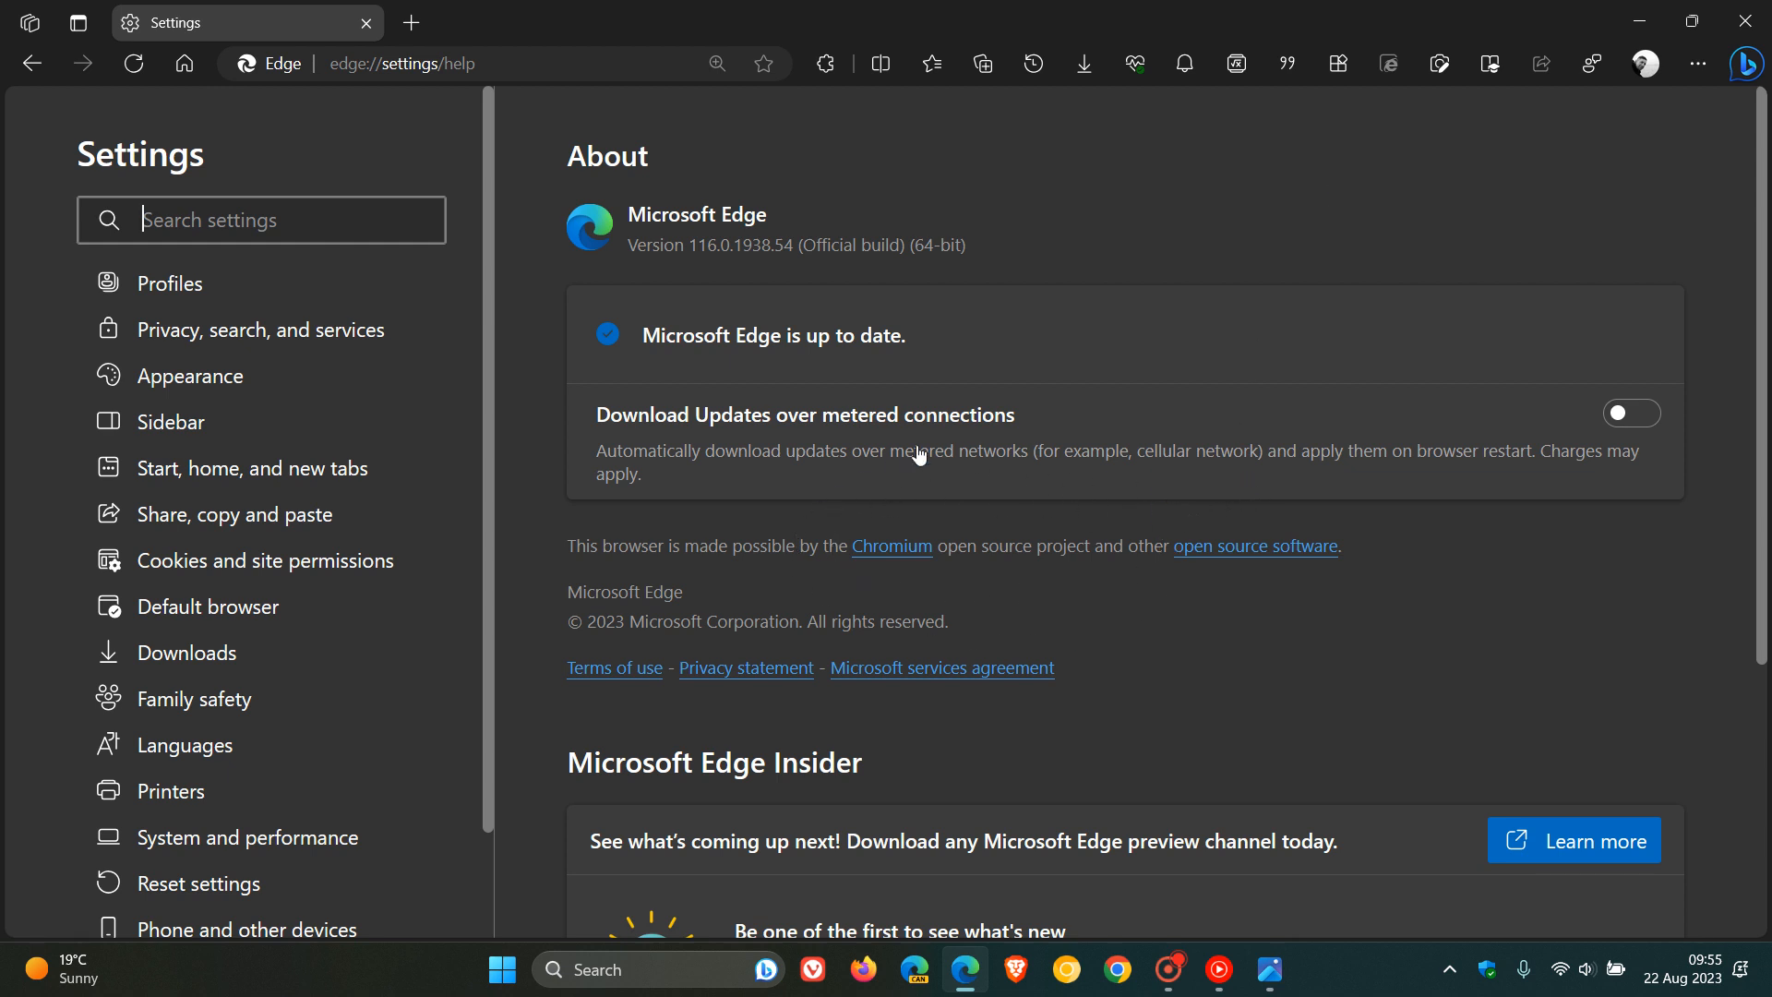
mouse_move(1311, 657)
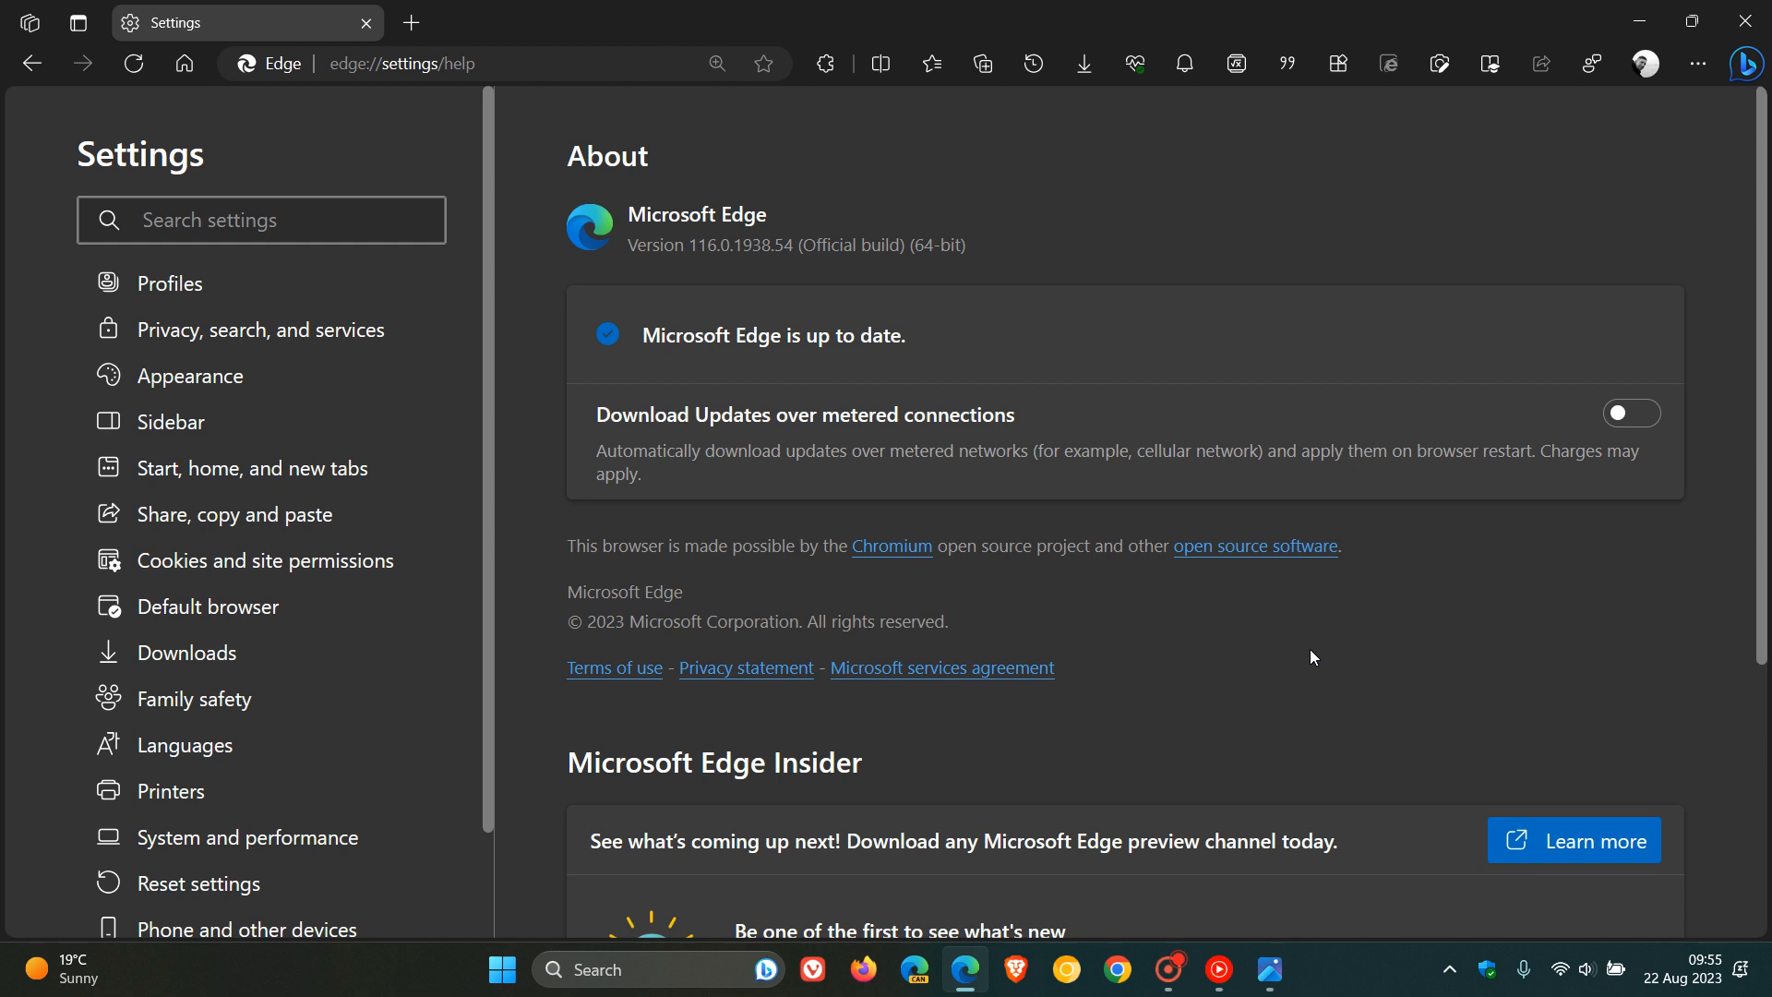
mouse_move(1204, 554)
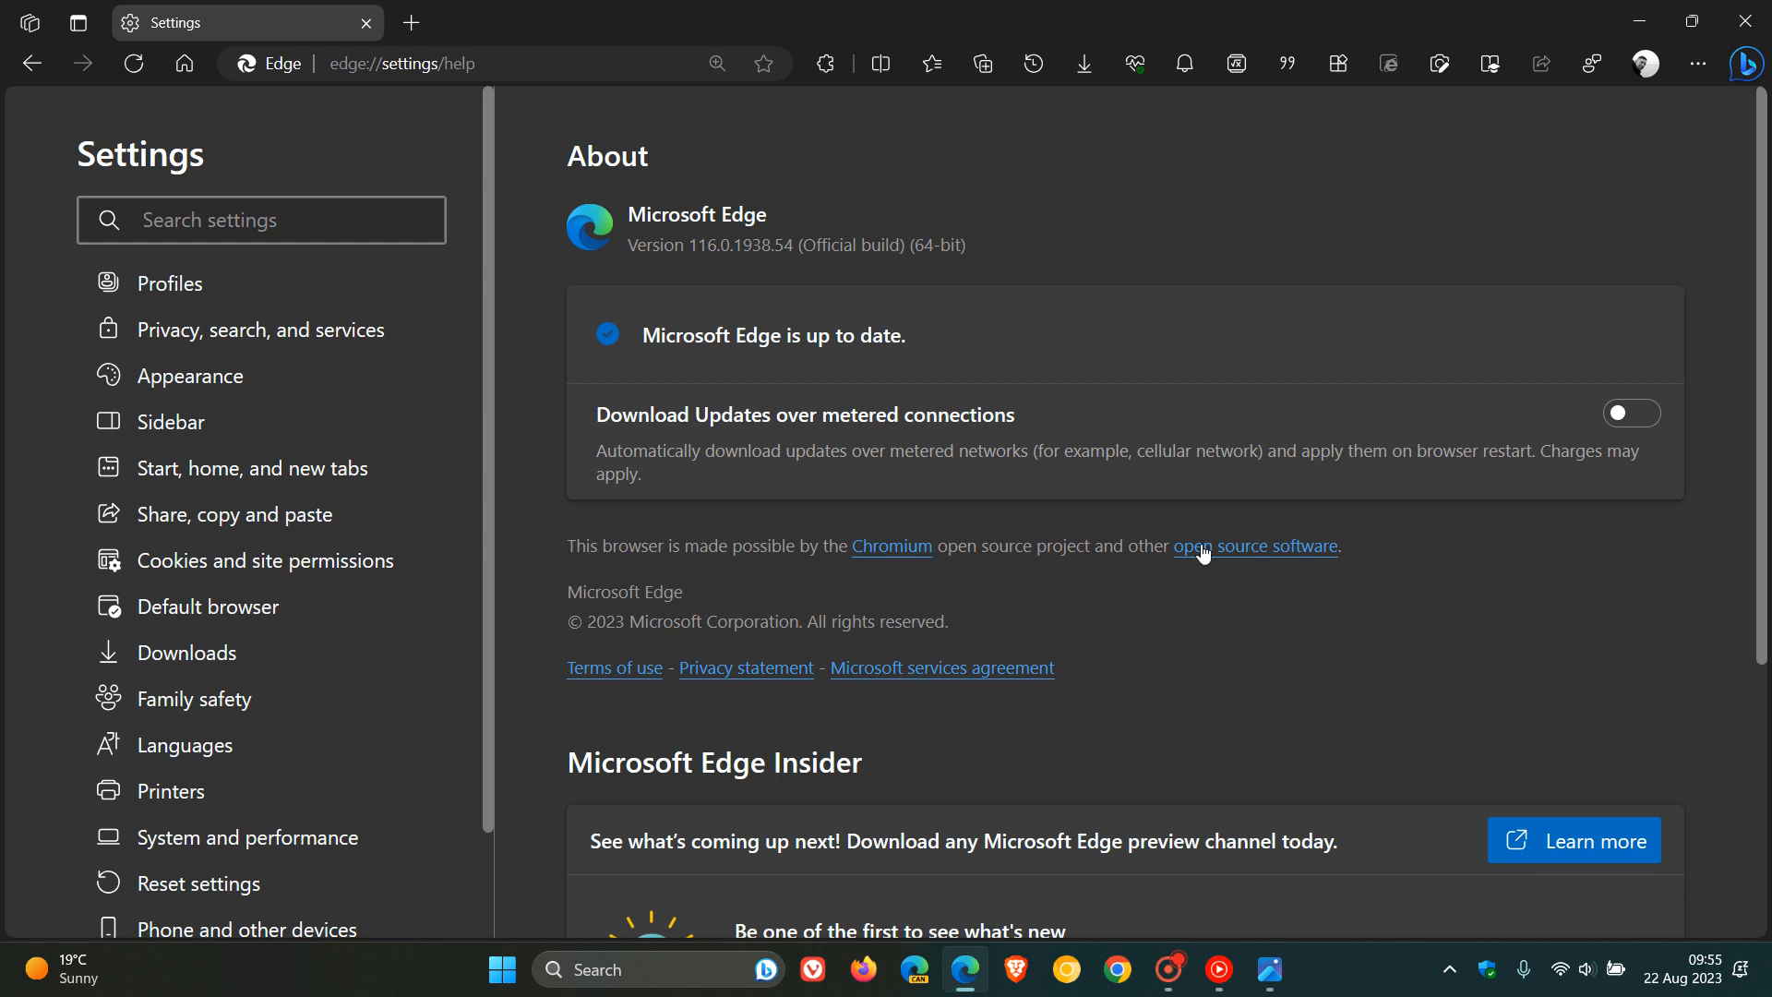
mouse_move(1194, 618)
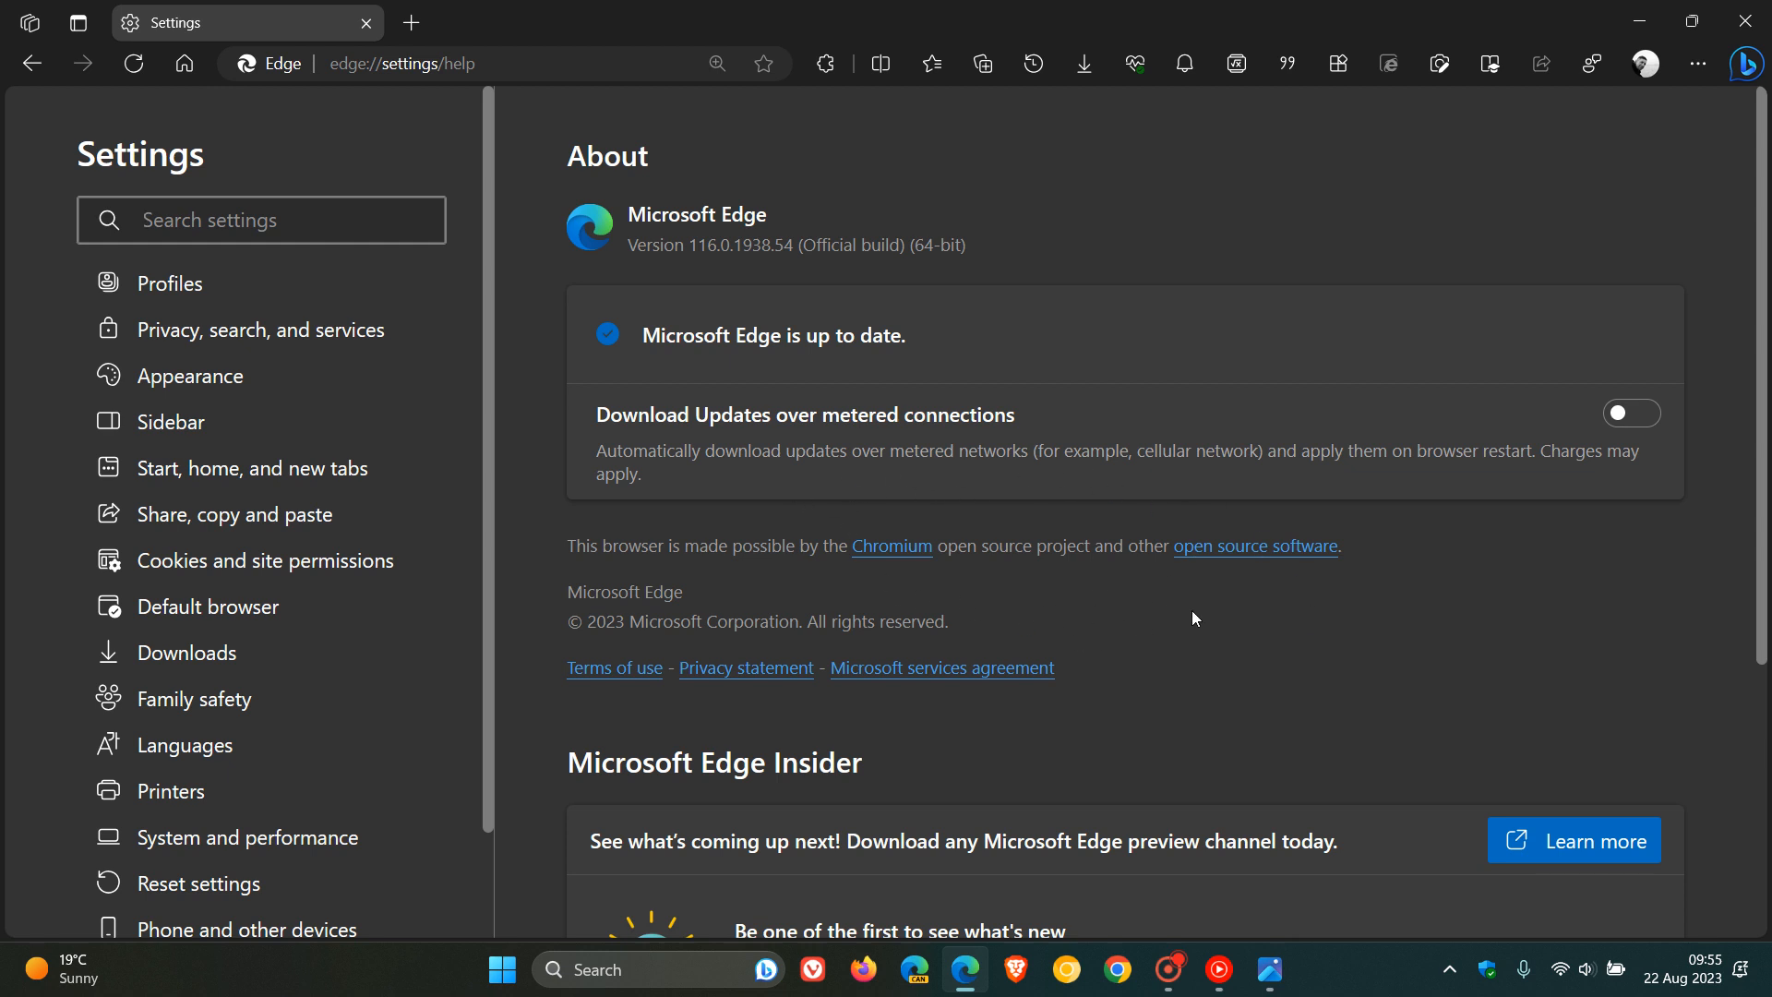
click(261, 219)
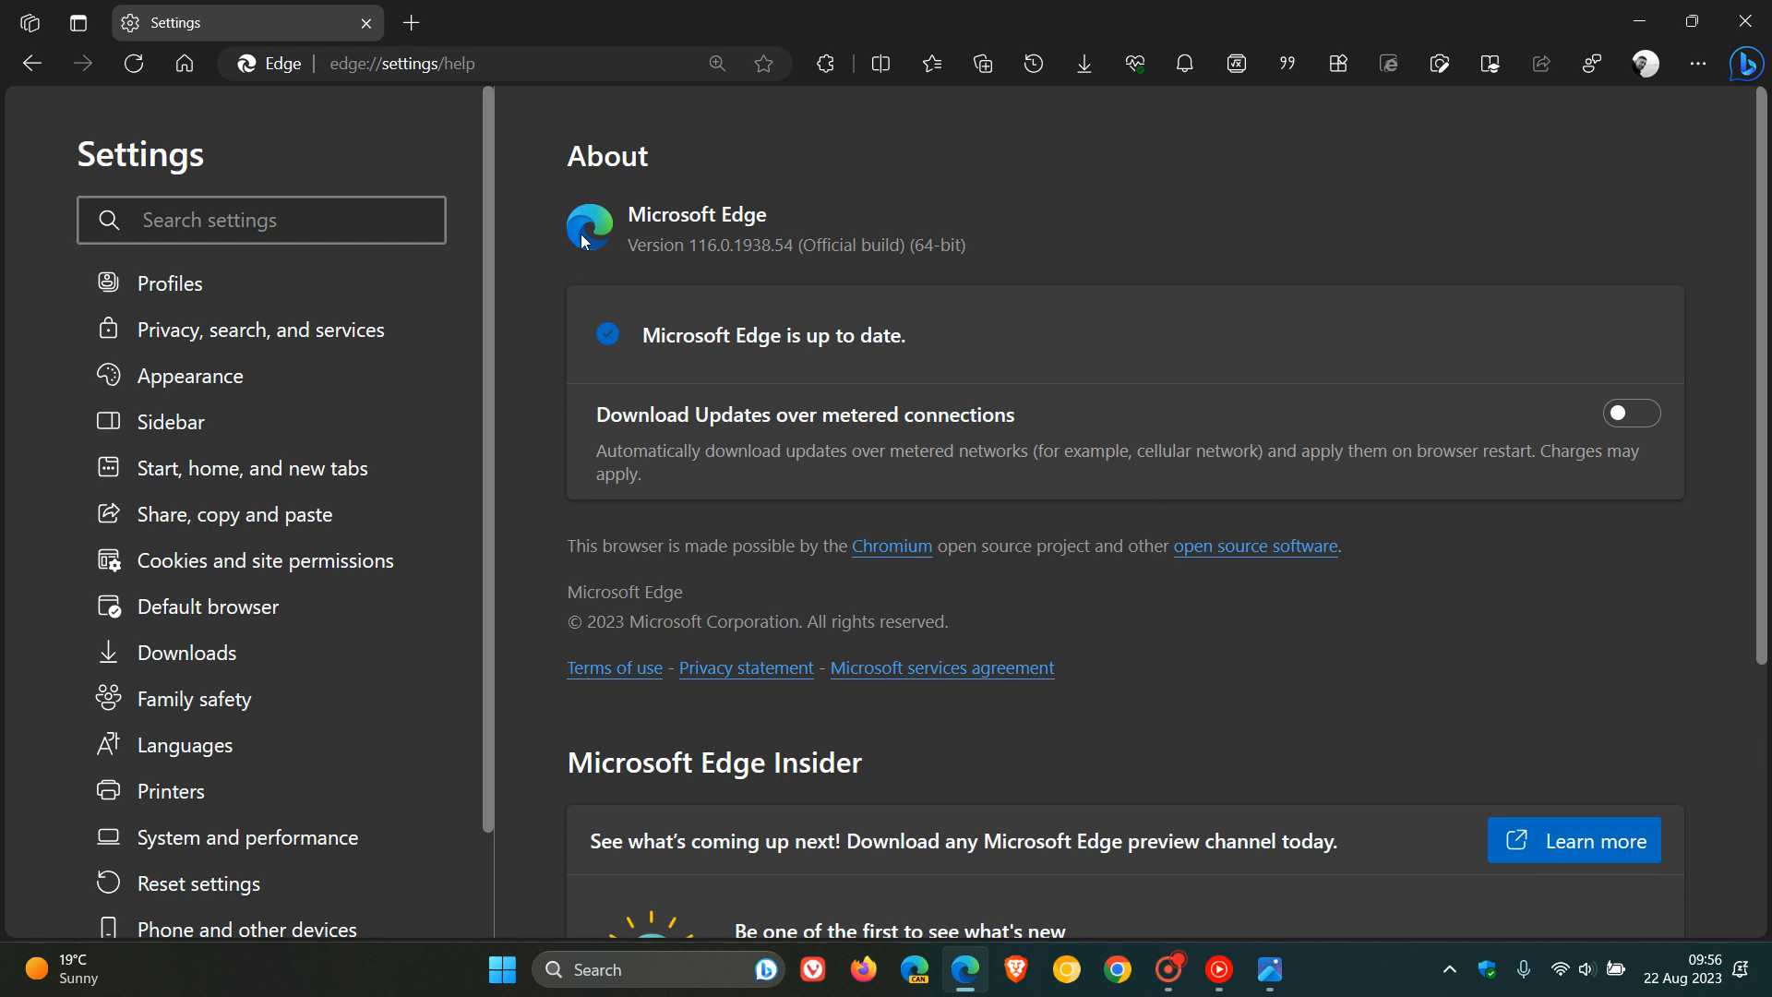
mouse_move(974, 523)
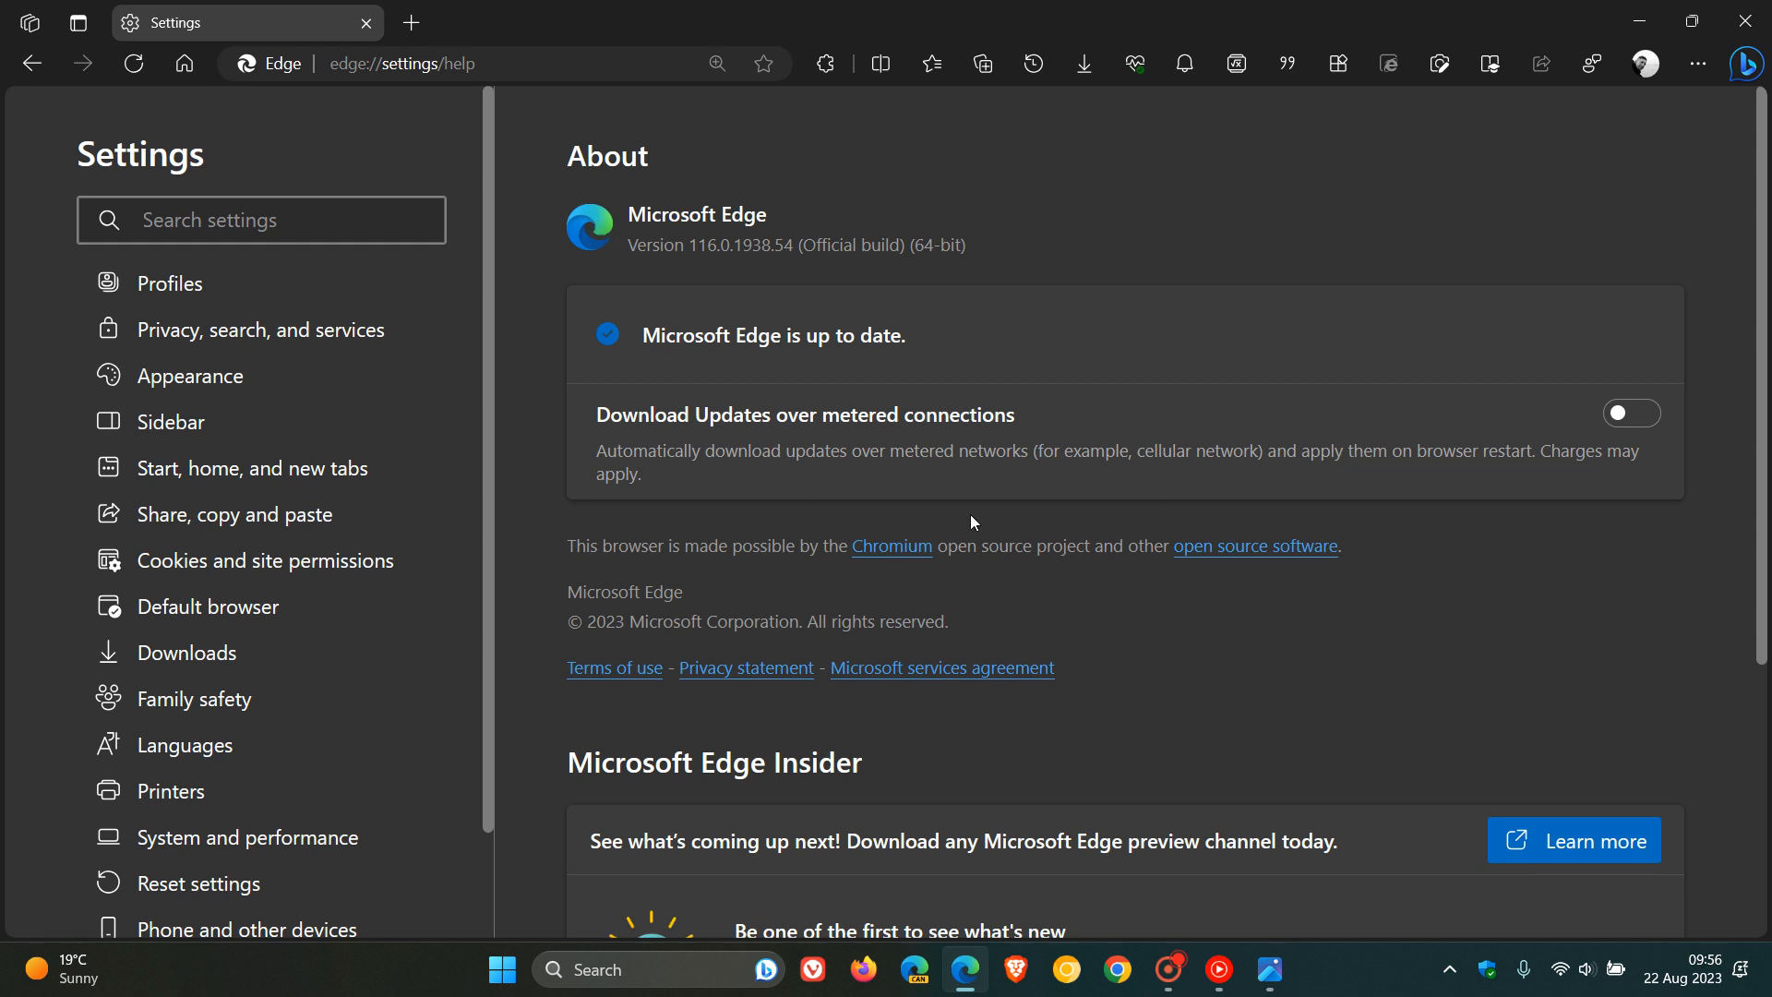
mouse_move(1126, 611)
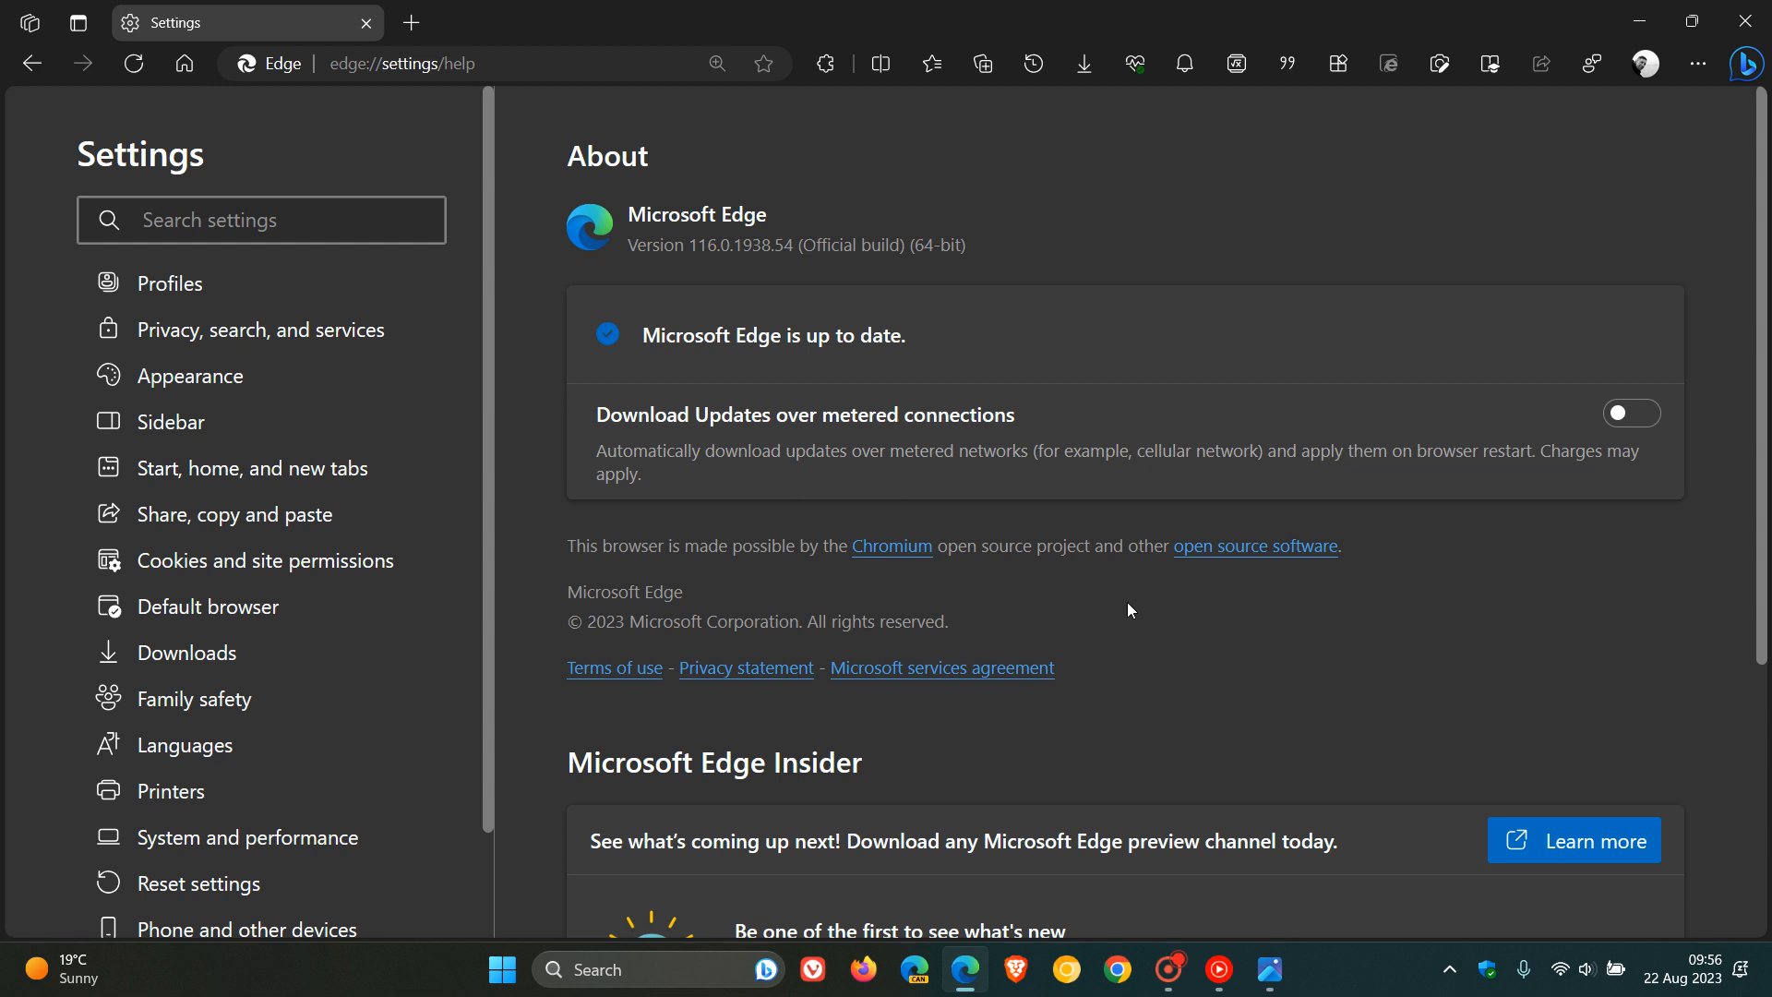
click(262, 220)
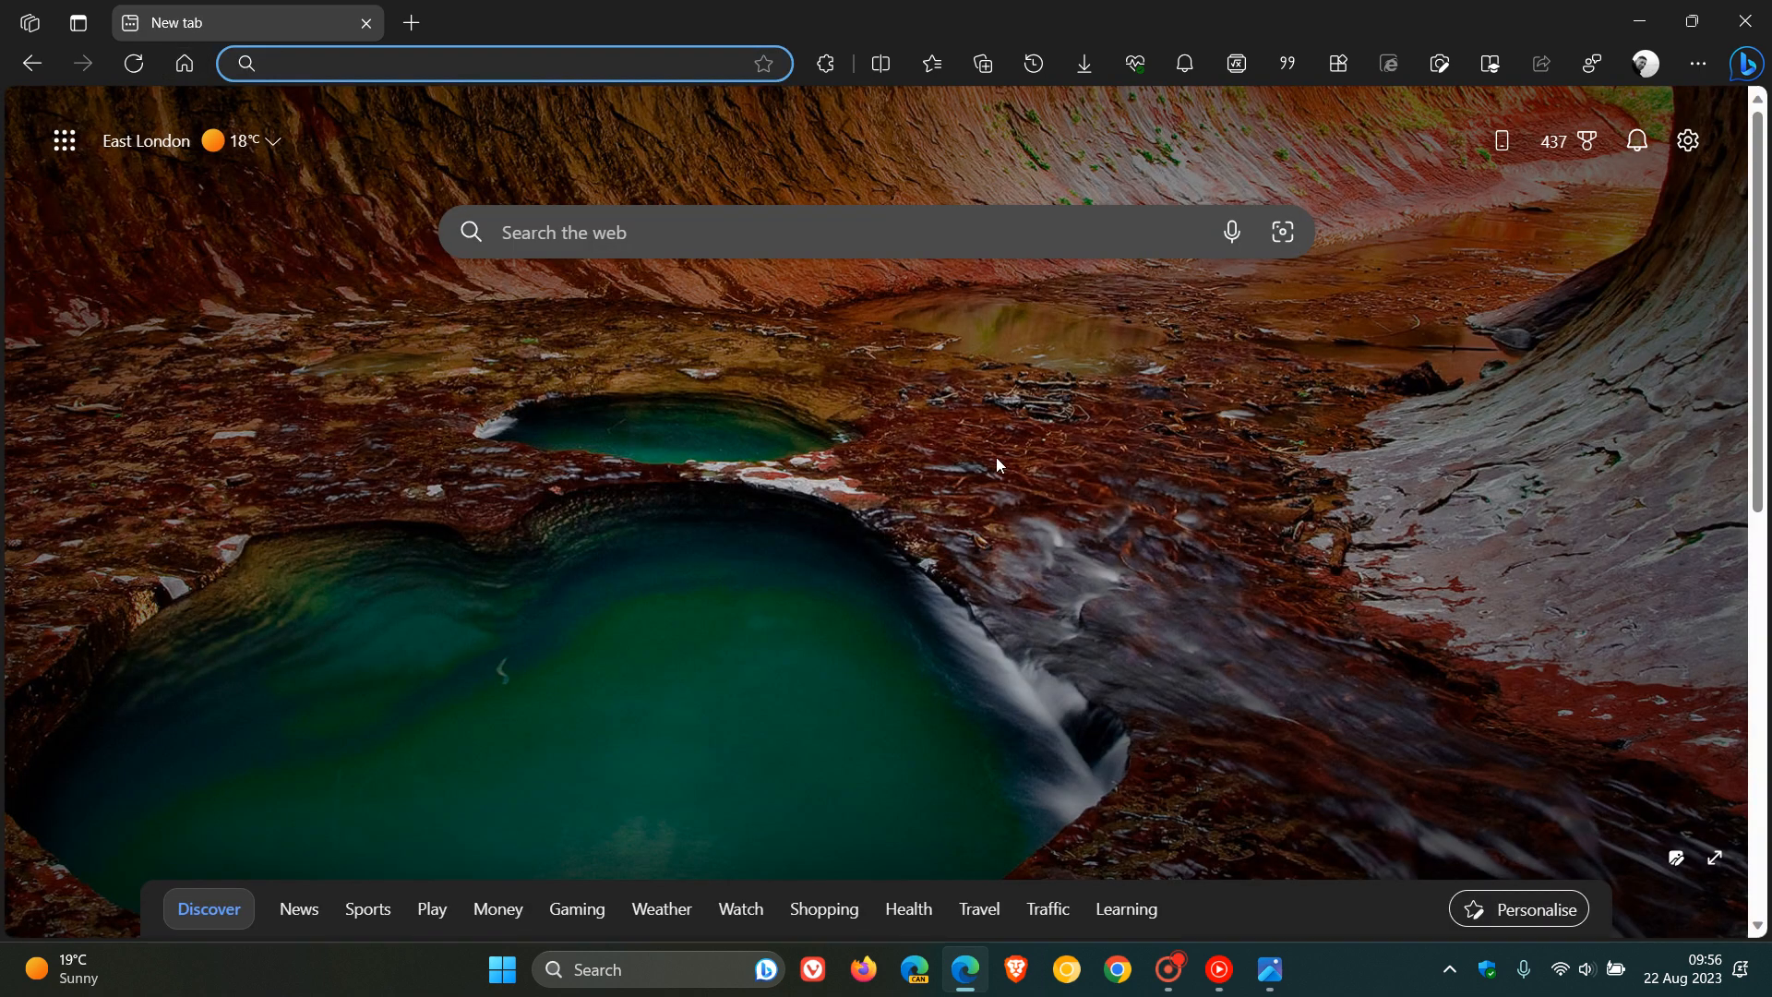
mouse_move(1161, 505)
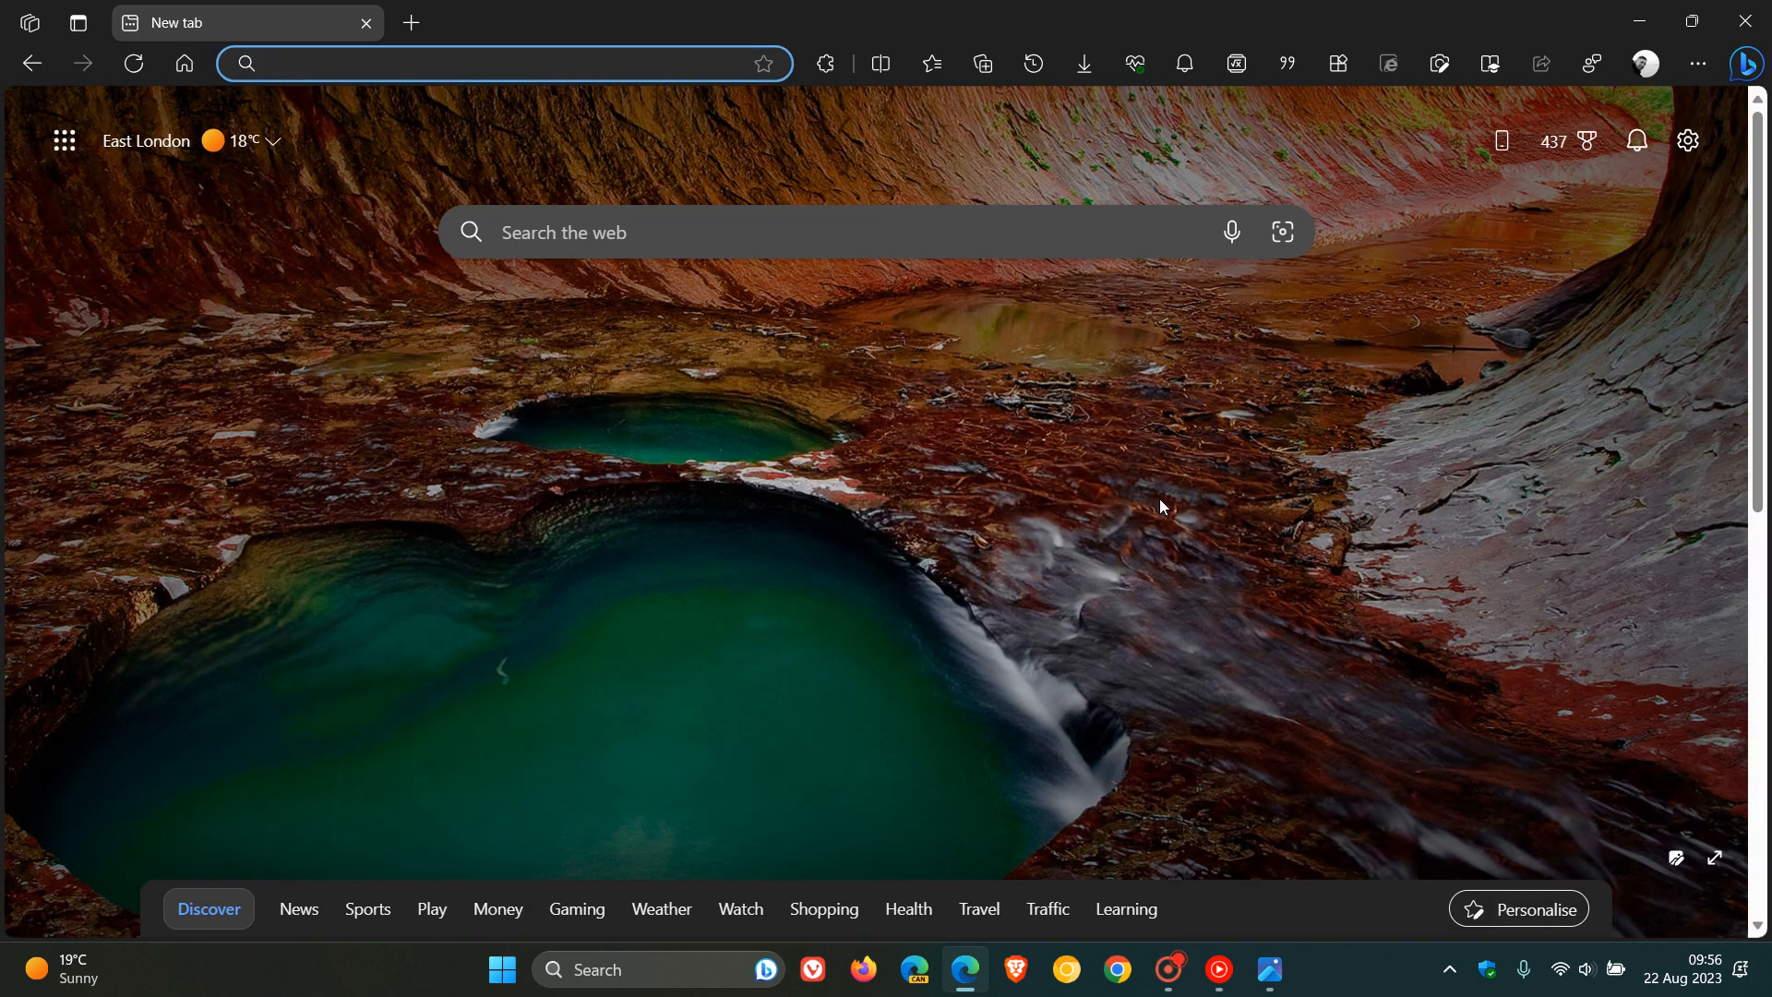
Leave Settings for a fresh new tab page with the address bar active.
click(497, 63)
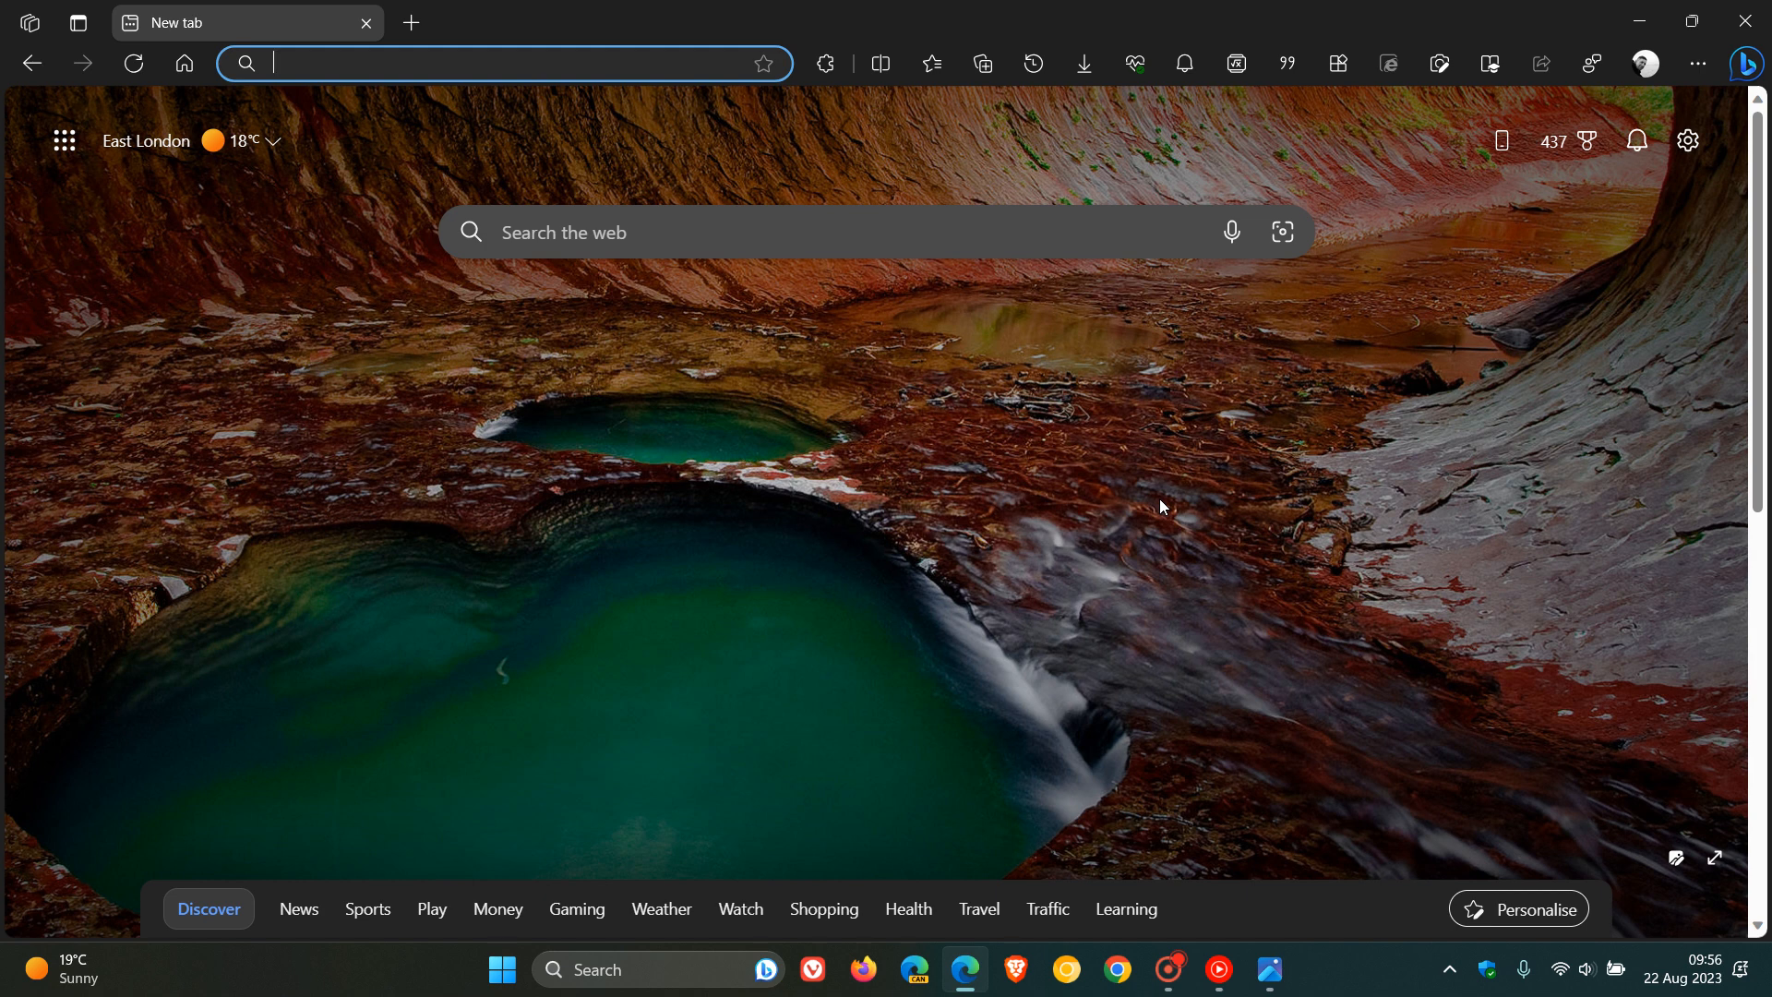
mouse_move(1196, 496)
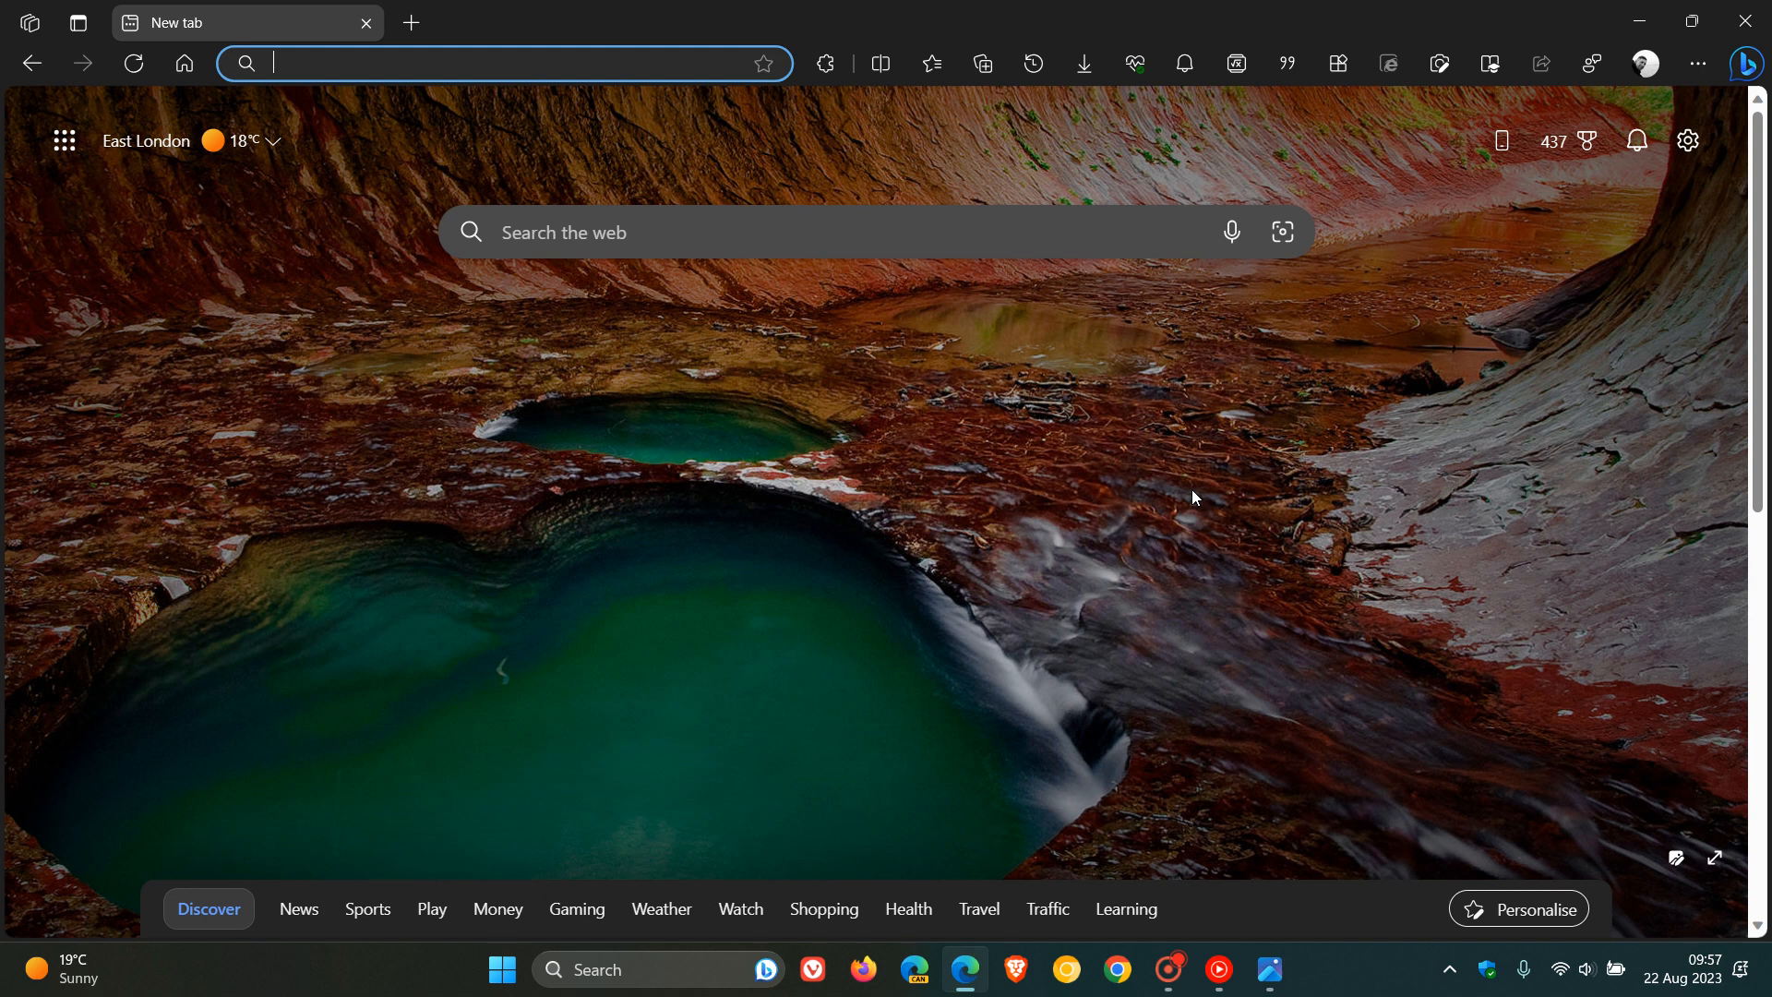
mouse_move(1216, 541)
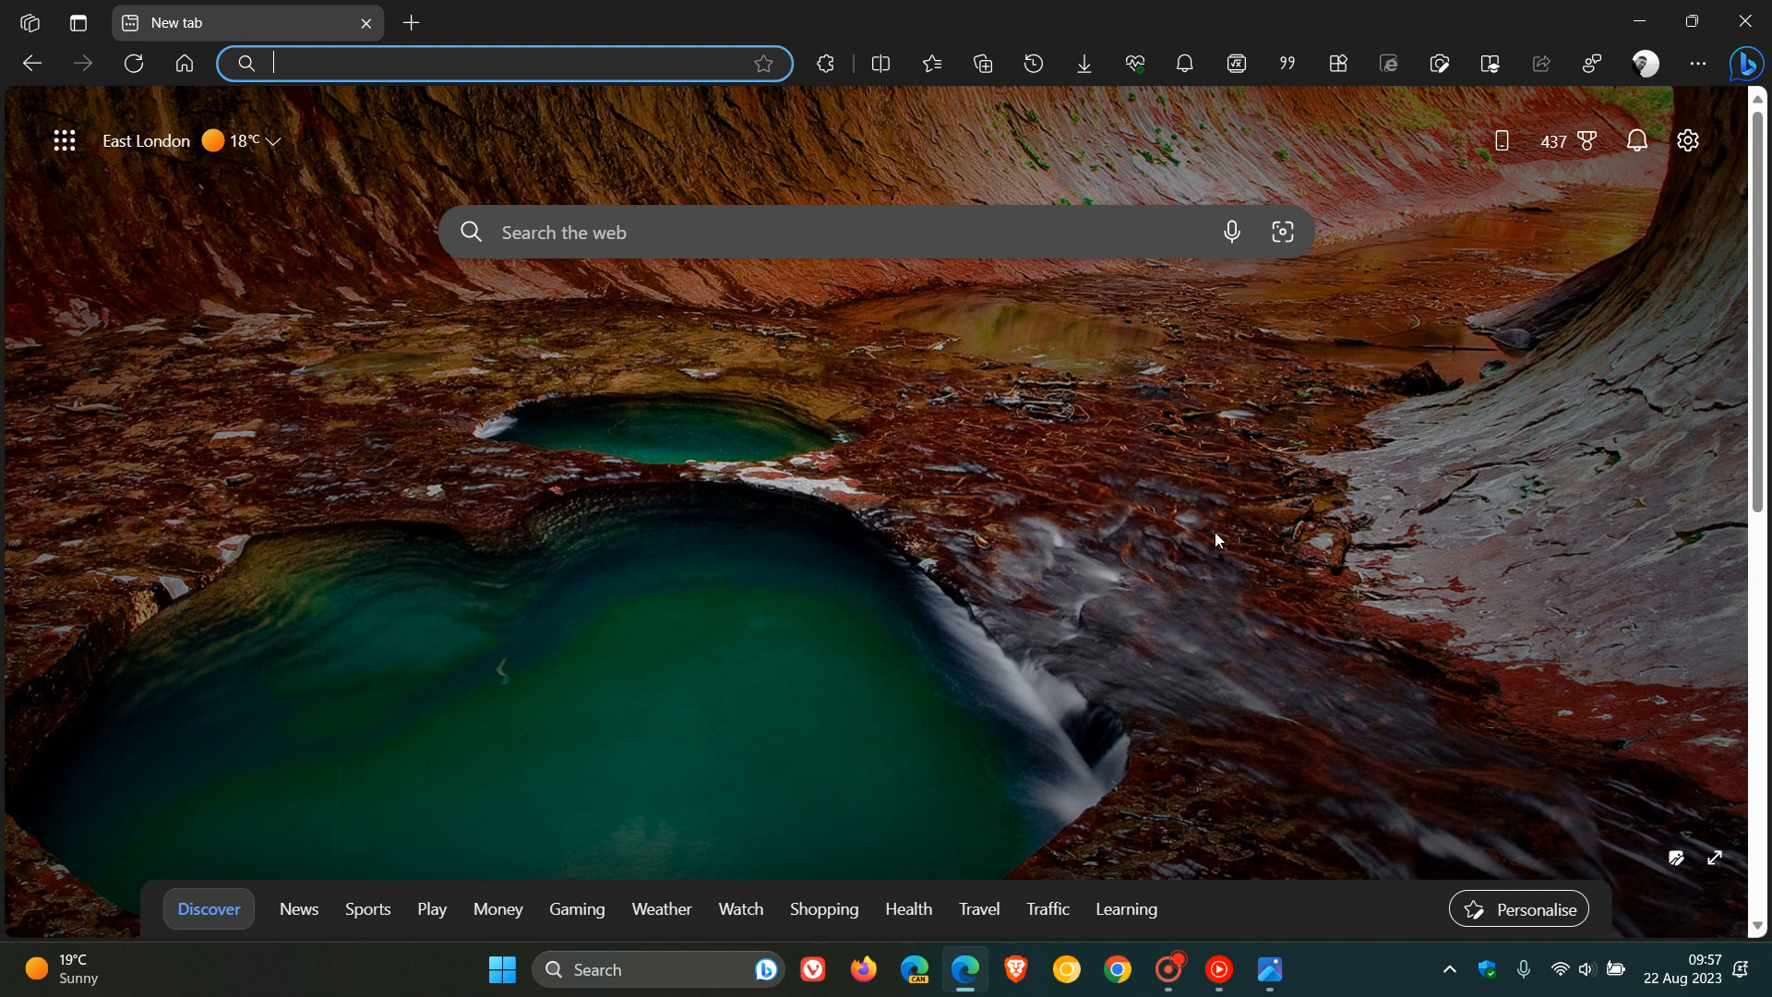
mouse_move(1224, 535)
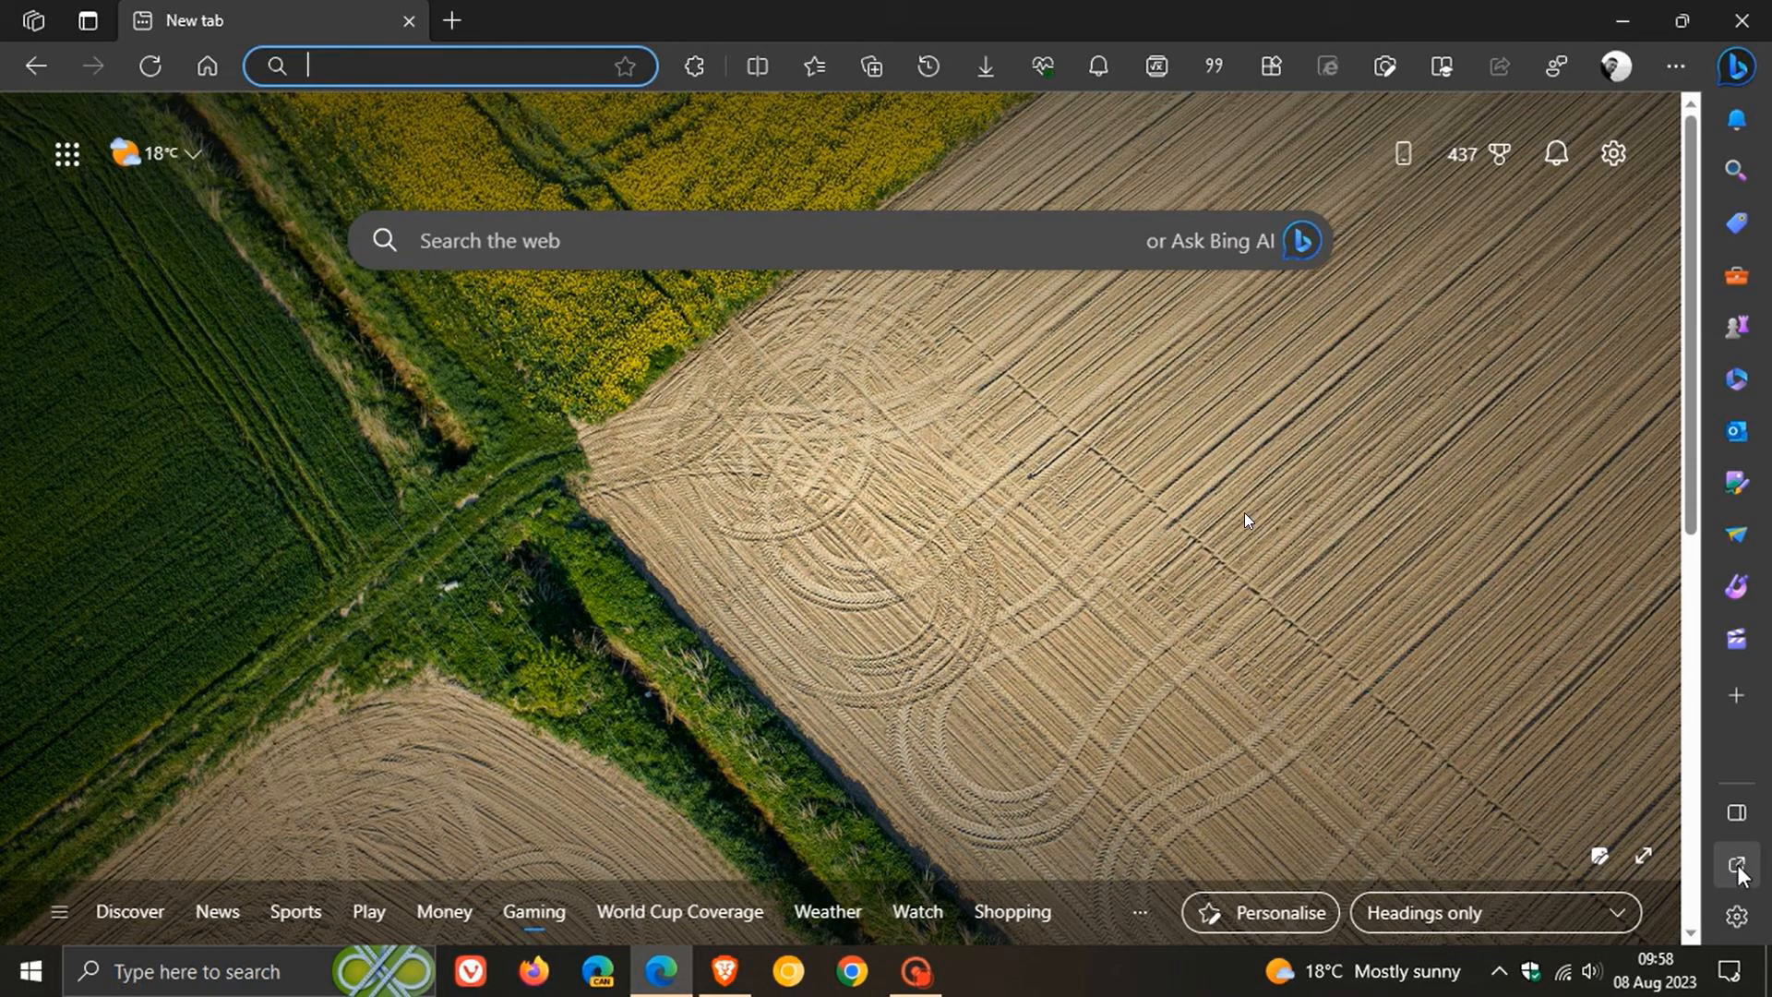
mouse_move(1257, 517)
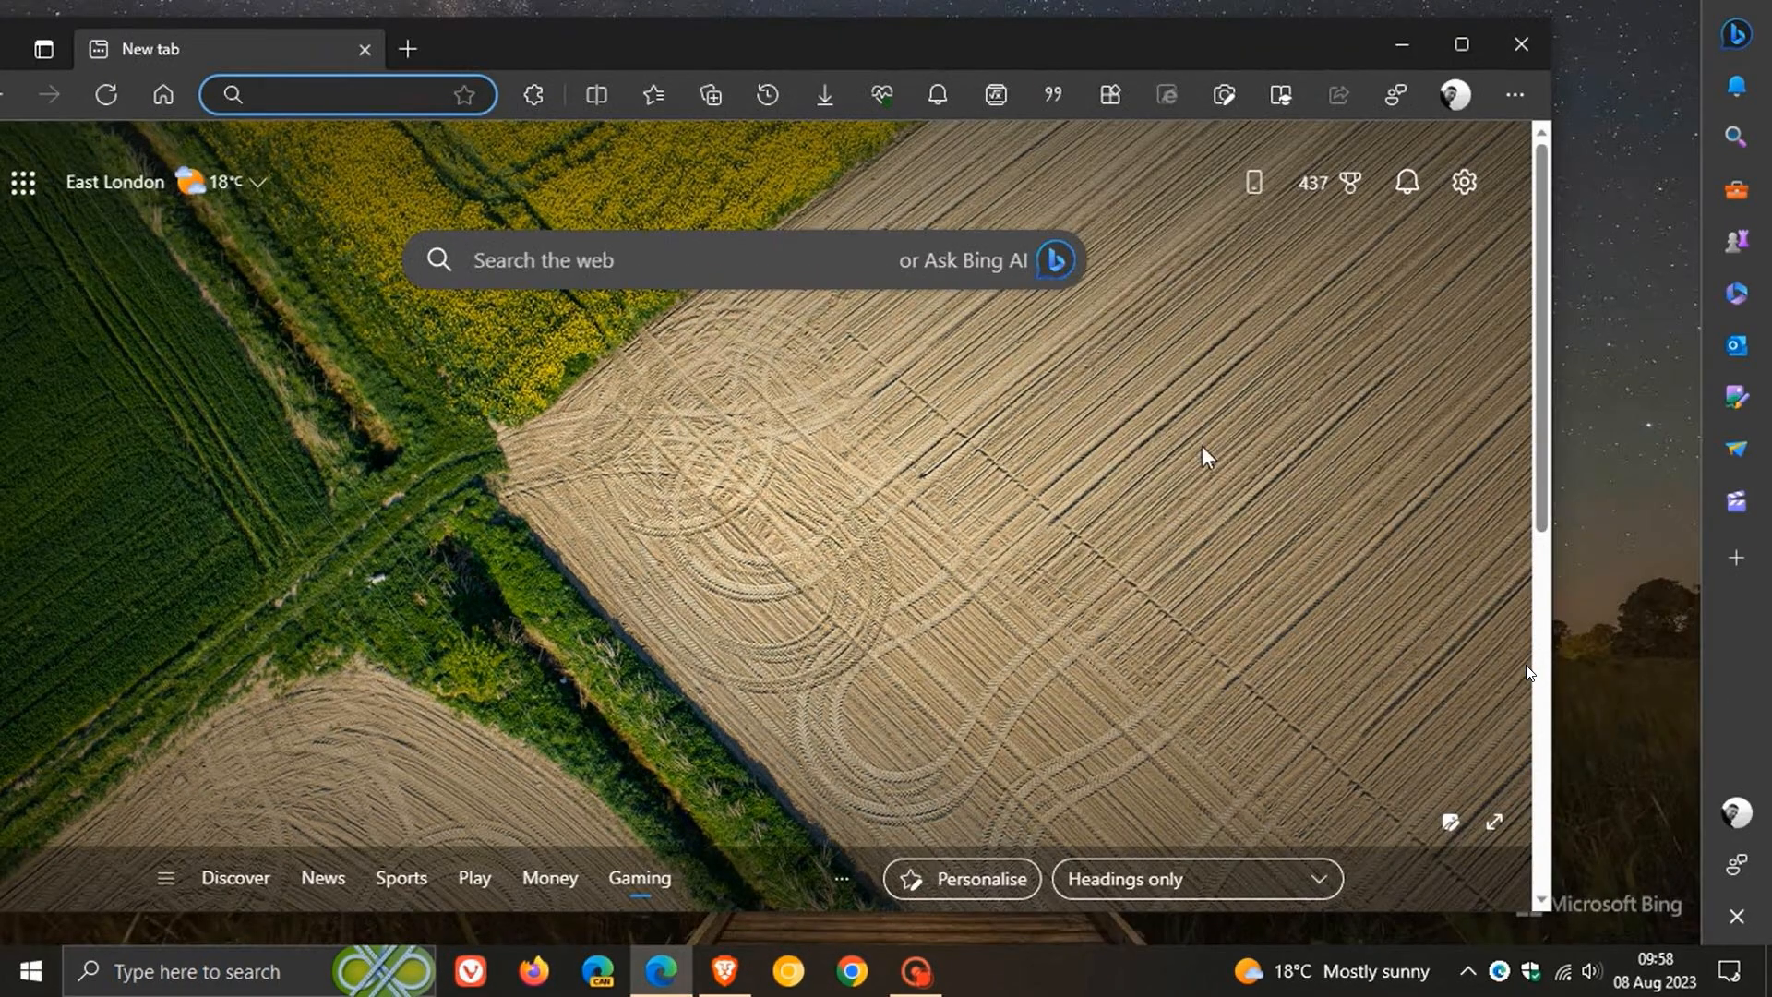
mouse_move(1427, 520)
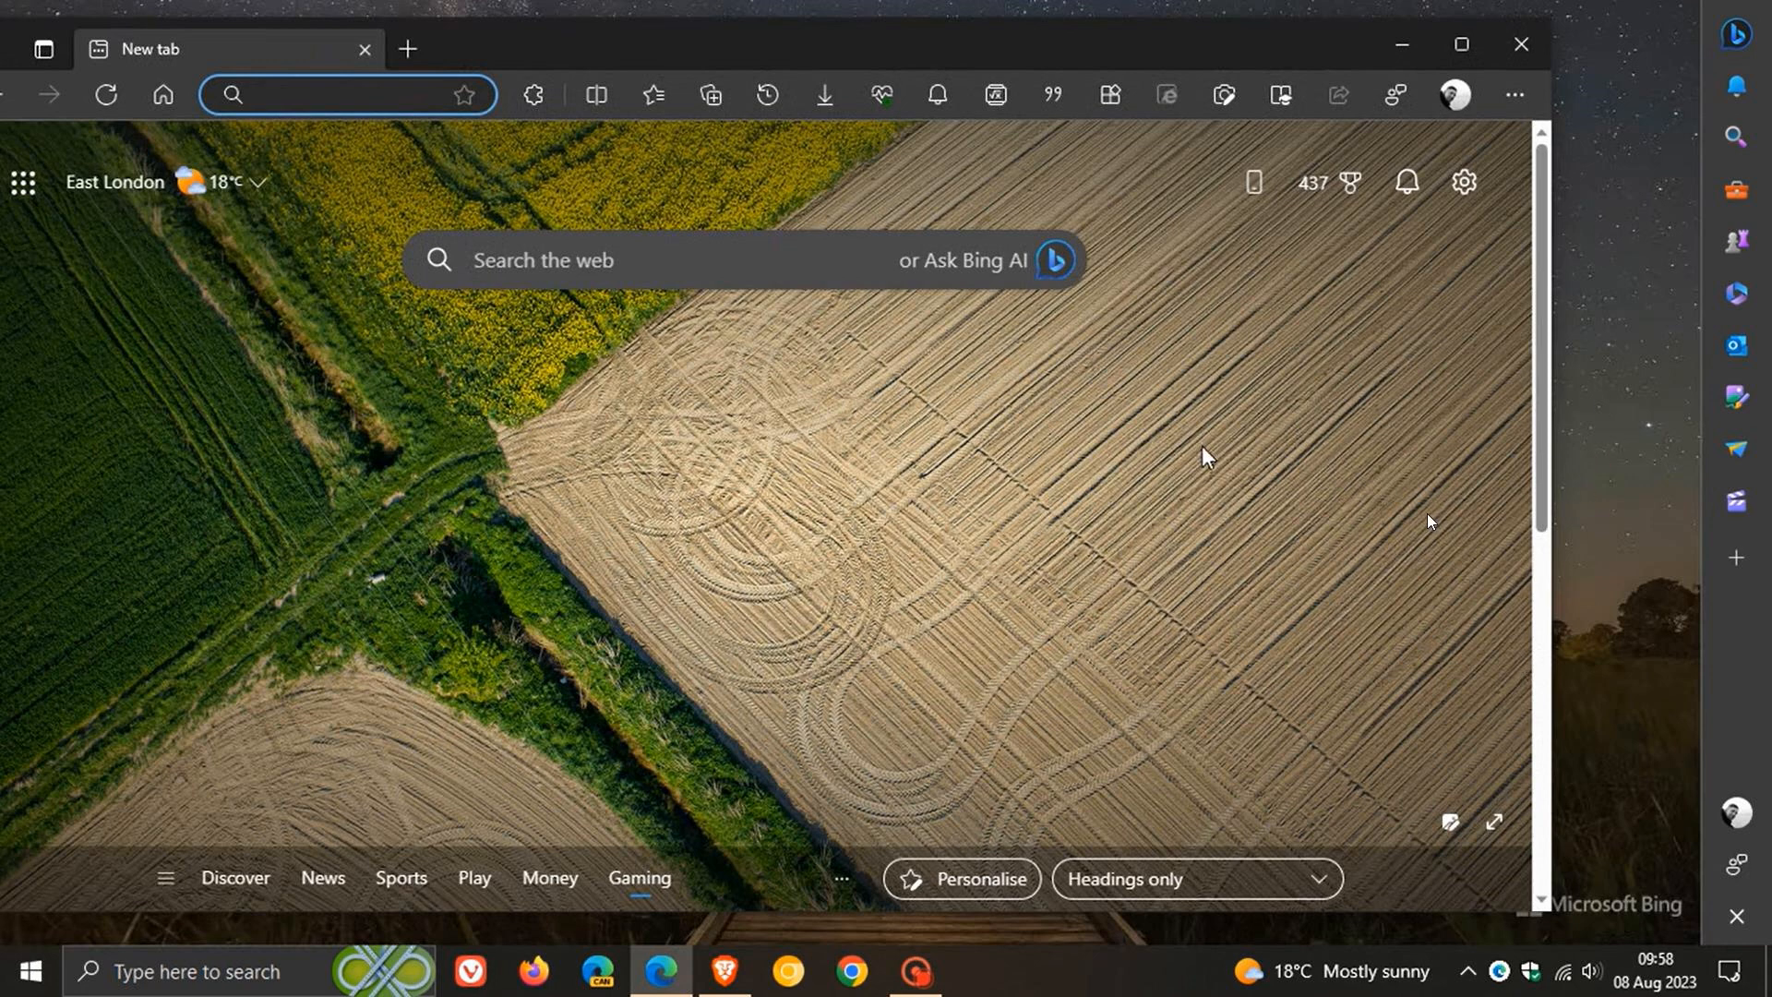
mouse_move(1724, 657)
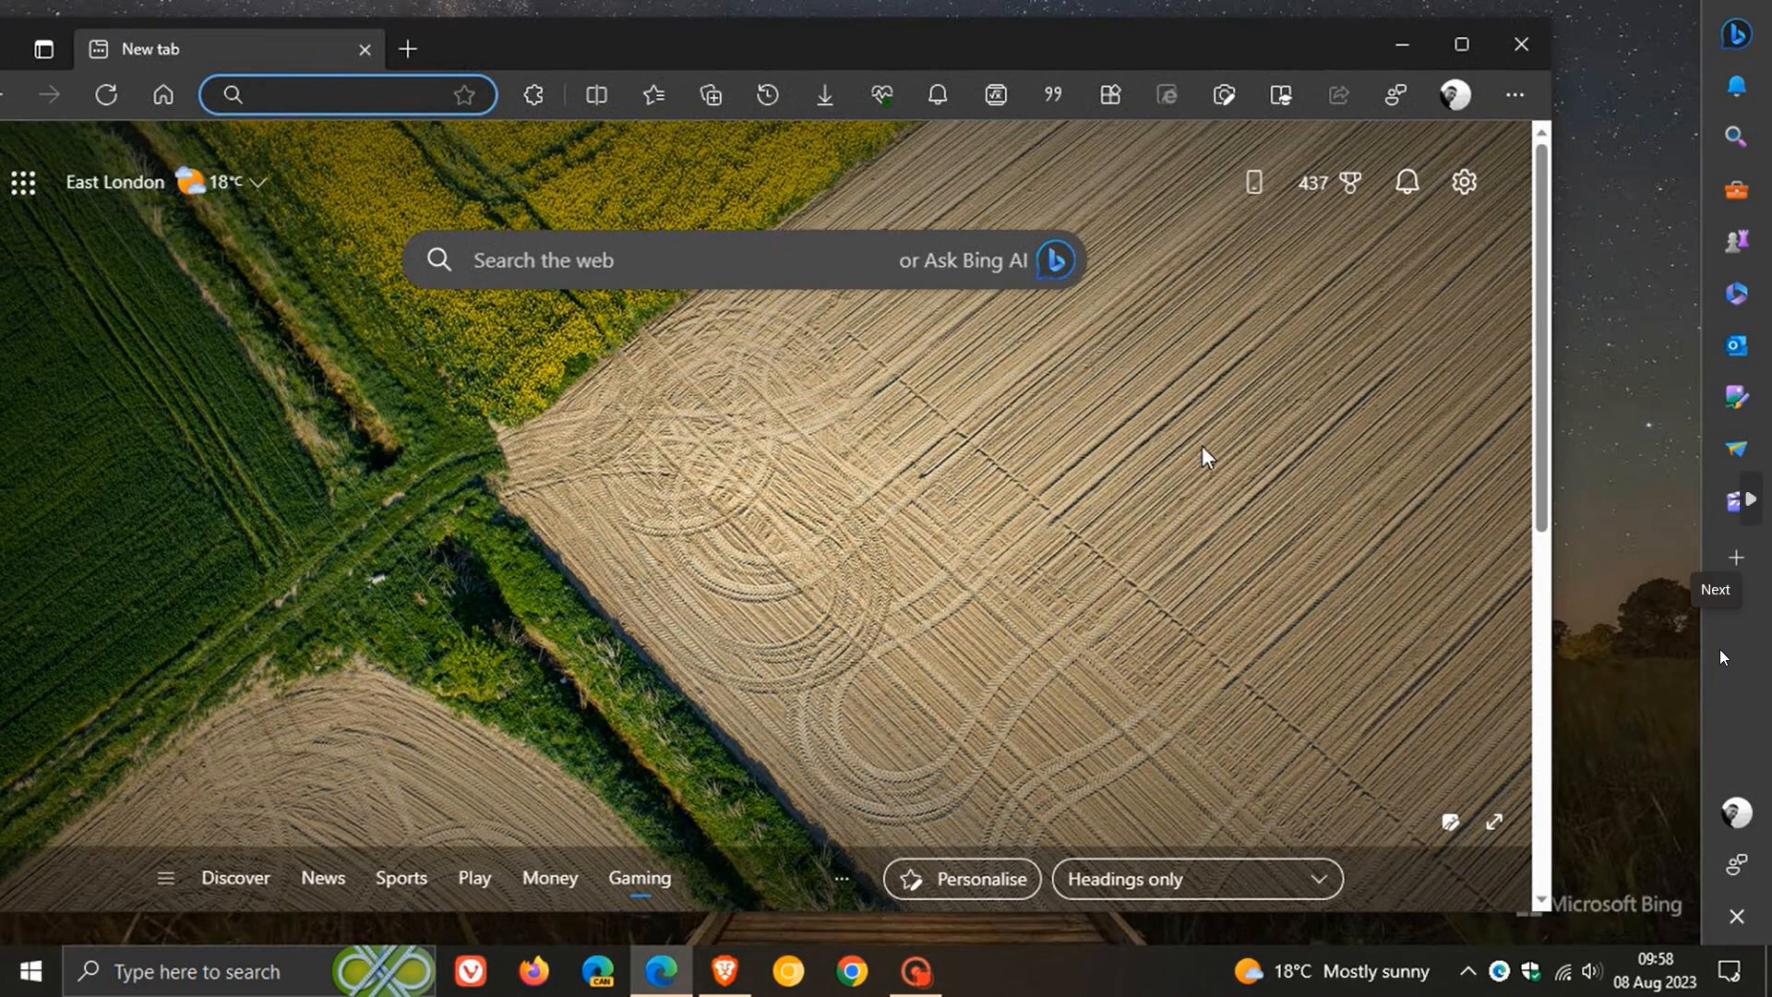
mouse_move(1633, 512)
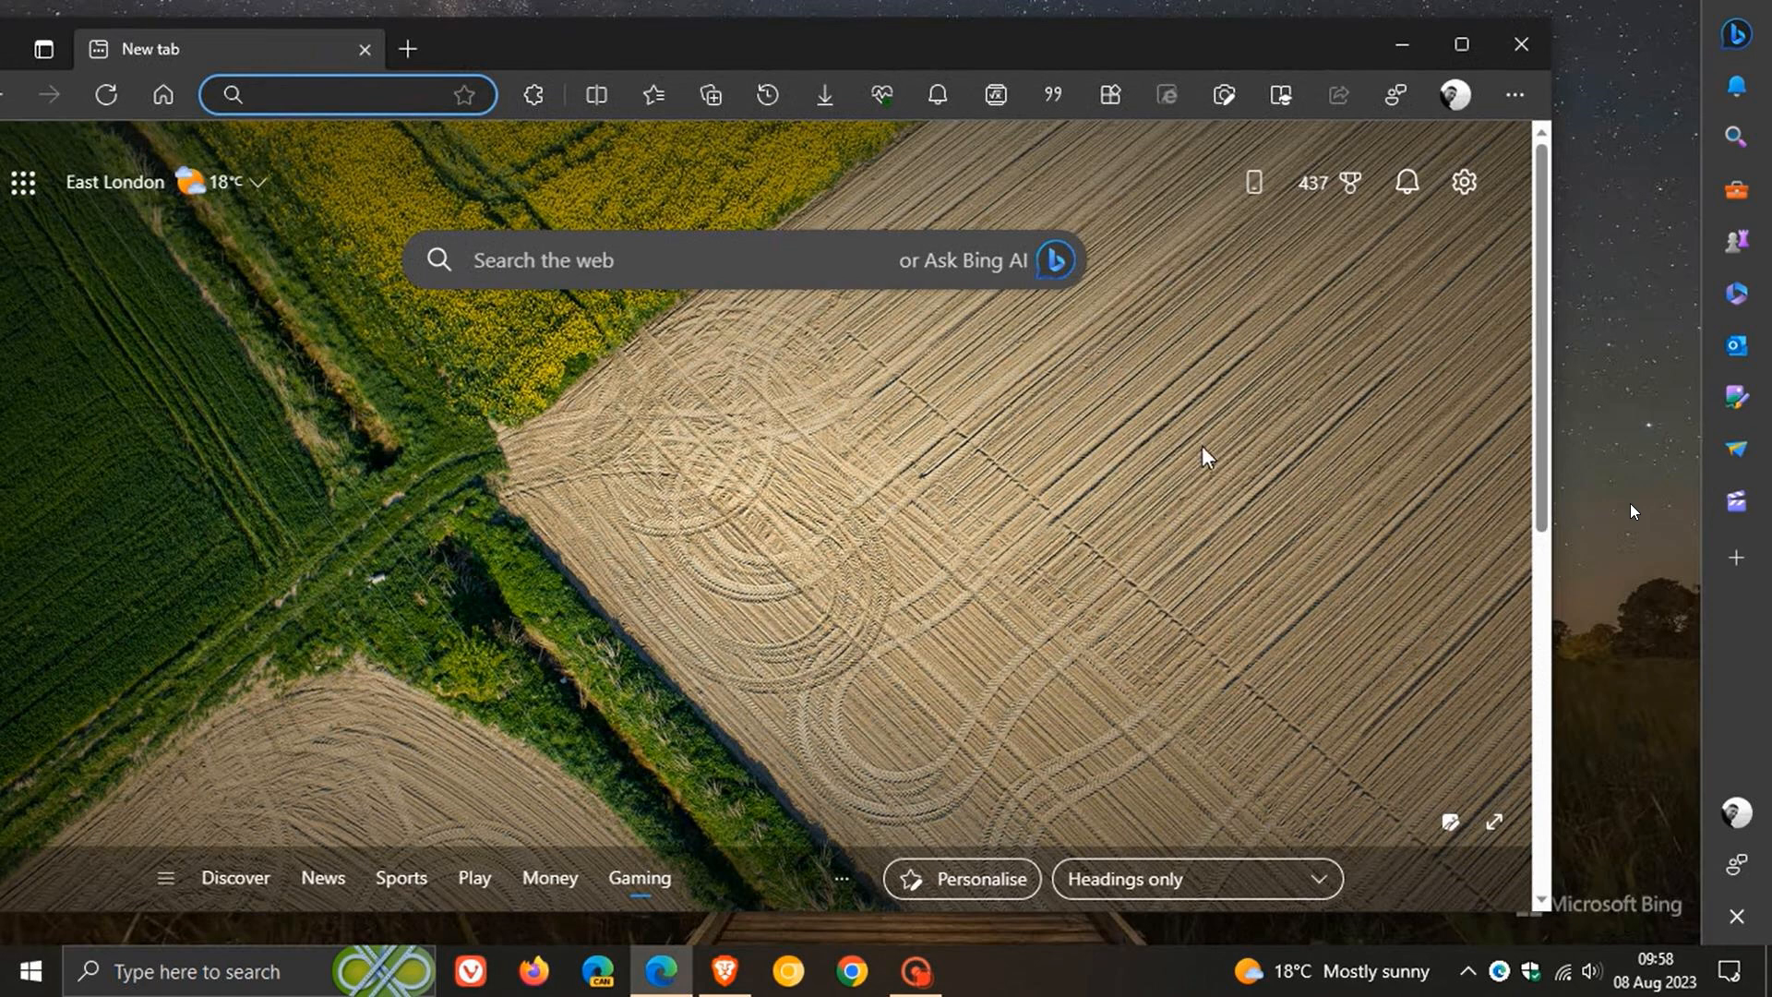
click(1519, 44)
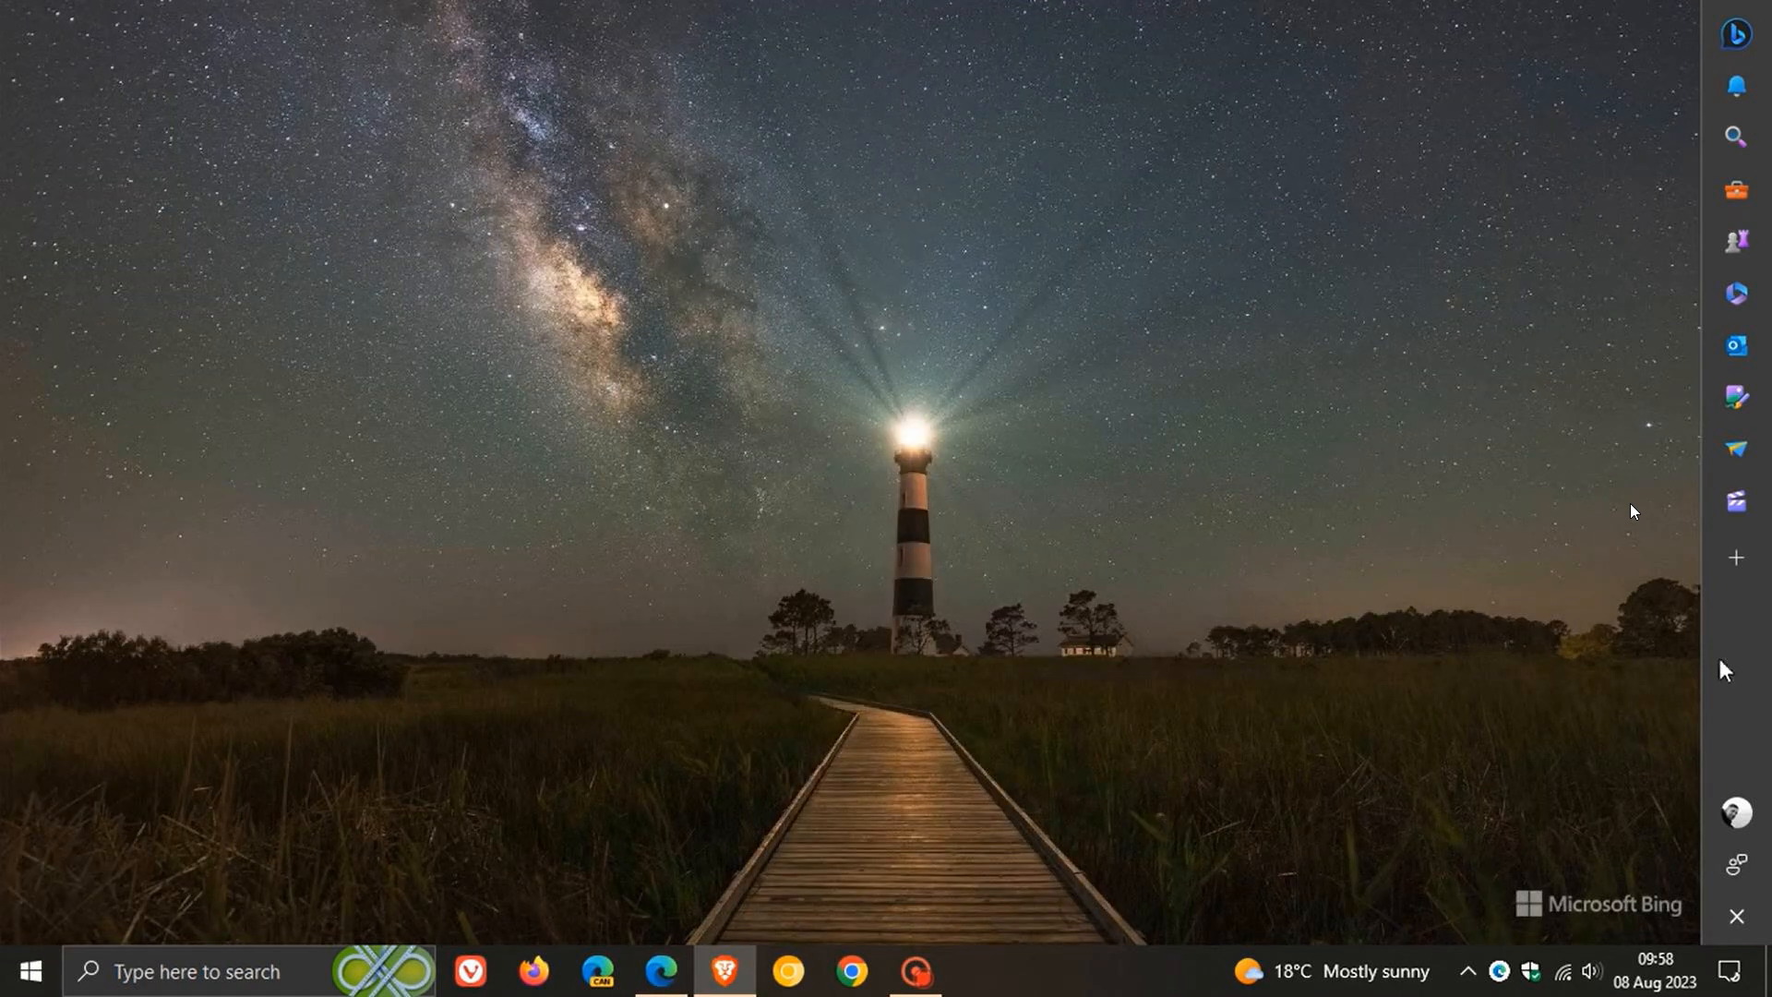
mouse_move(1700, 32)
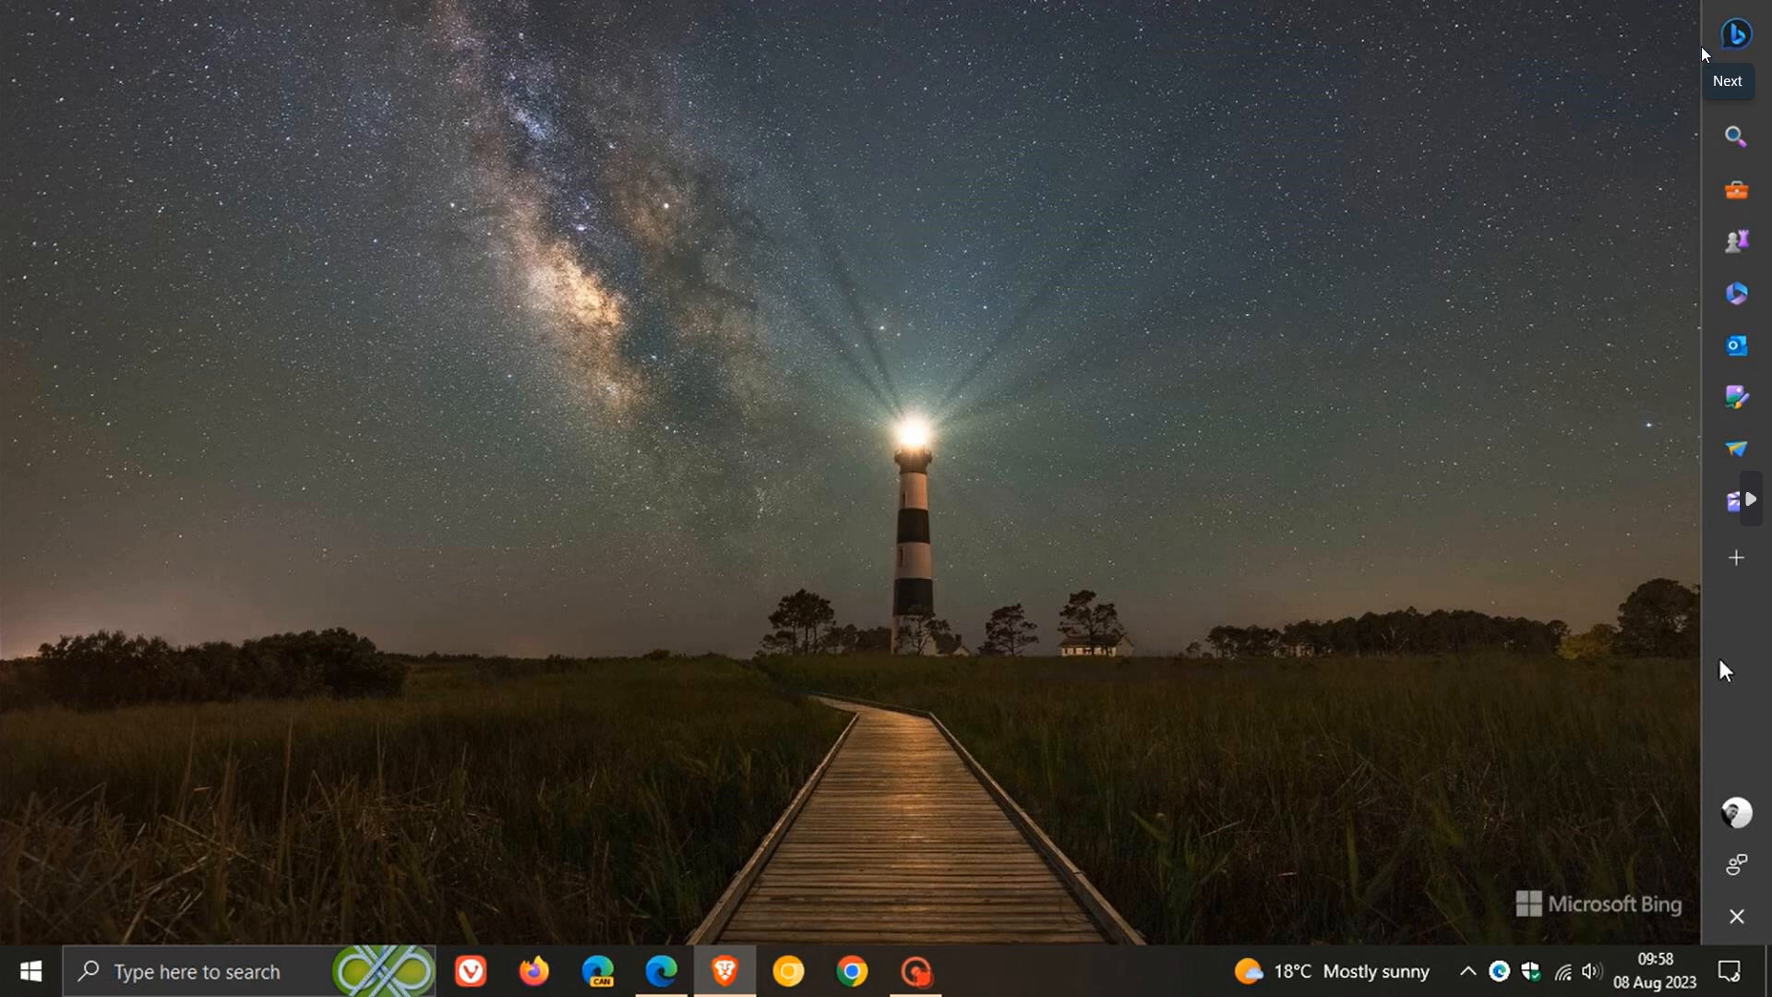
mouse_move(1441, 155)
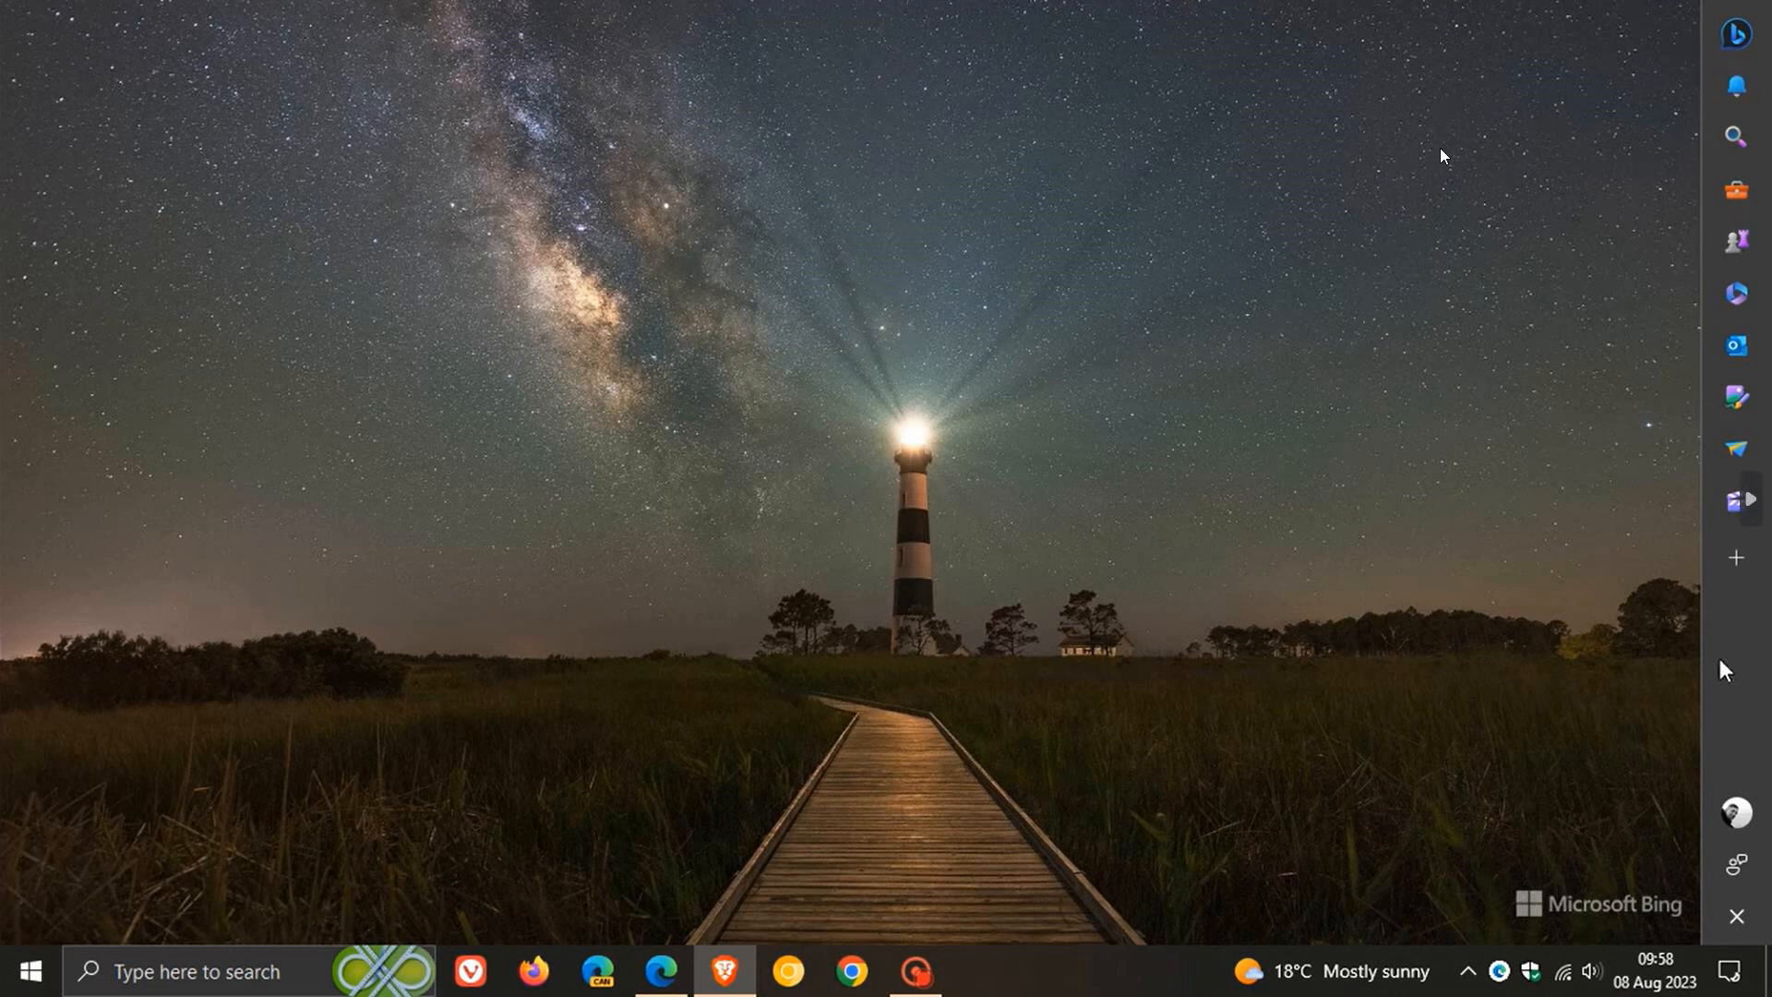
mouse_move(1432, 386)
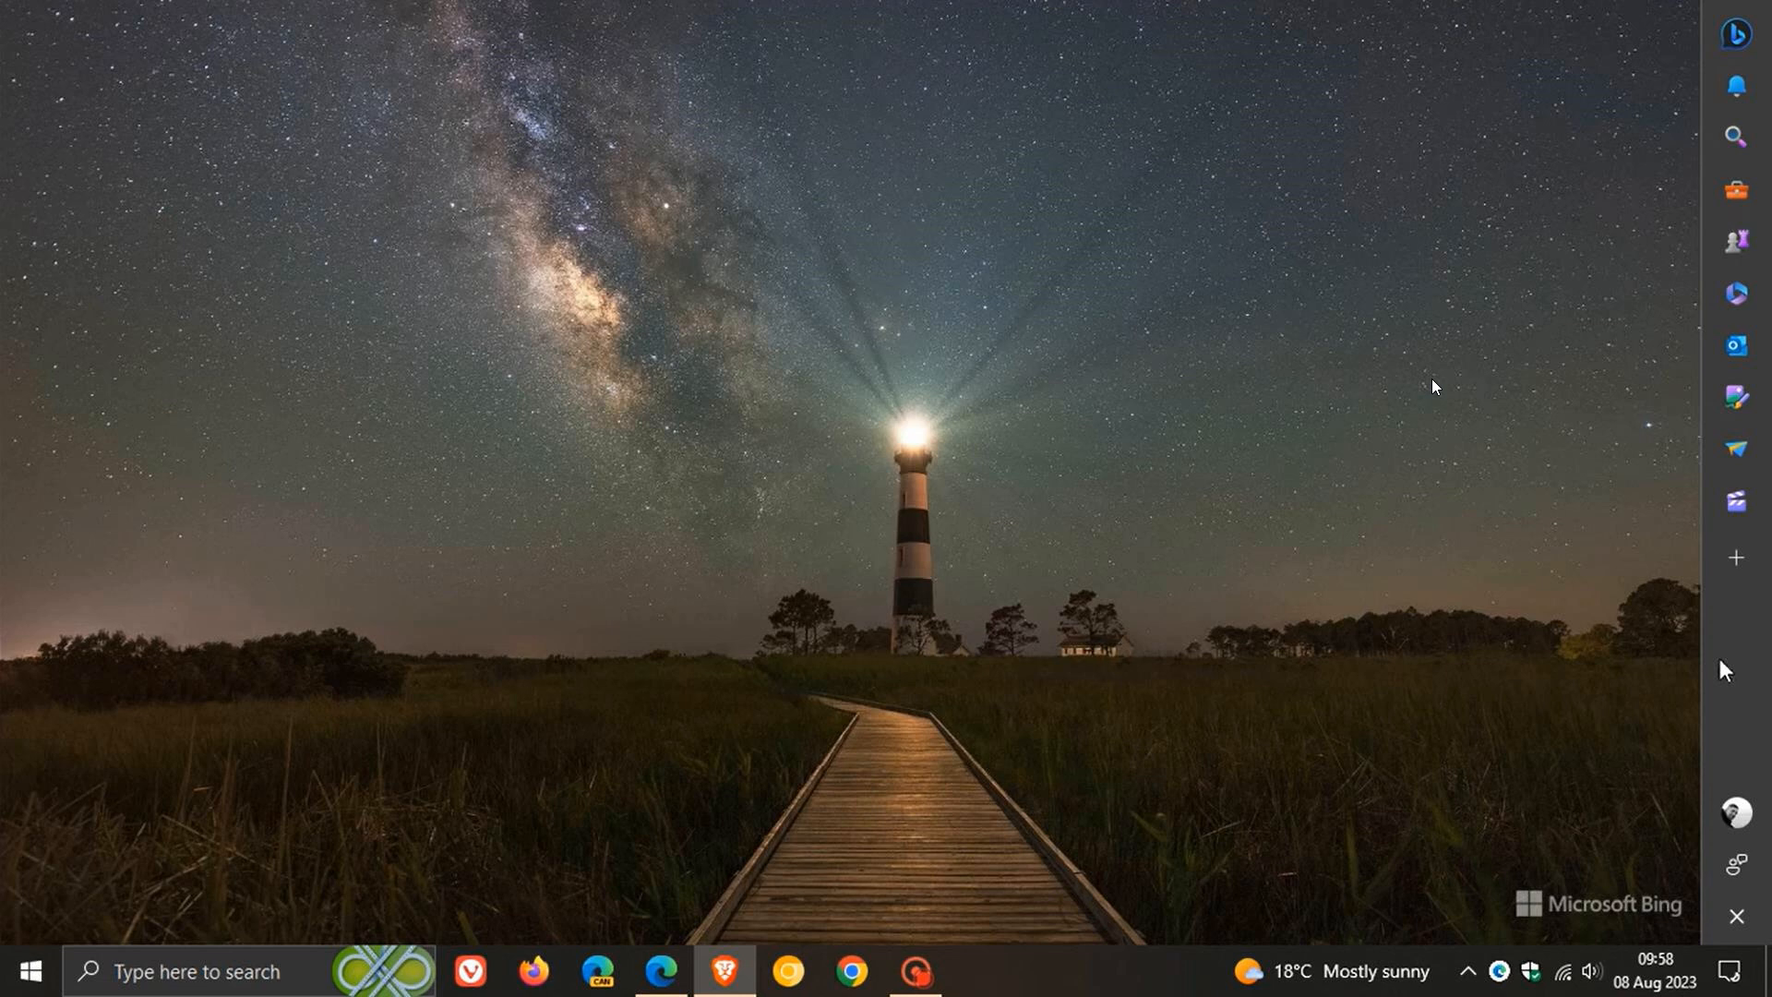
mouse_move(1419, 405)
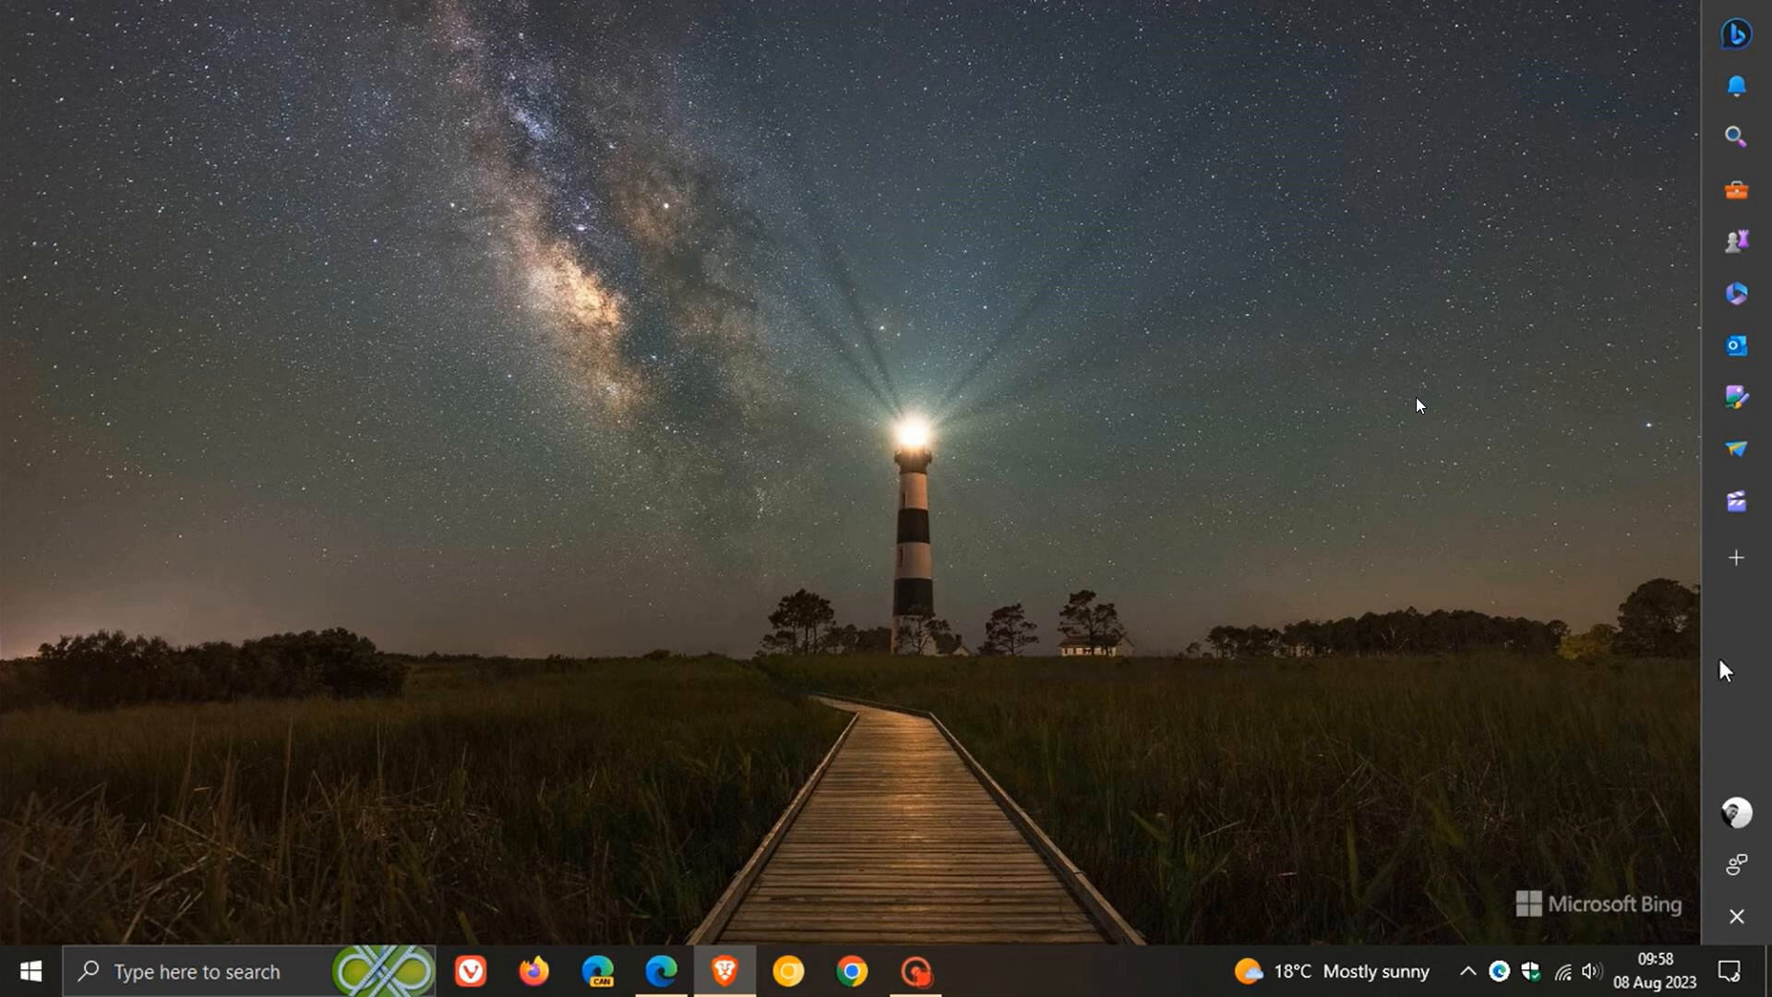
mouse_move(1680, 290)
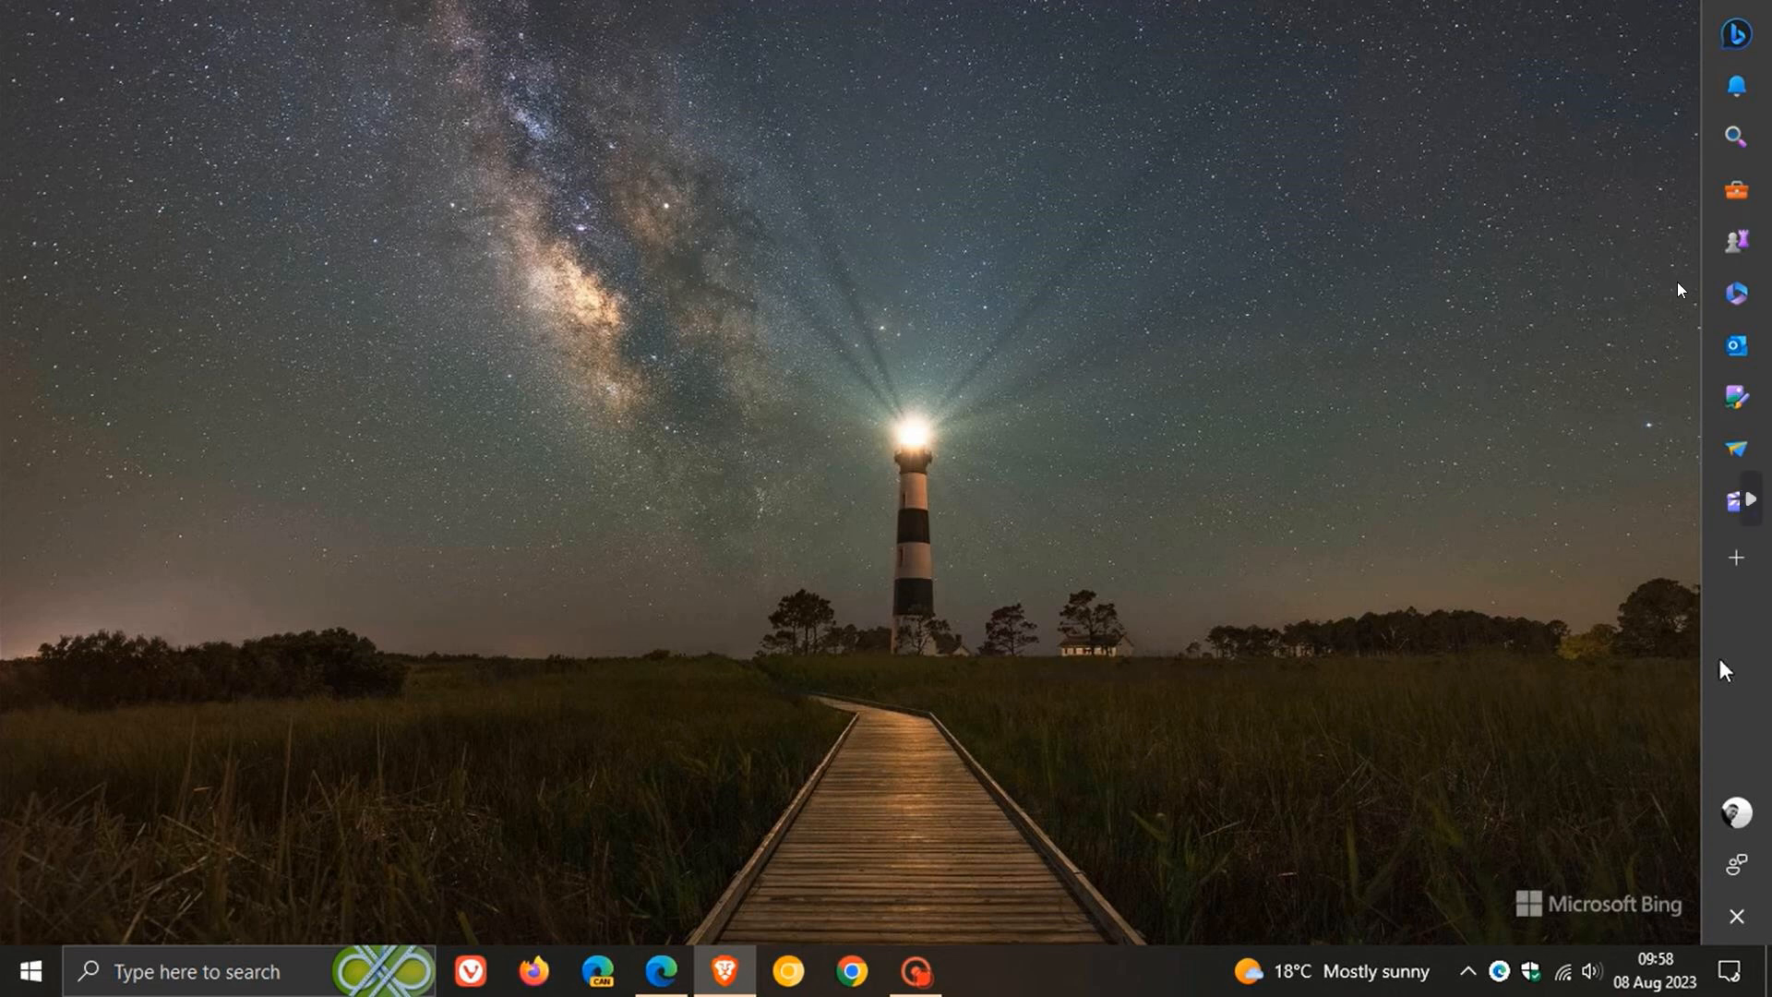
mouse_move(1532, 295)
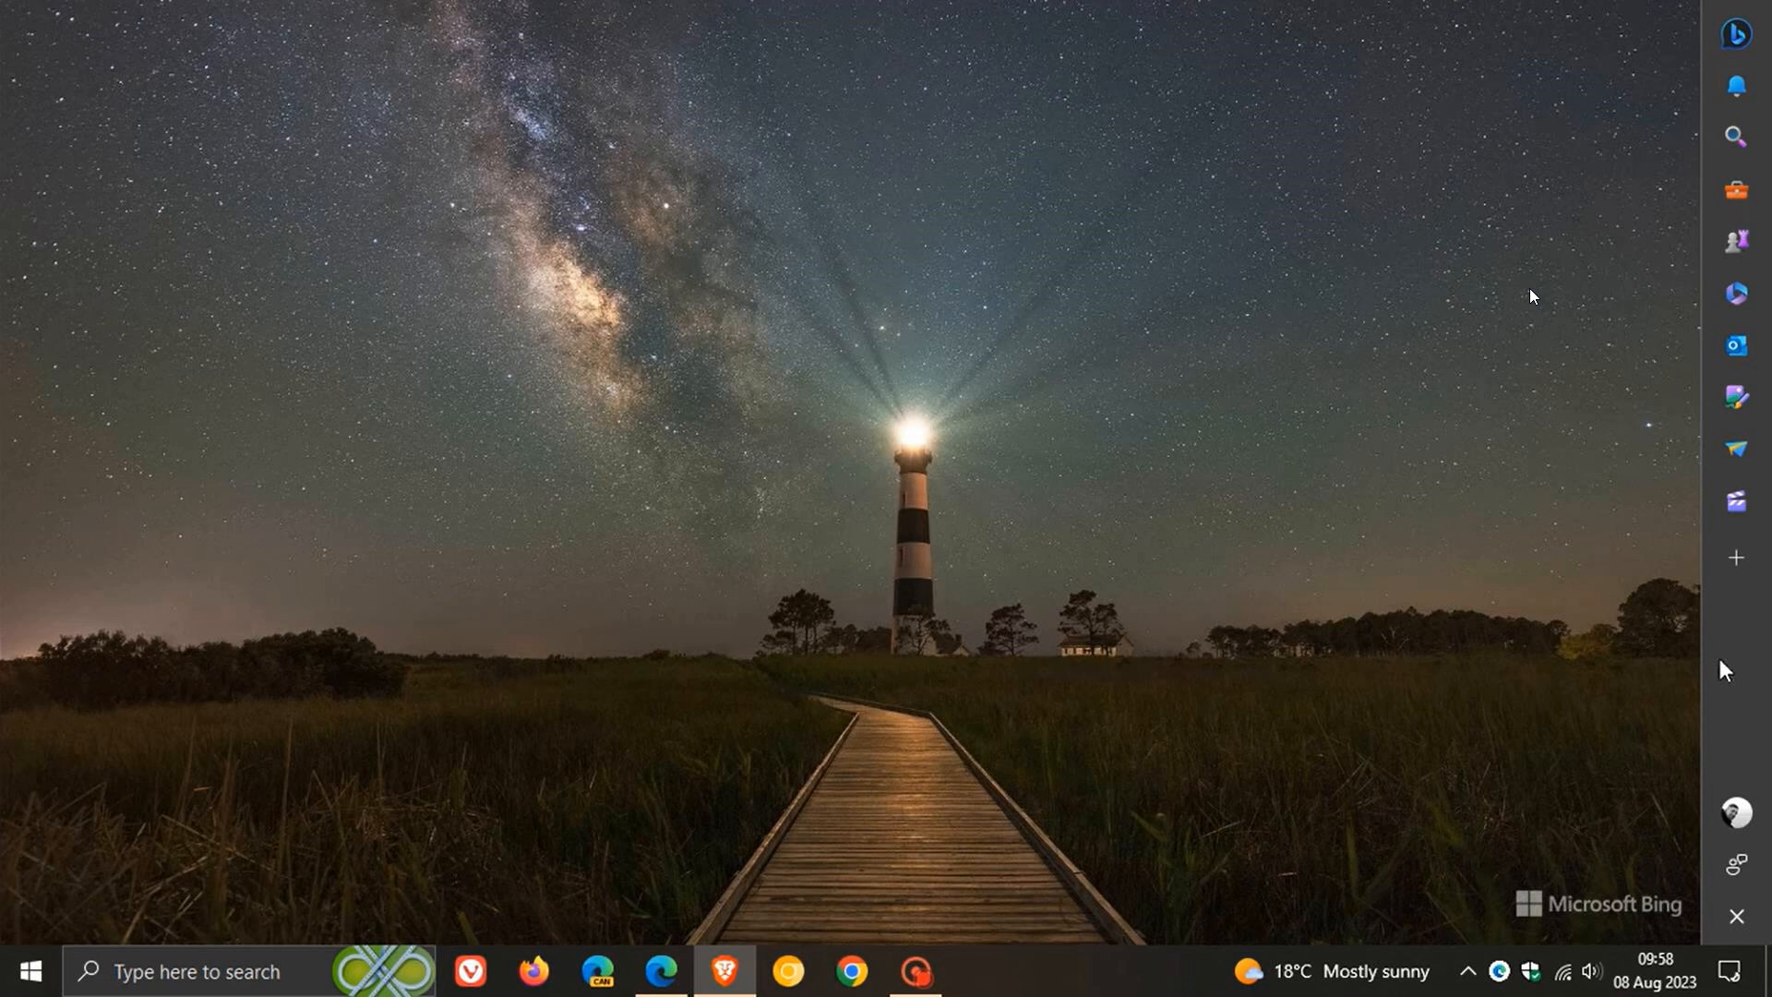
mouse_move(1503, 375)
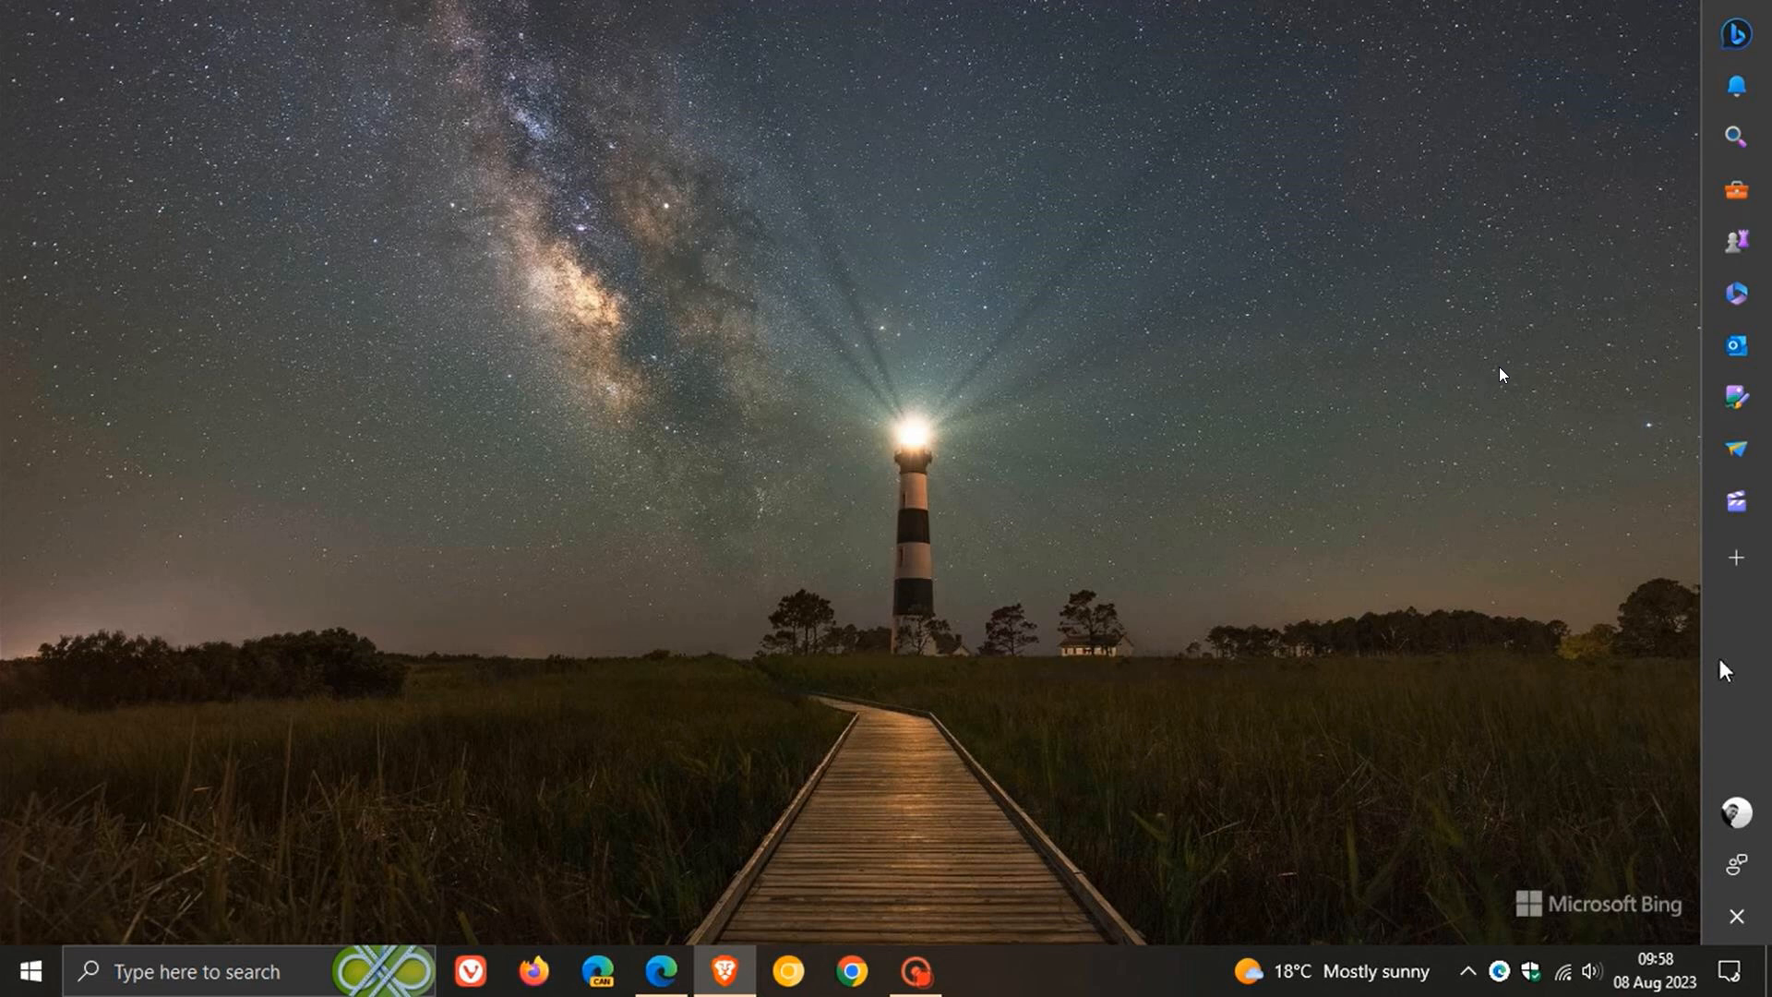
mouse_move(1576, 454)
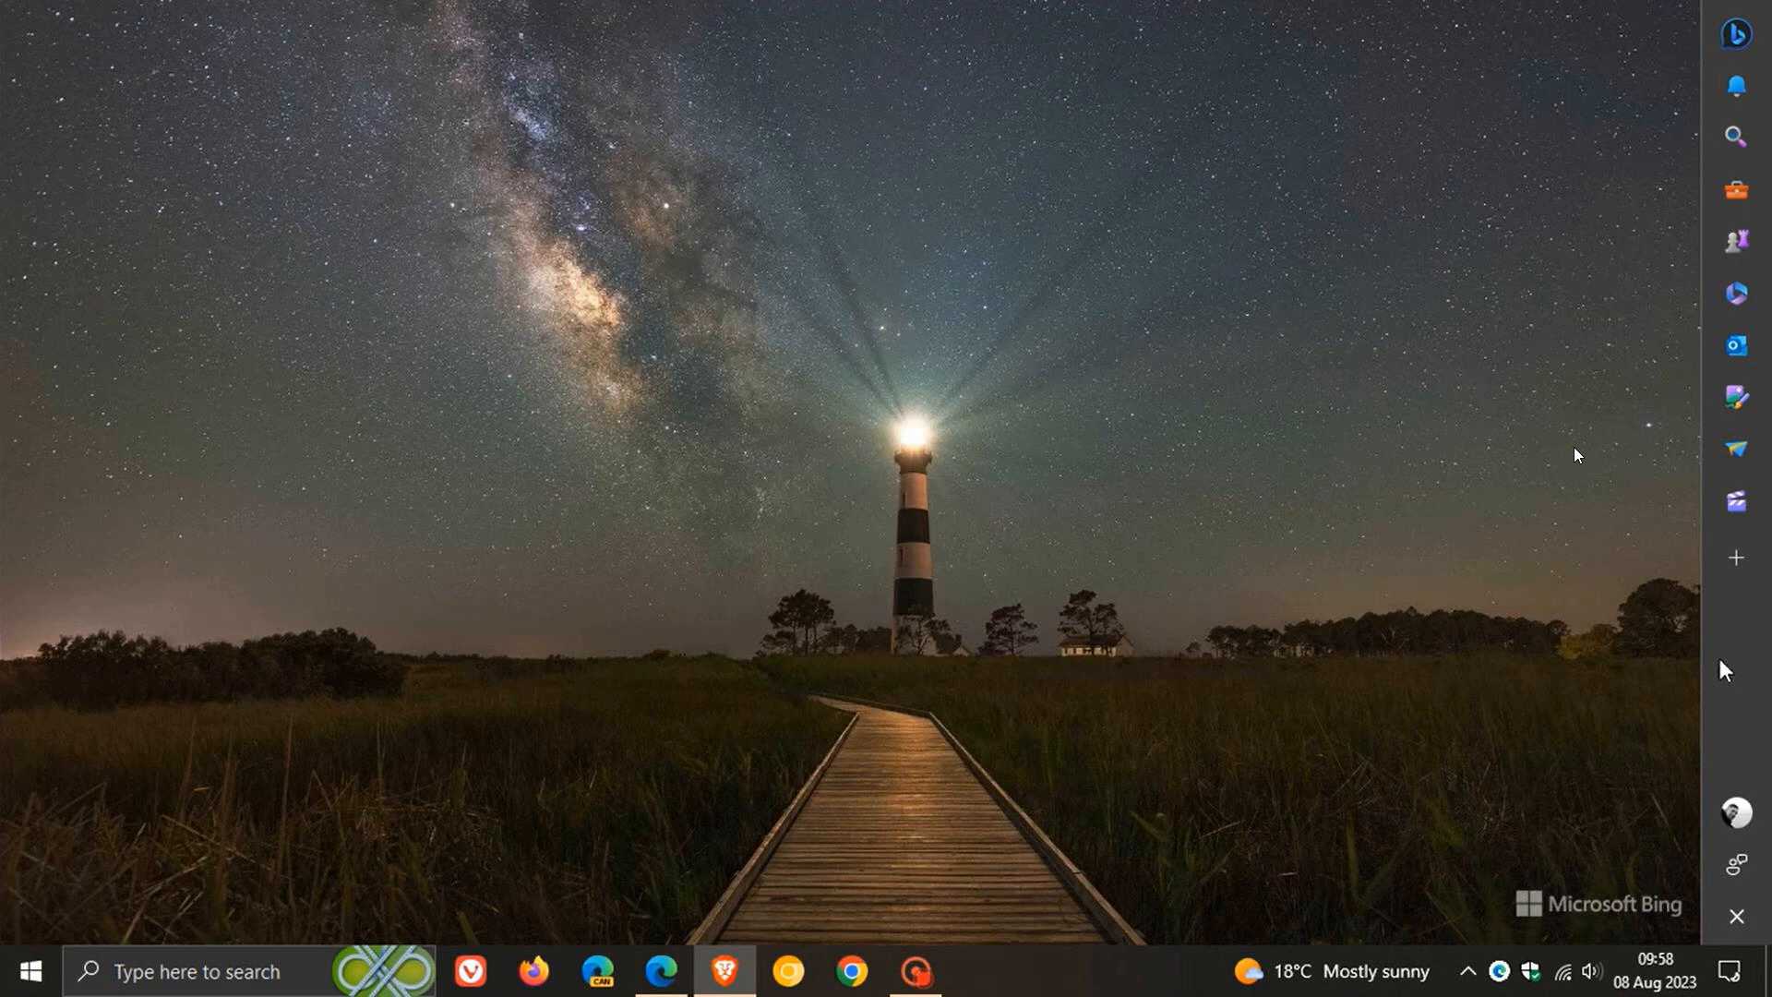
click(1735, 33)
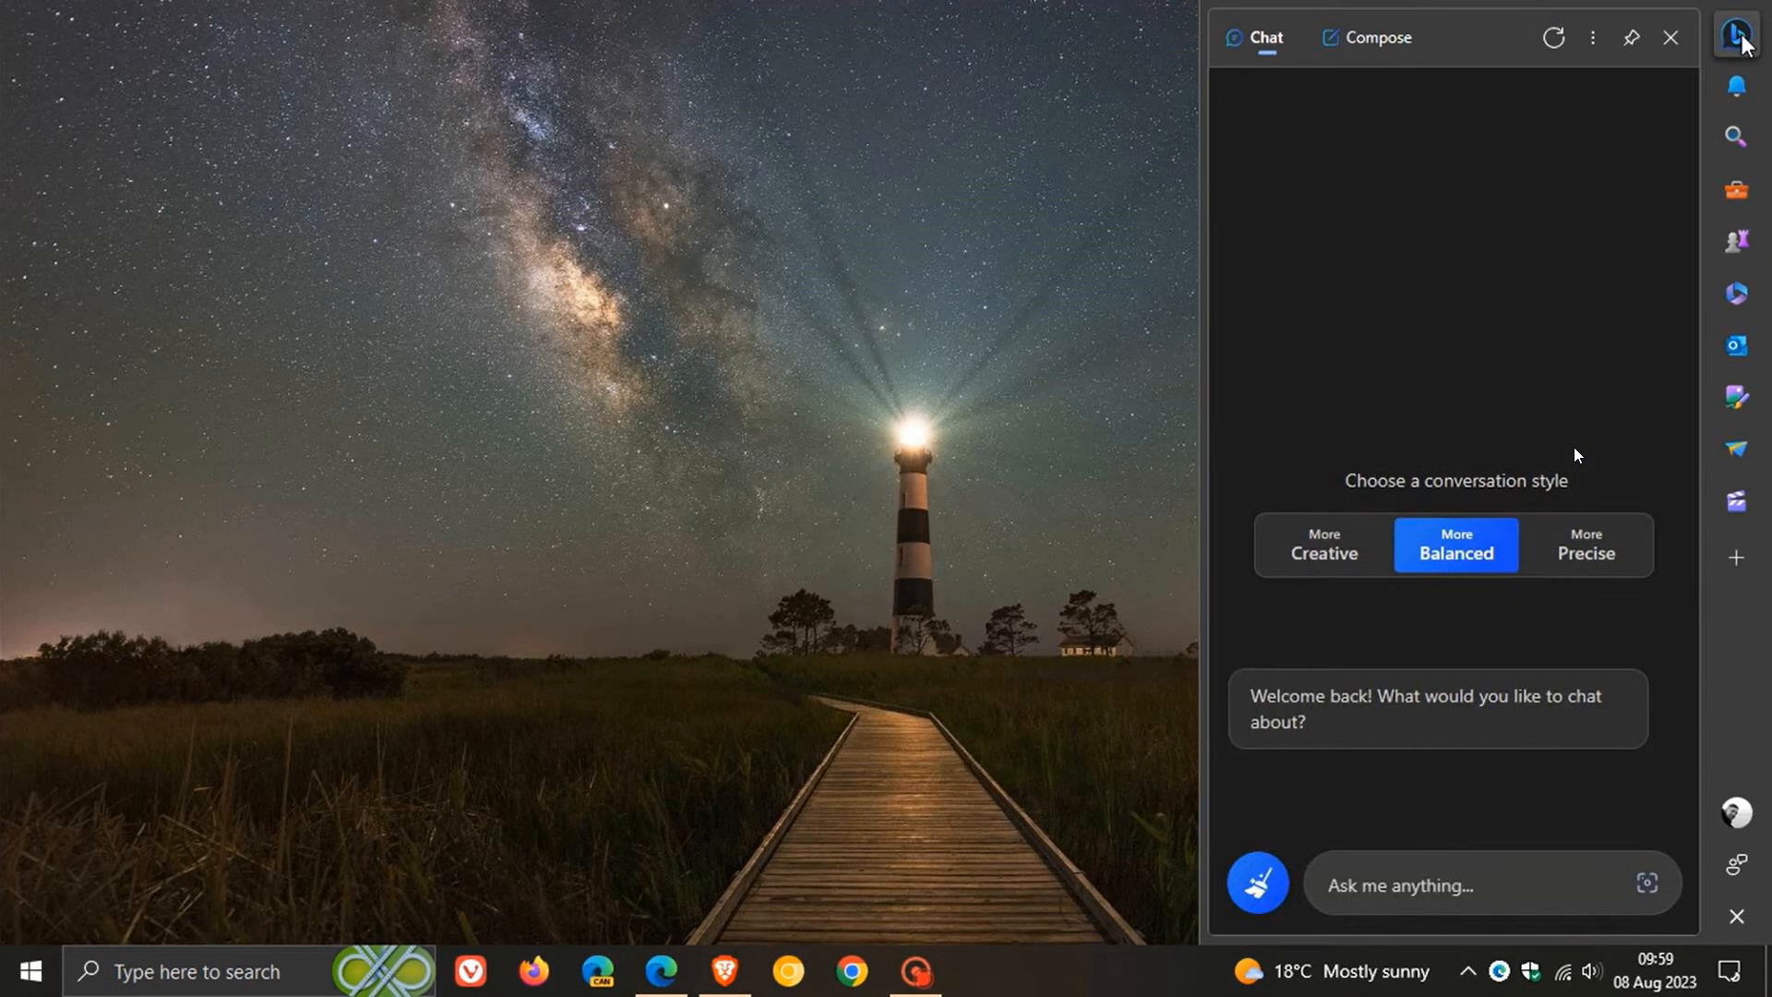
mouse_move(1493, 284)
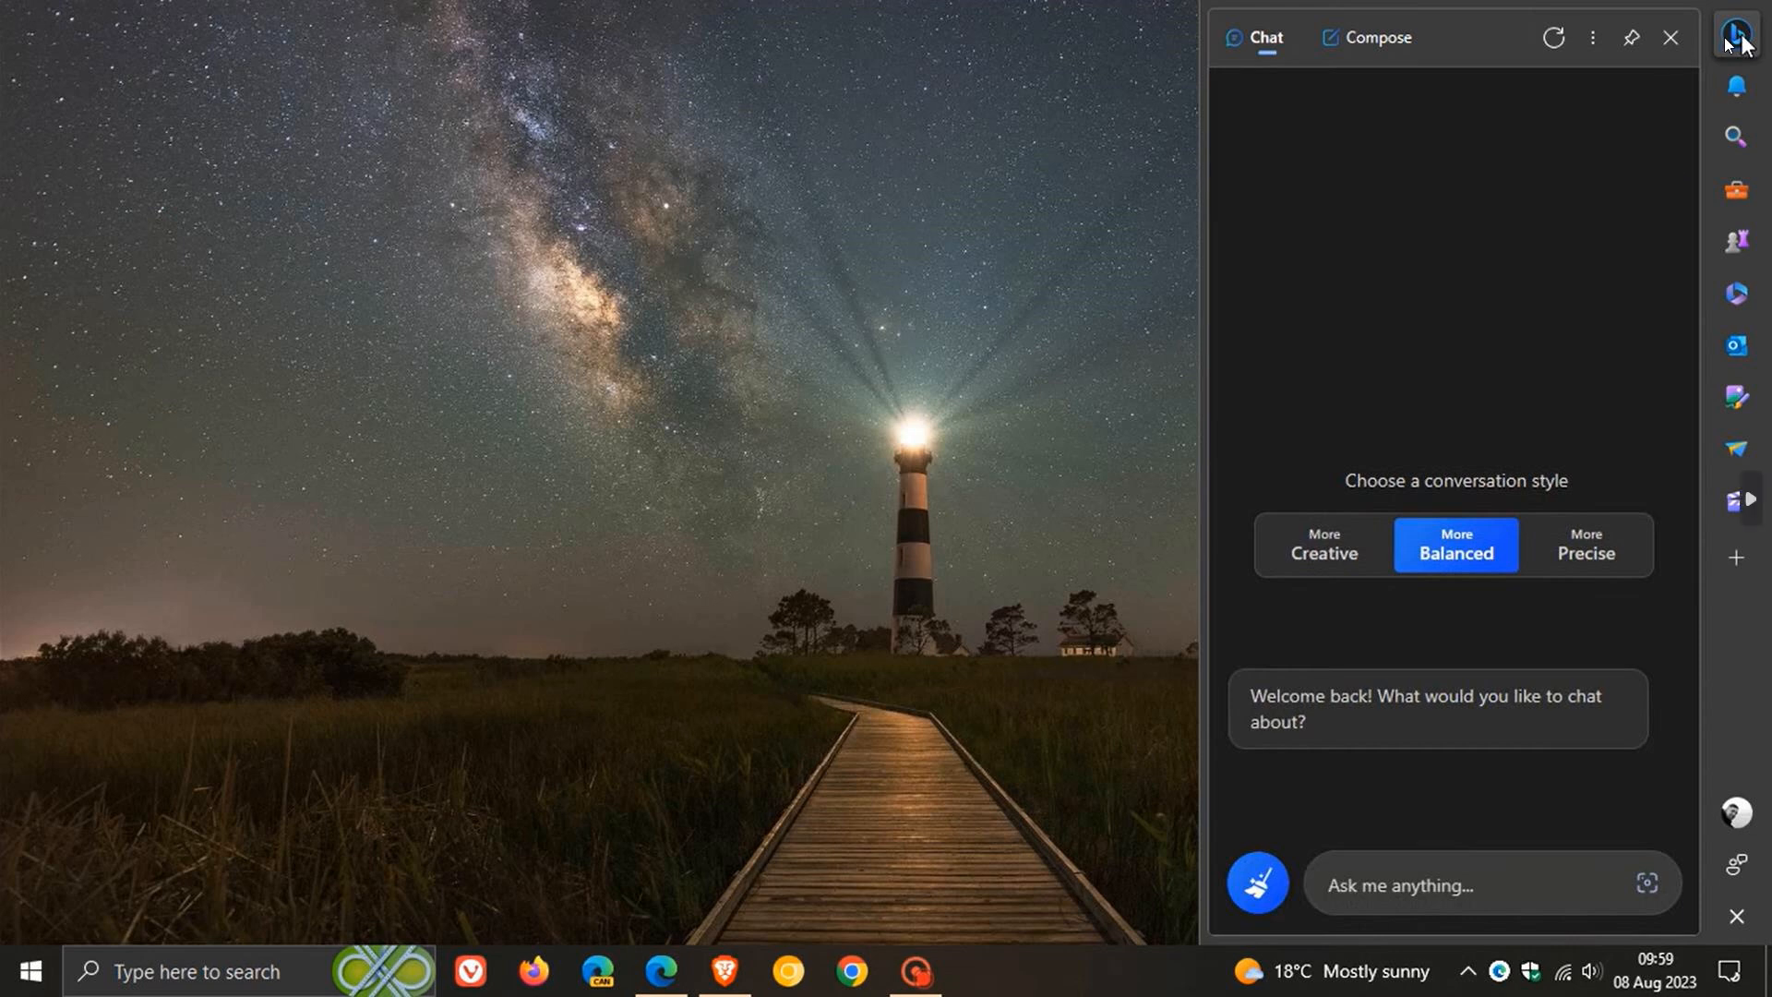
mouse_move(1718, 81)
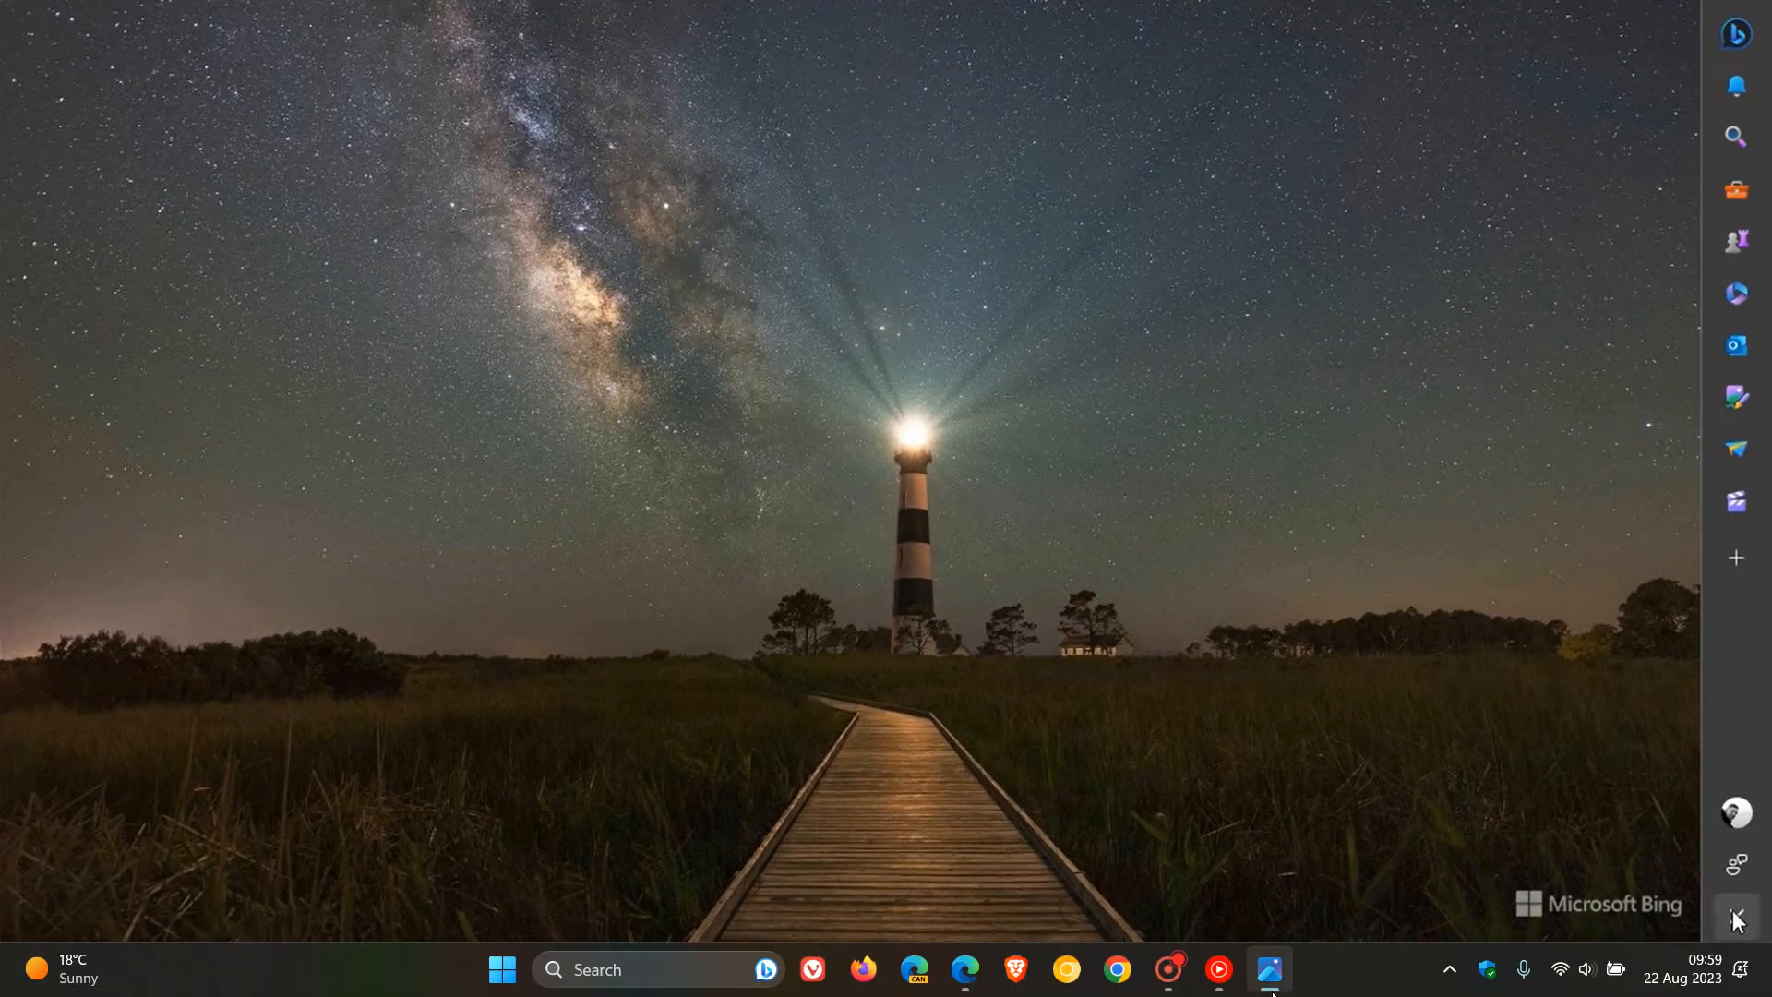
Reattach the sidebar to the browser window, then show and dismiss Bing chat there.
click(964, 969)
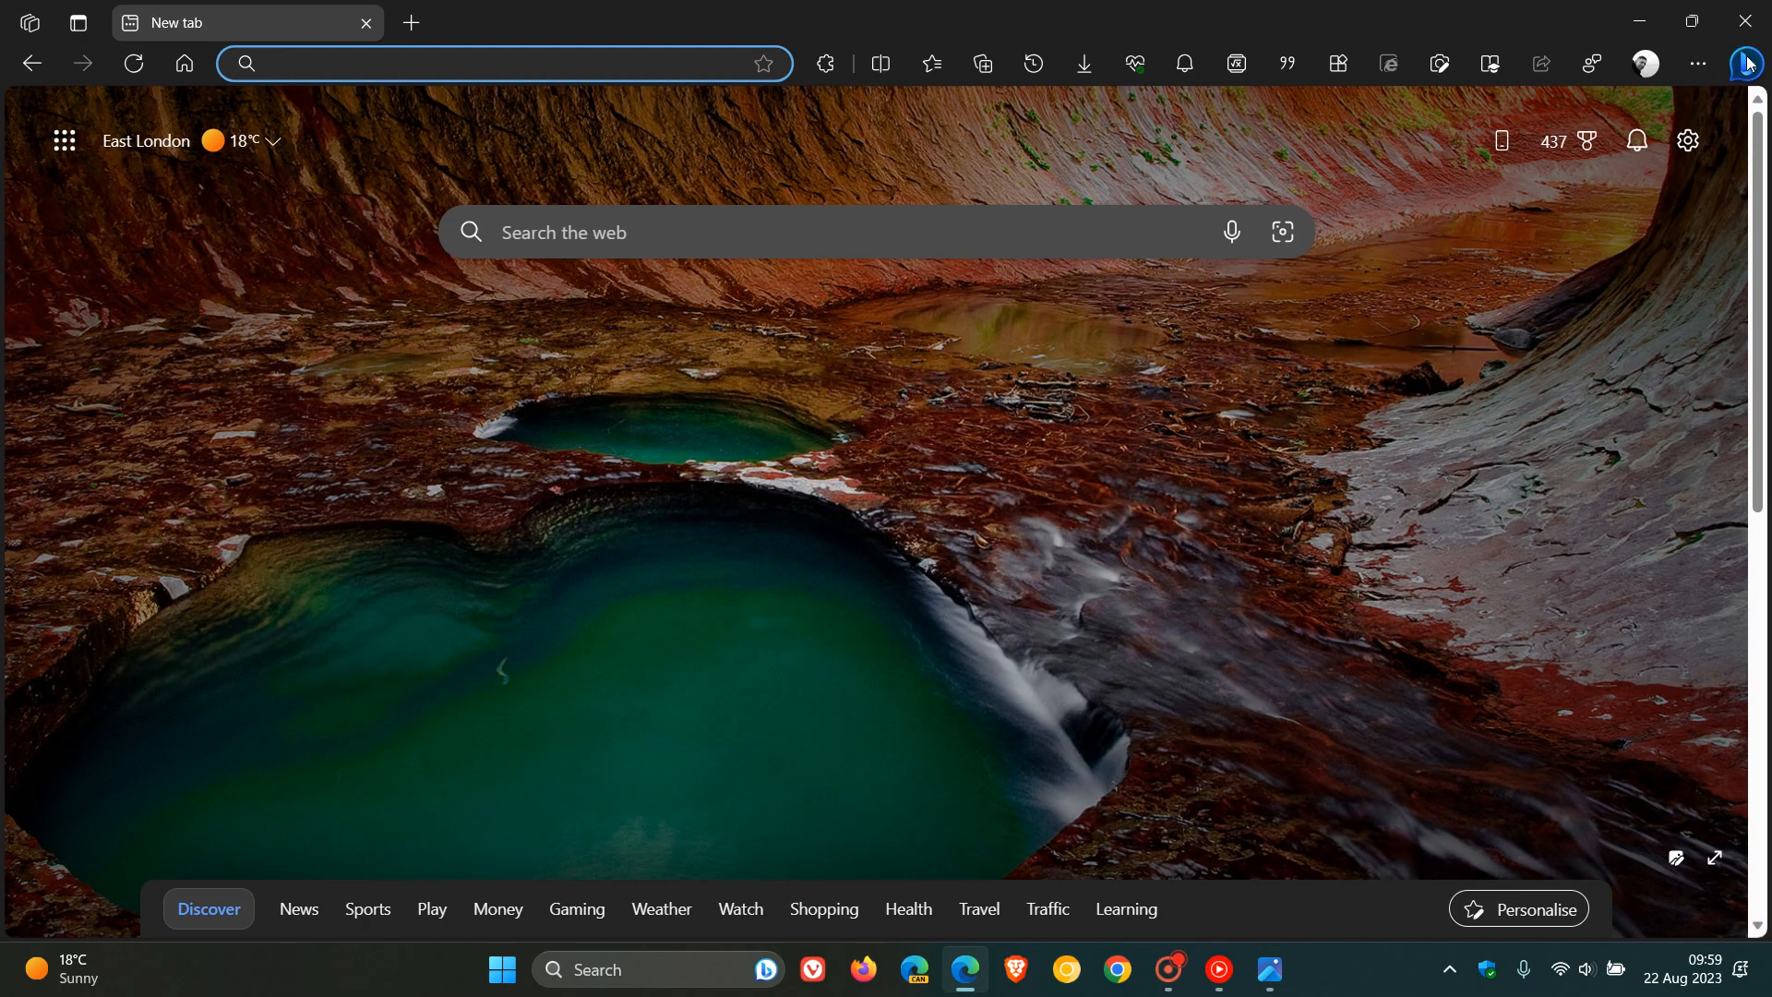
click(1744, 64)
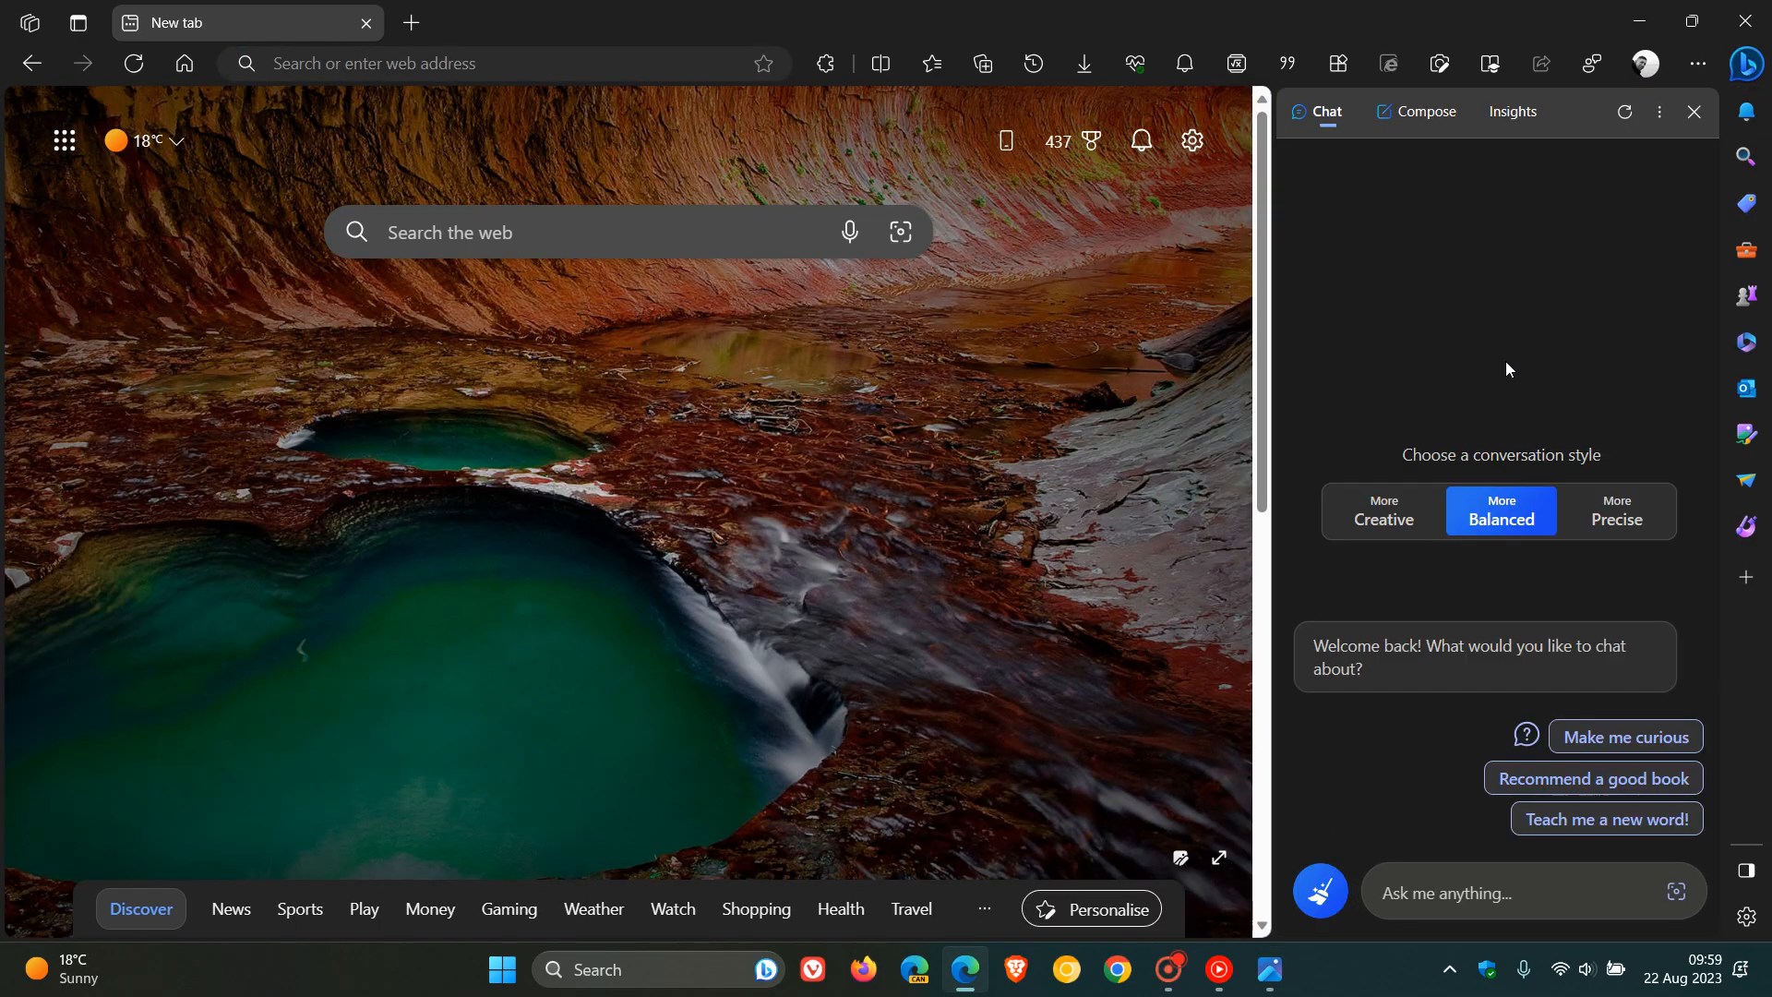
click(1693, 111)
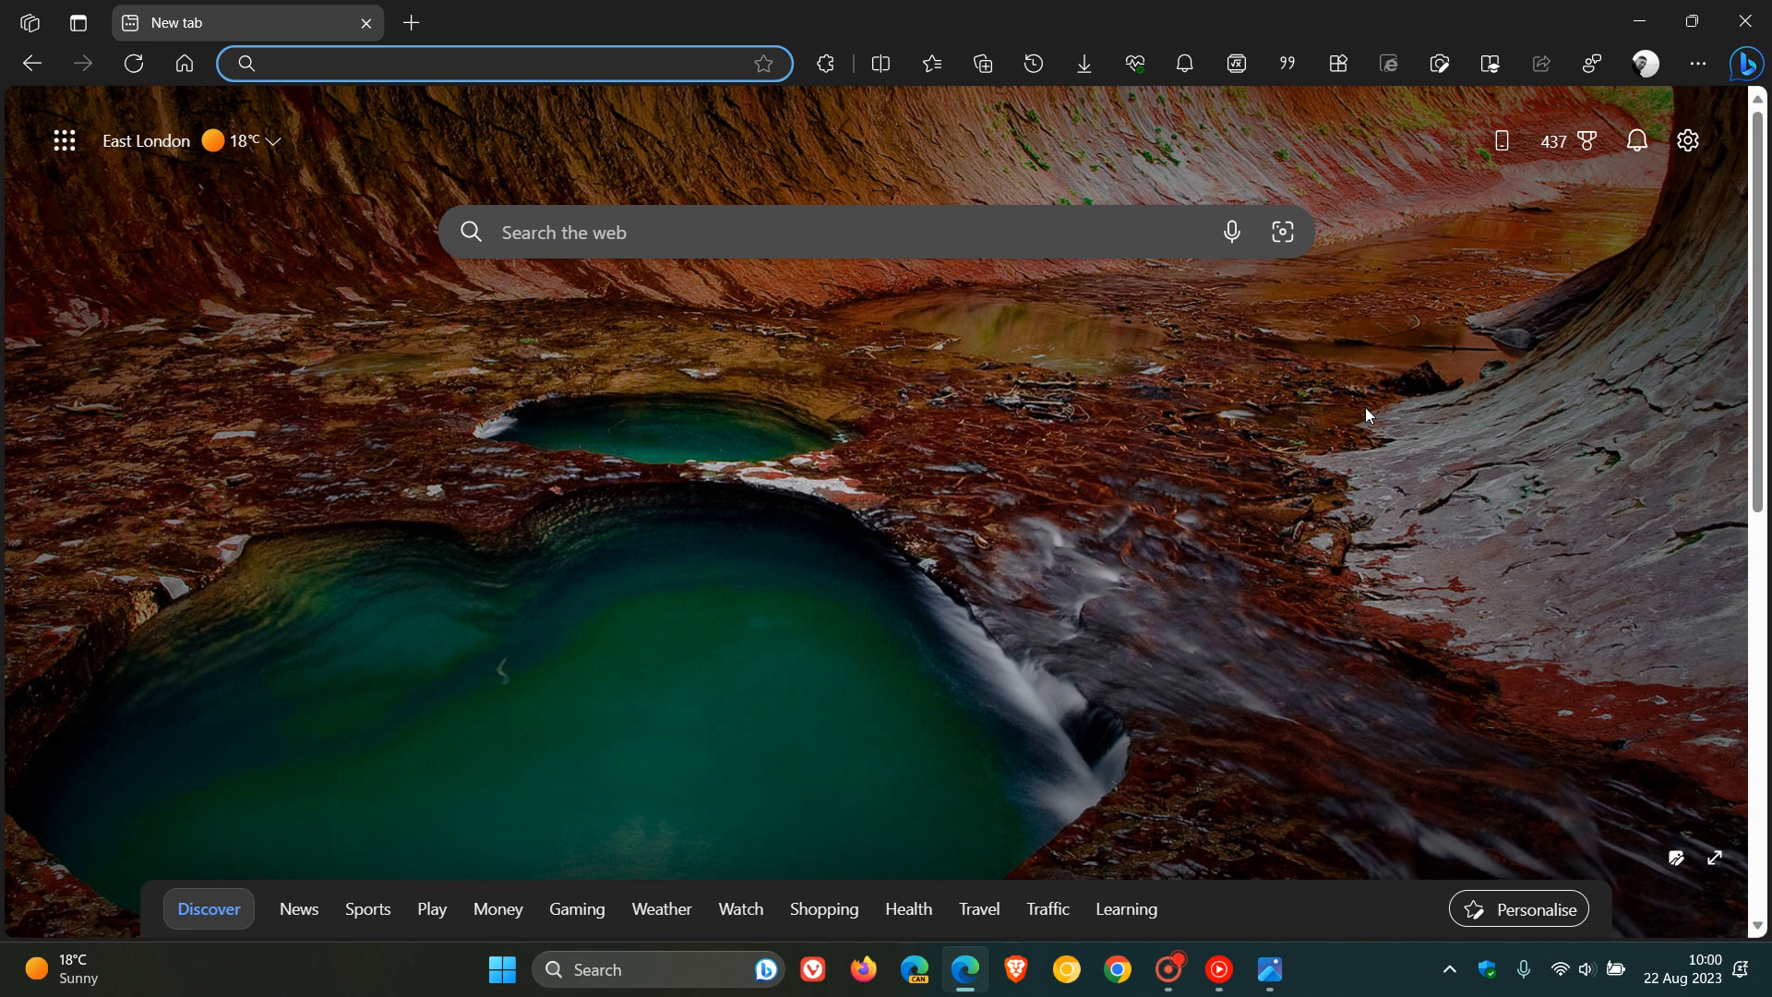
Return to the new tab page and bring up the Settings and more menu.
click(496, 63)
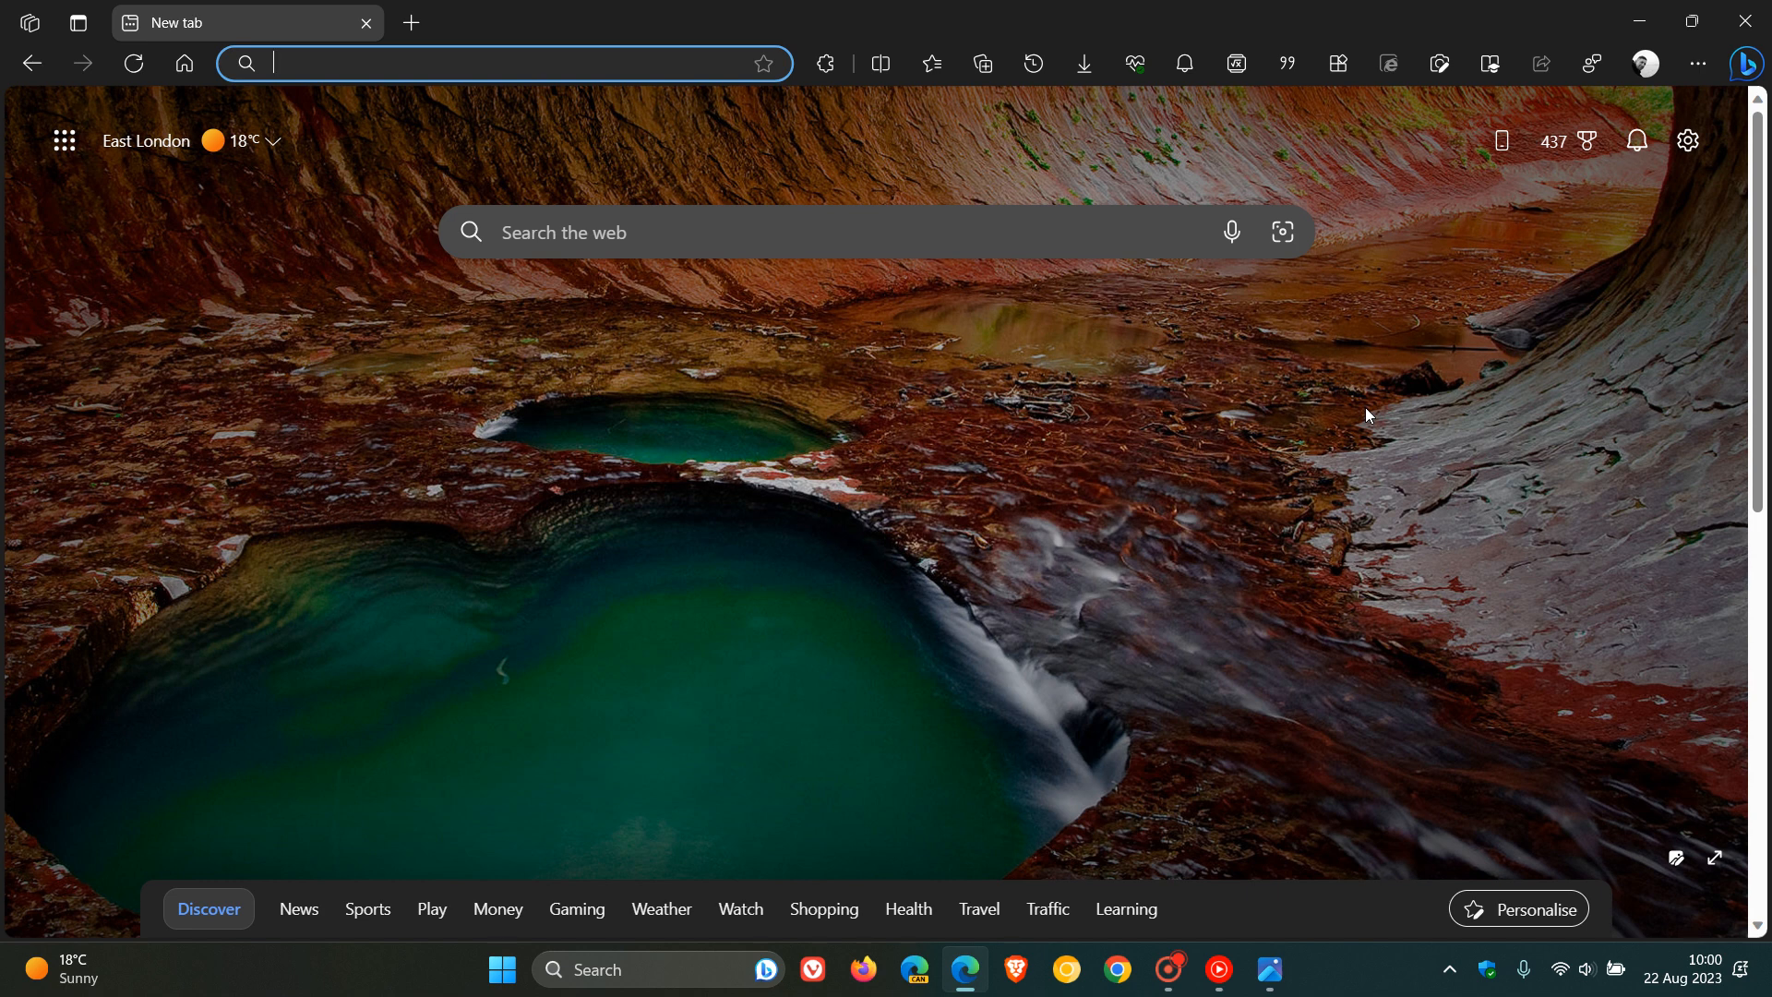
click(1694, 63)
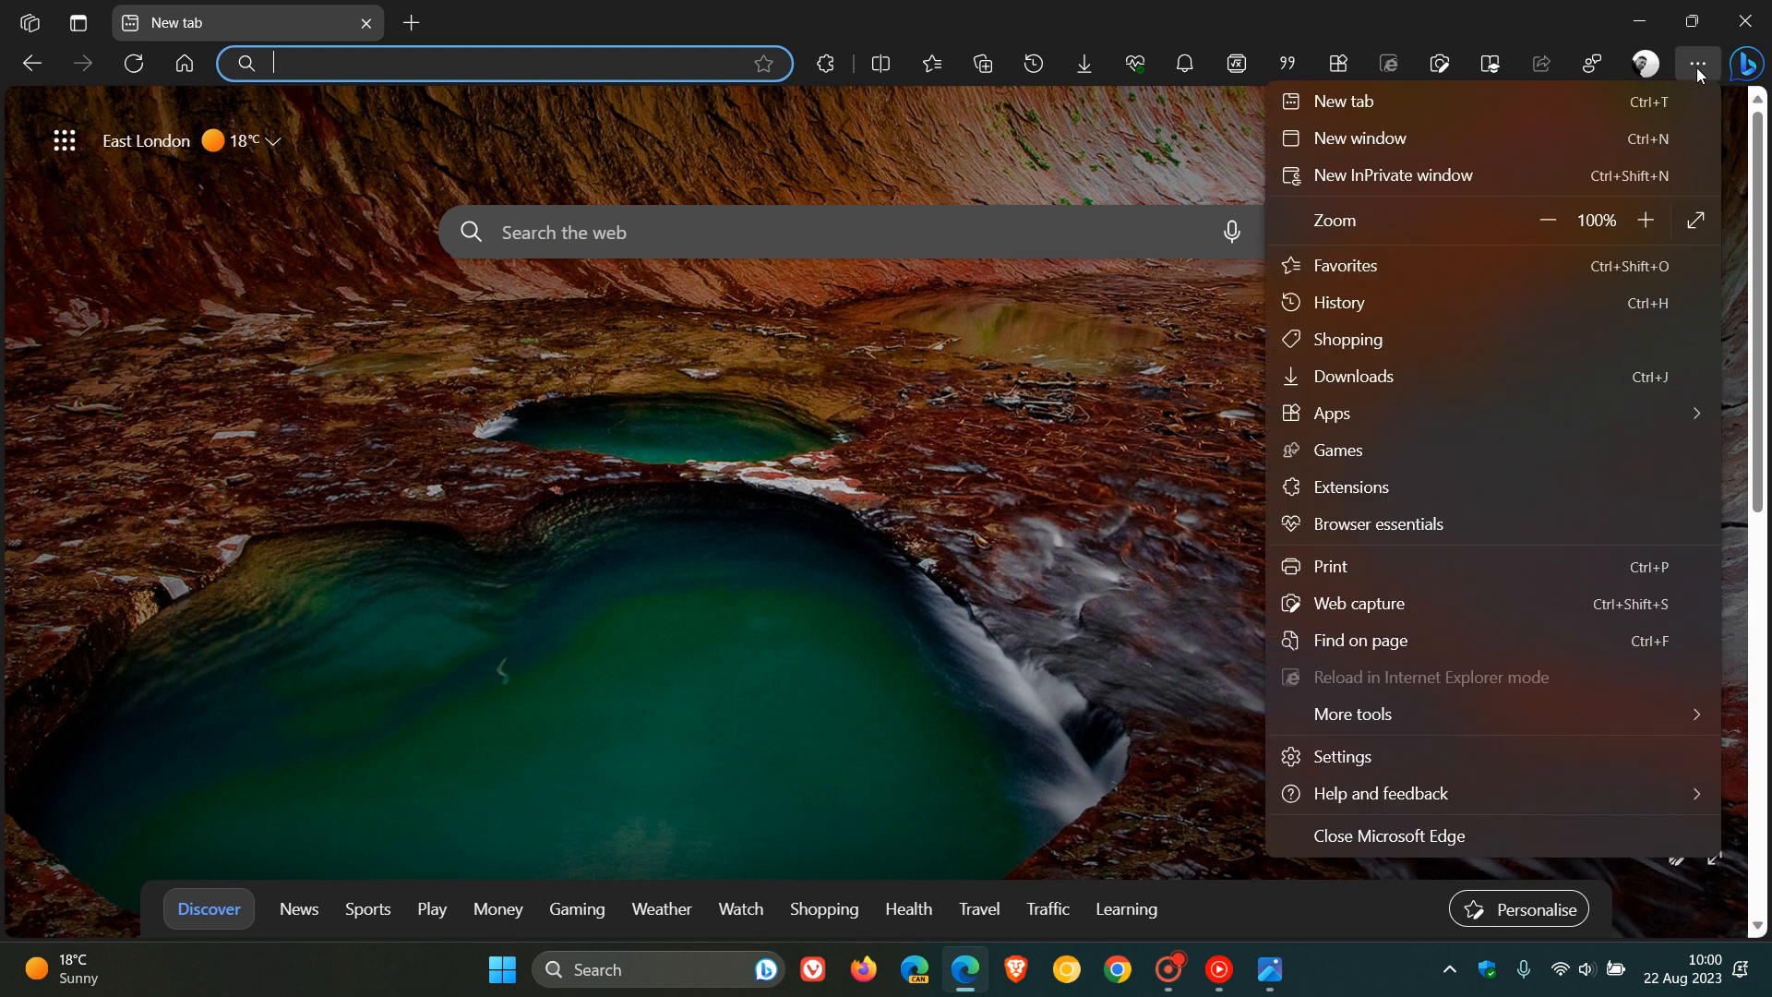
In Appearance settings, check 'Show profile type in the profile button' is on via the profile card.
click(1344, 756)
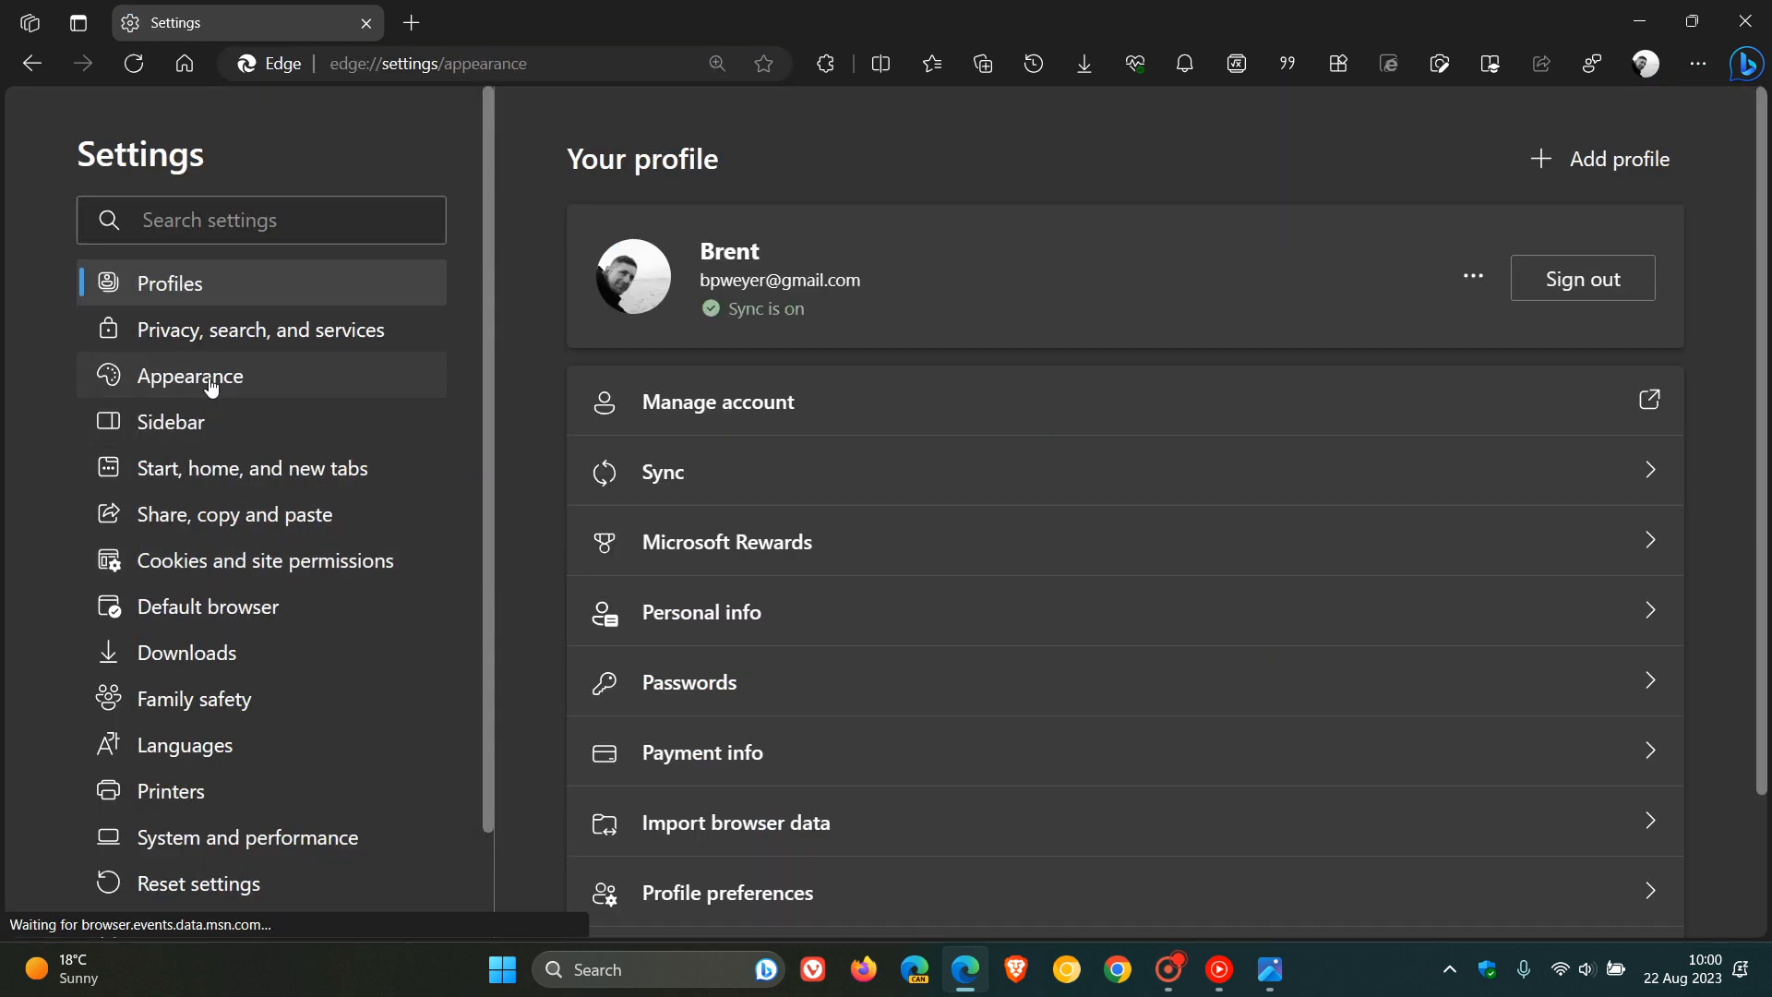
click(192, 374)
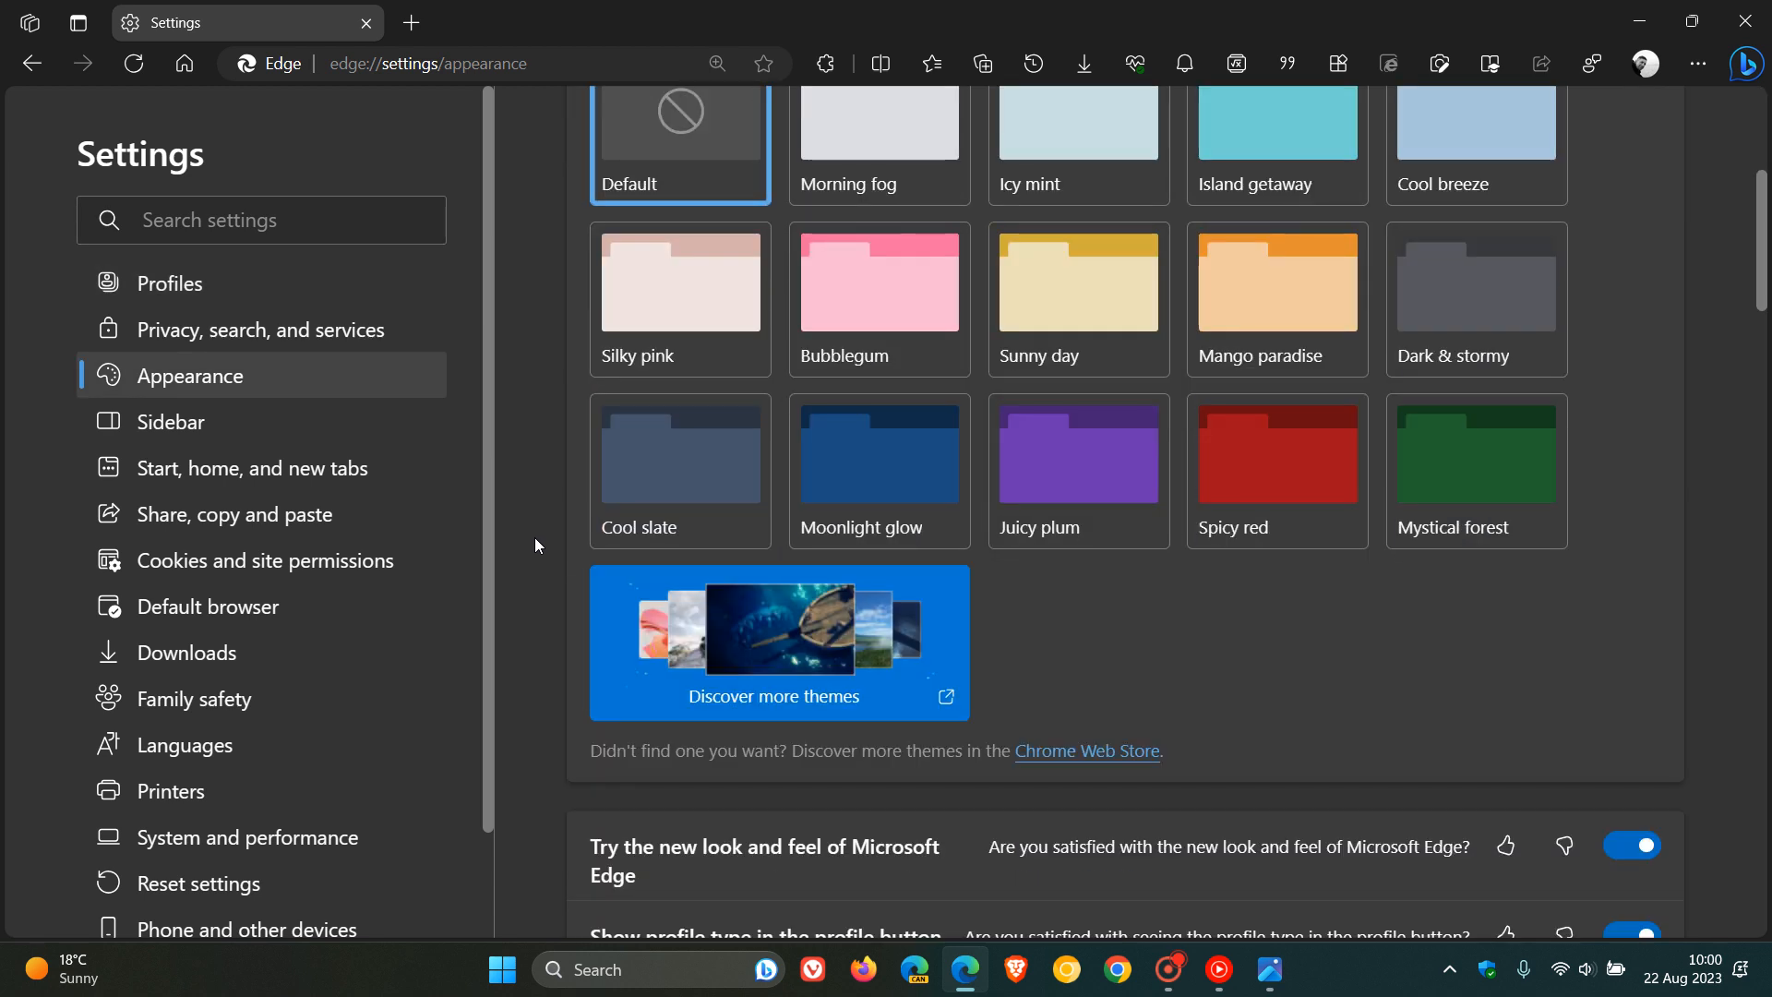
scroll(down, 3)
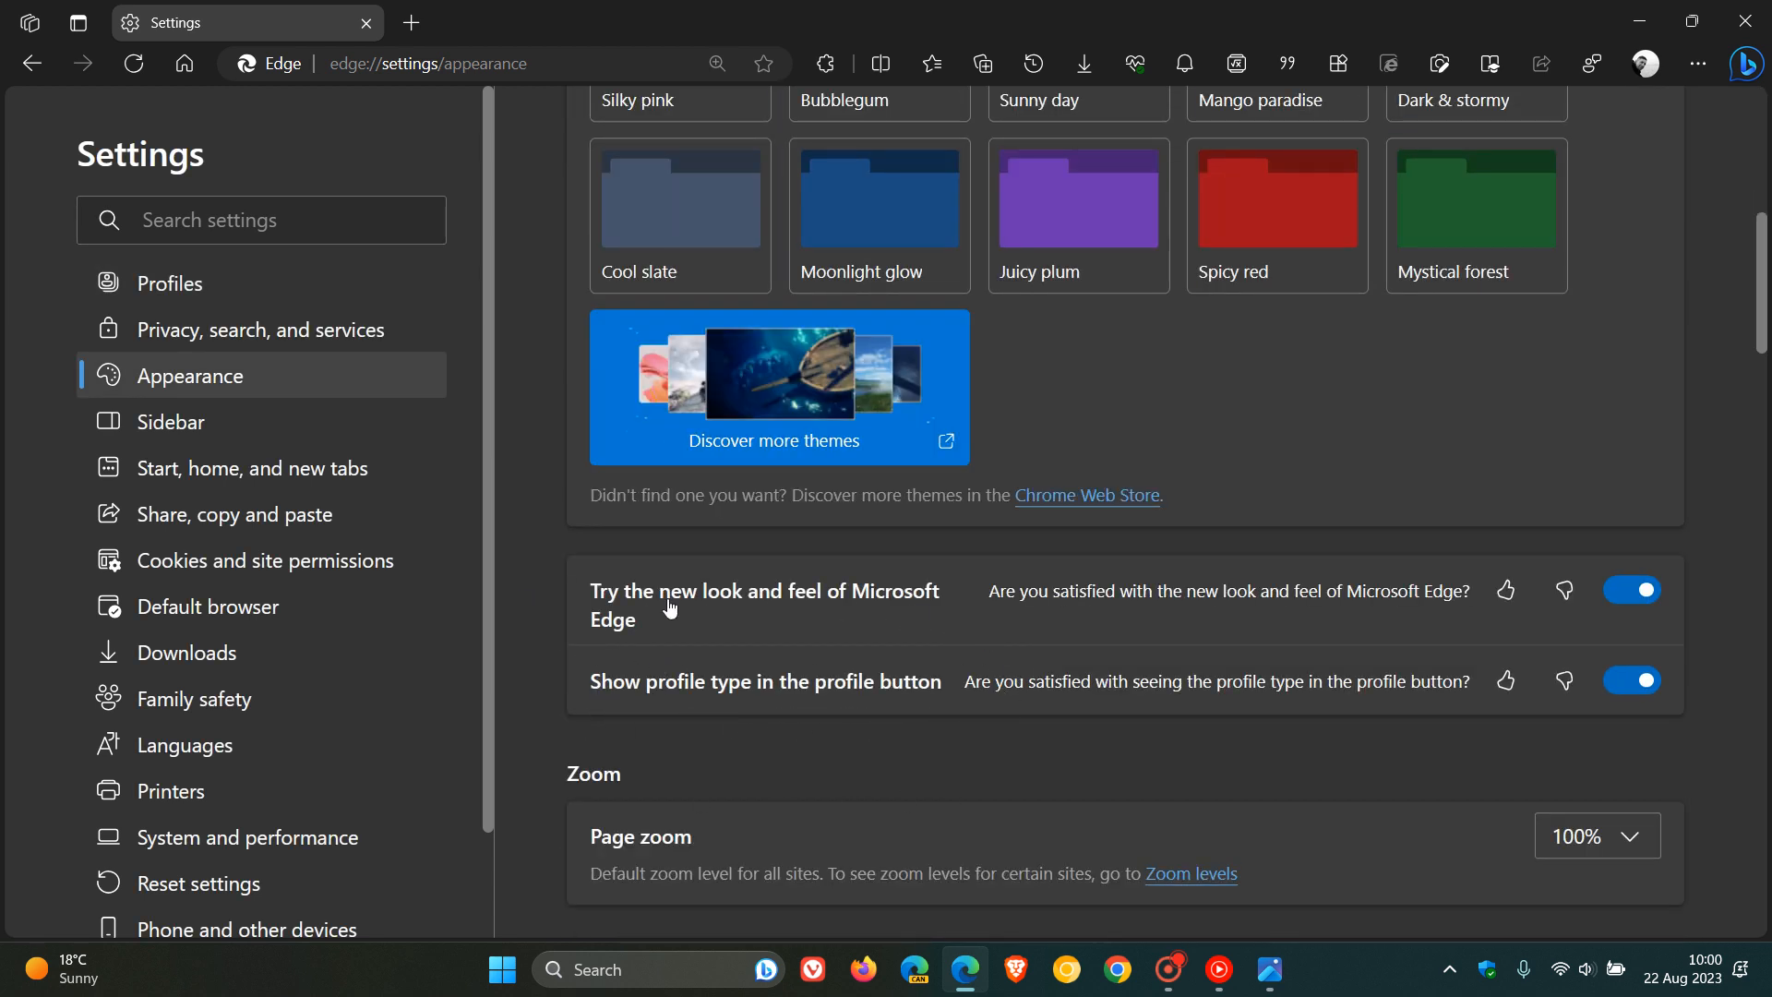
mouse_move(1548, 724)
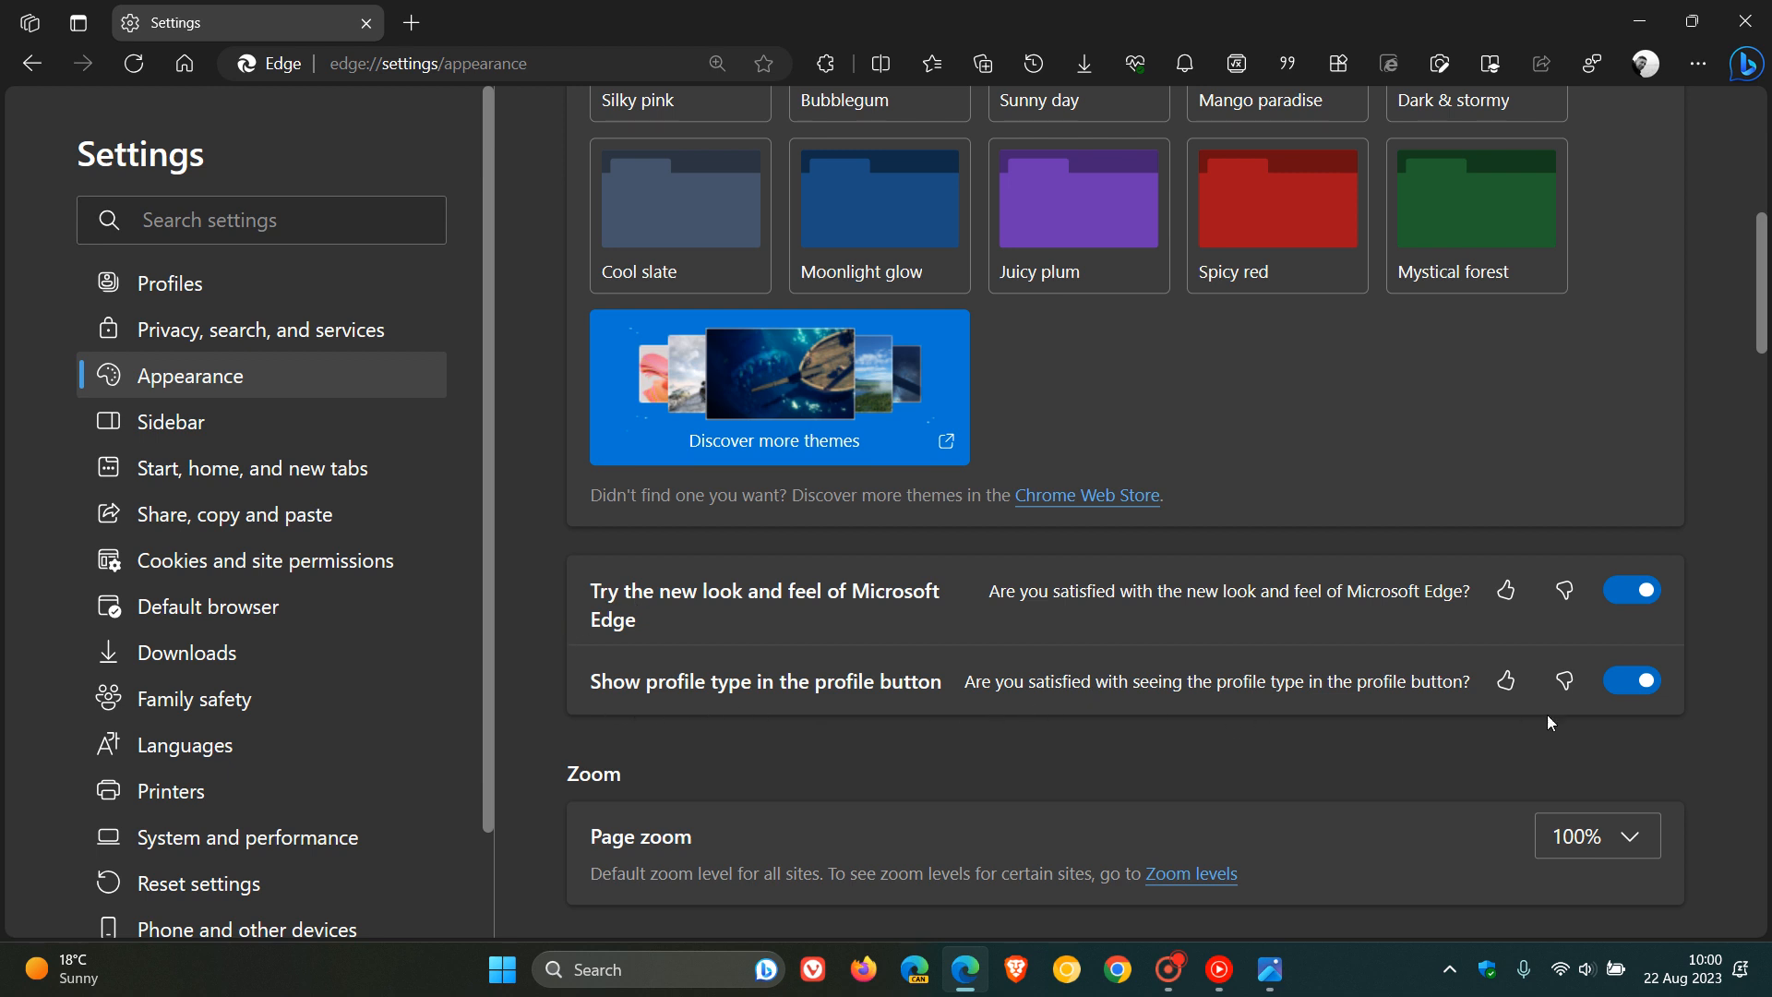
mouse_move(1644, 65)
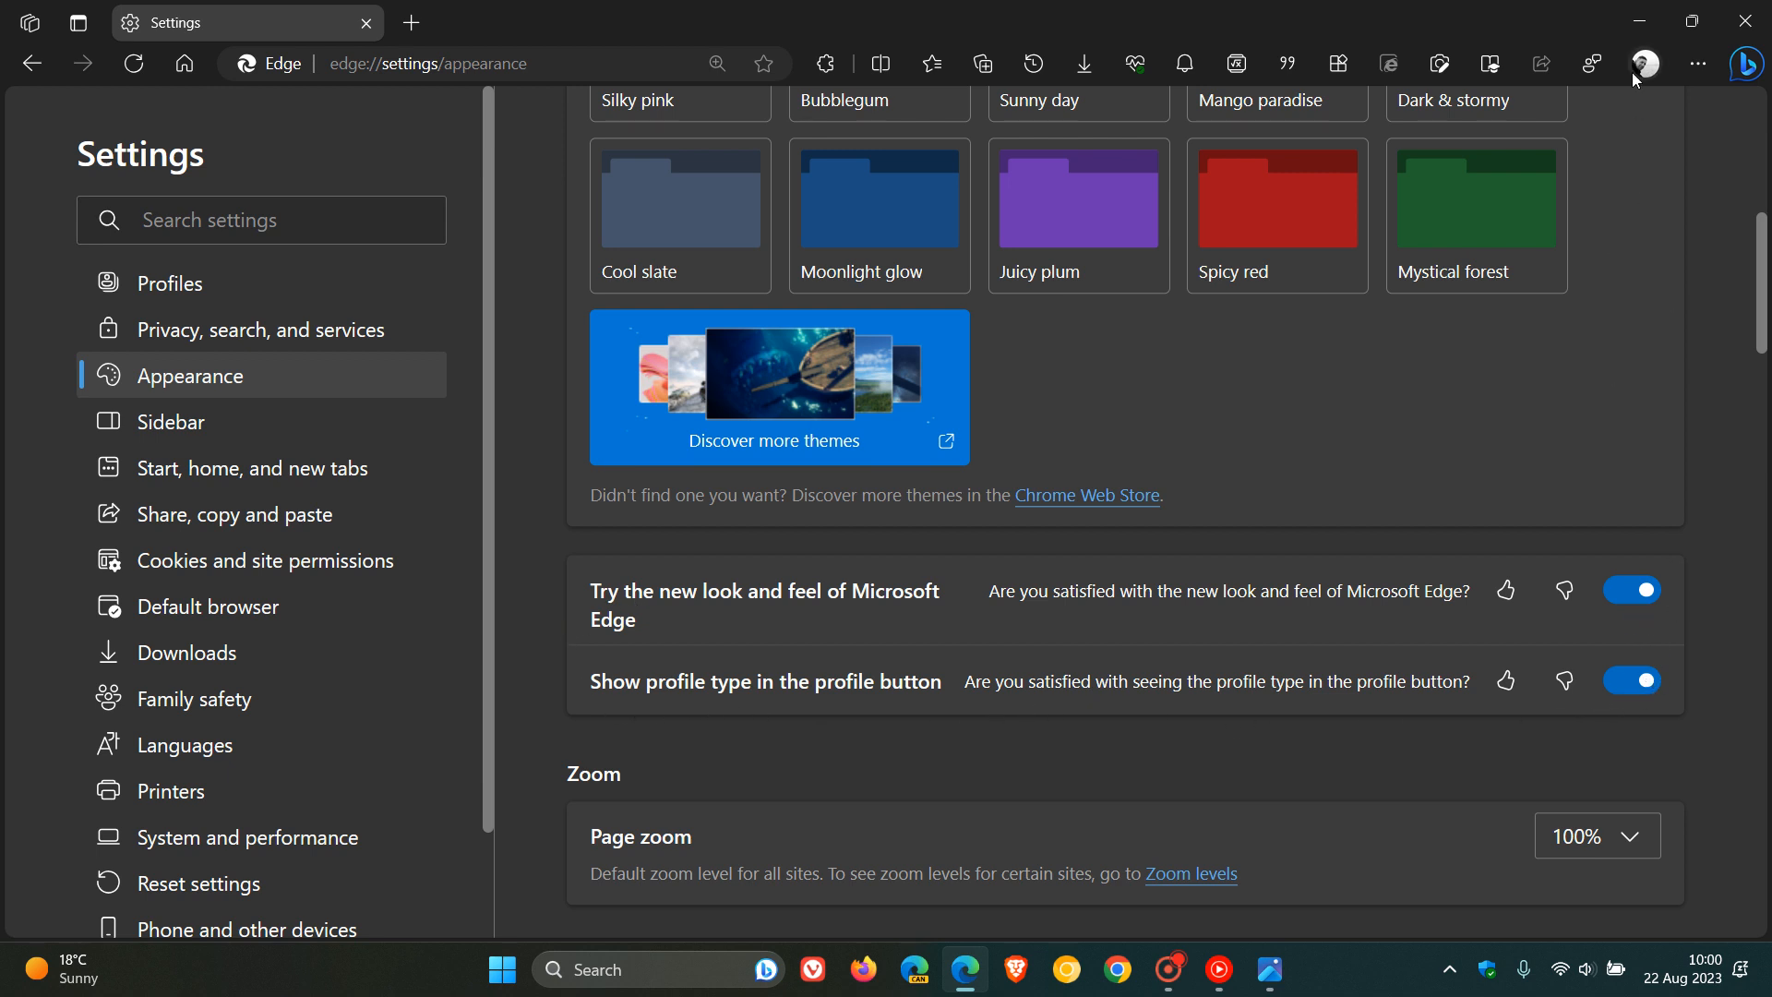
click(1642, 62)
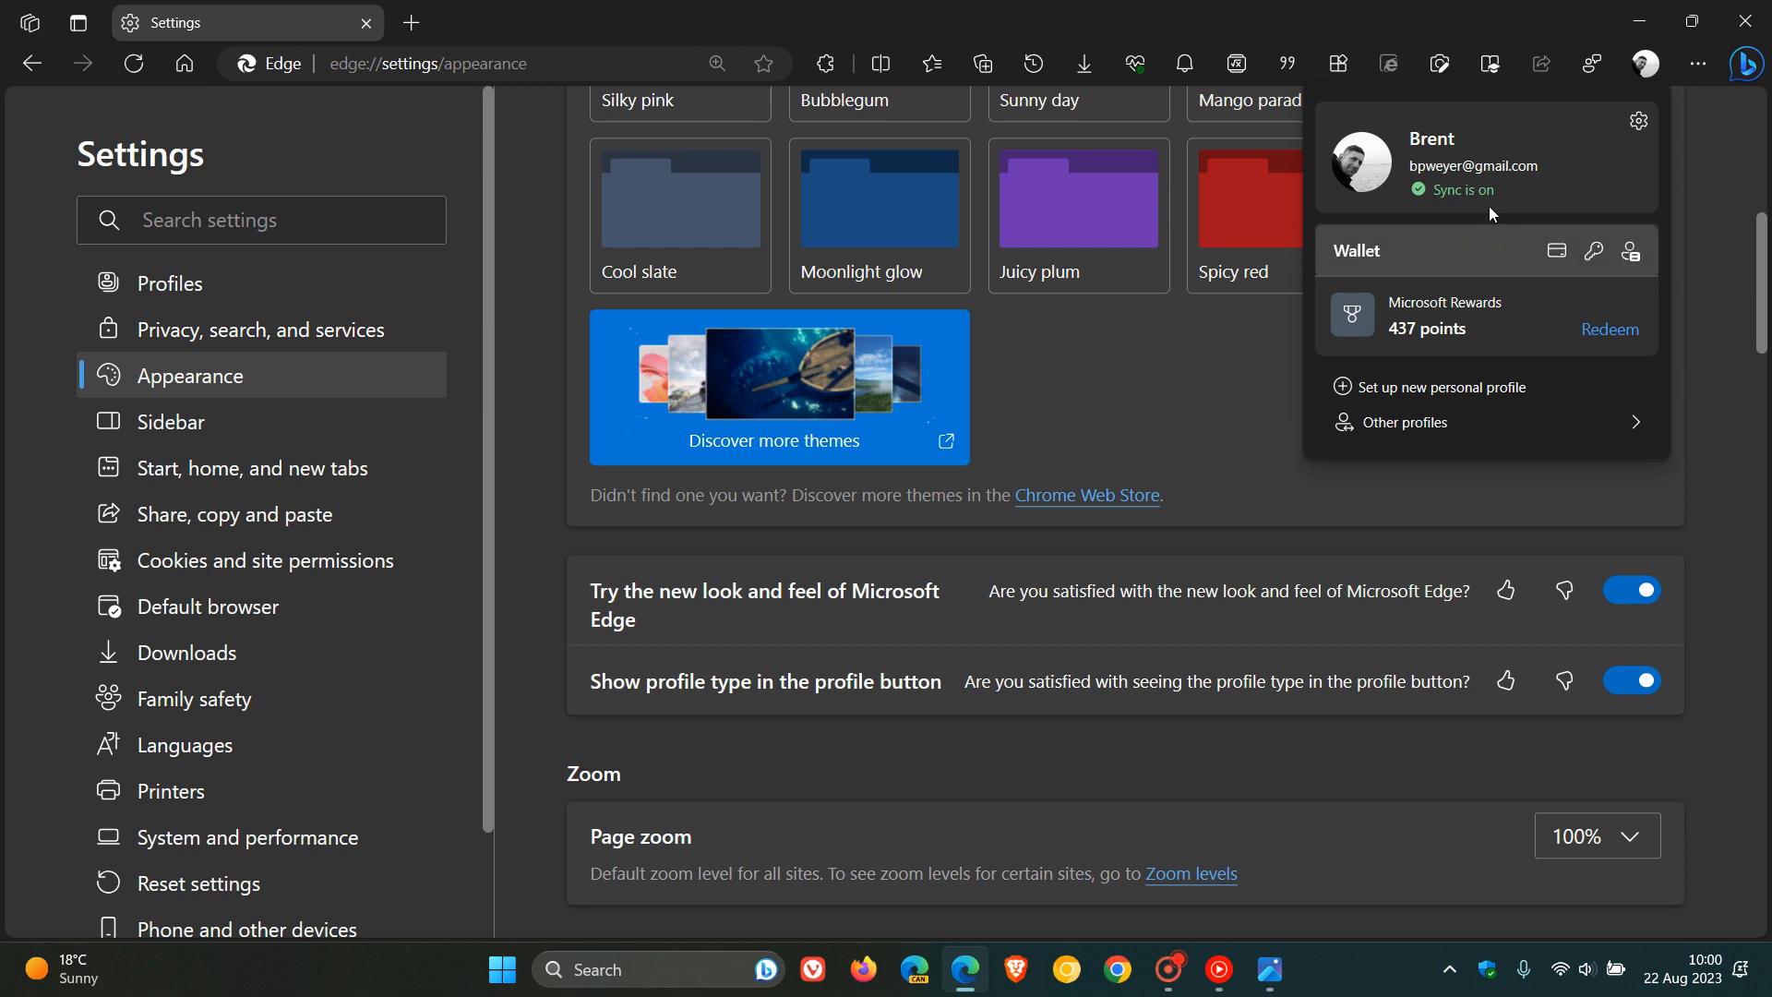
mouse_move(1724, 391)
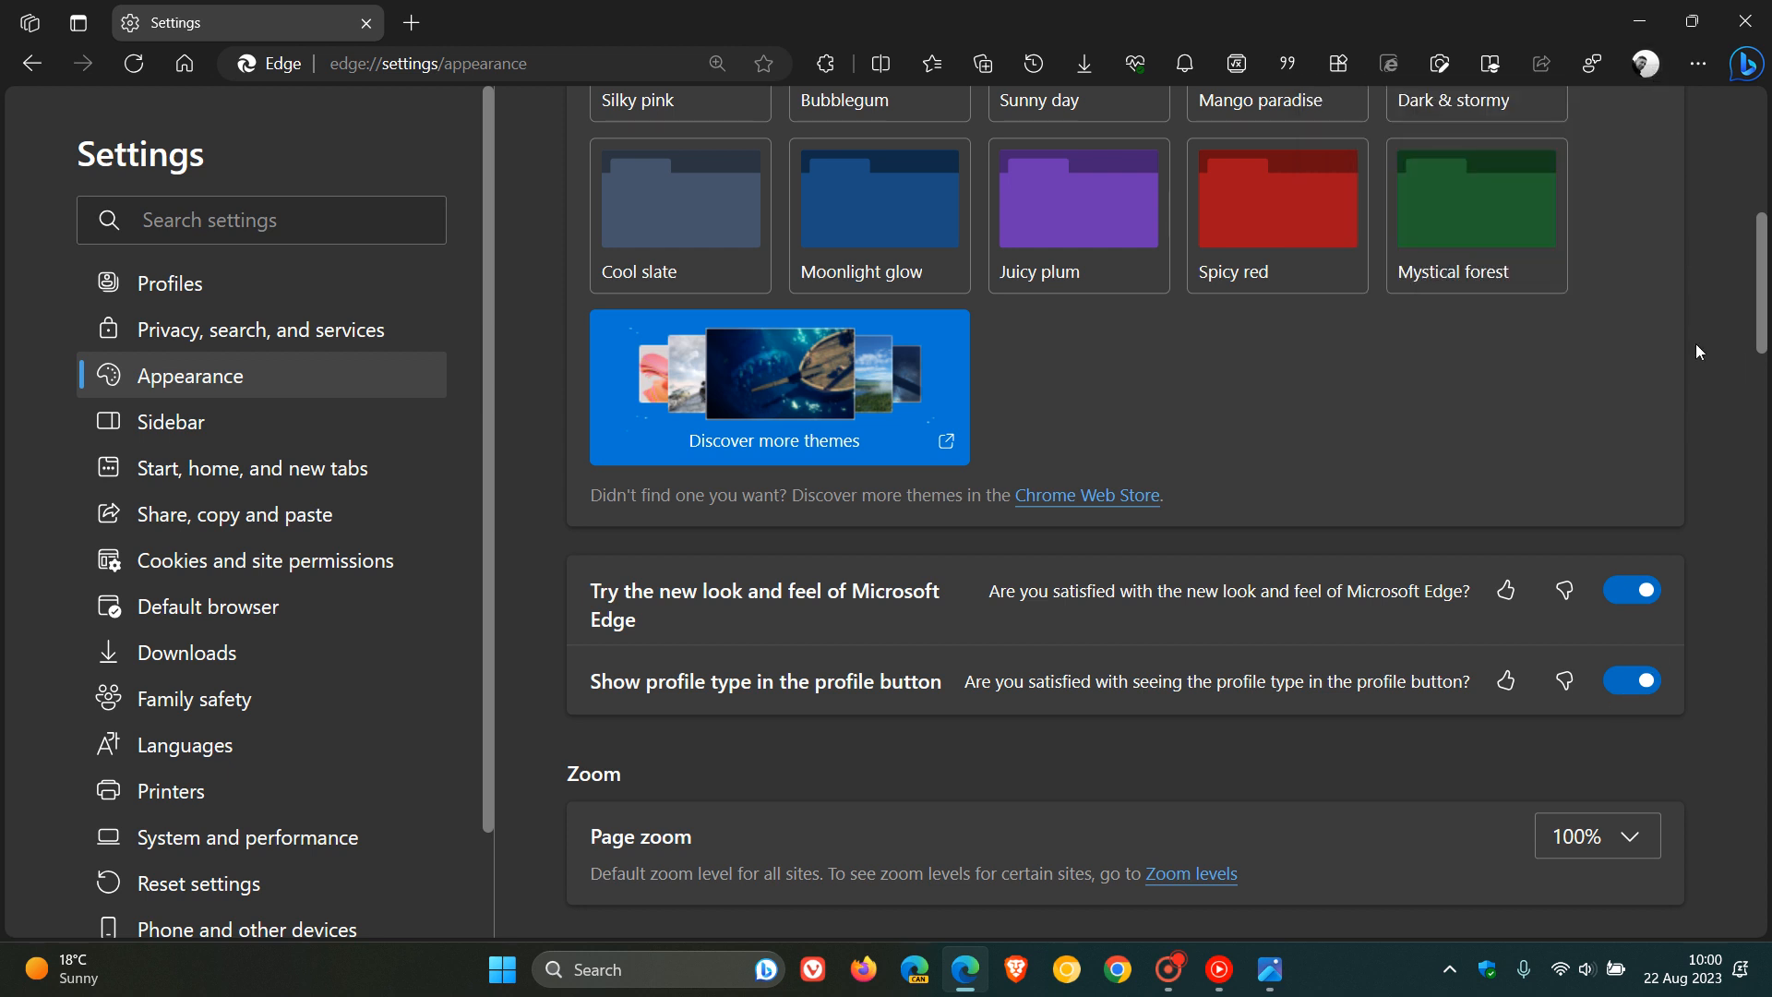
mouse_move(1670, 701)
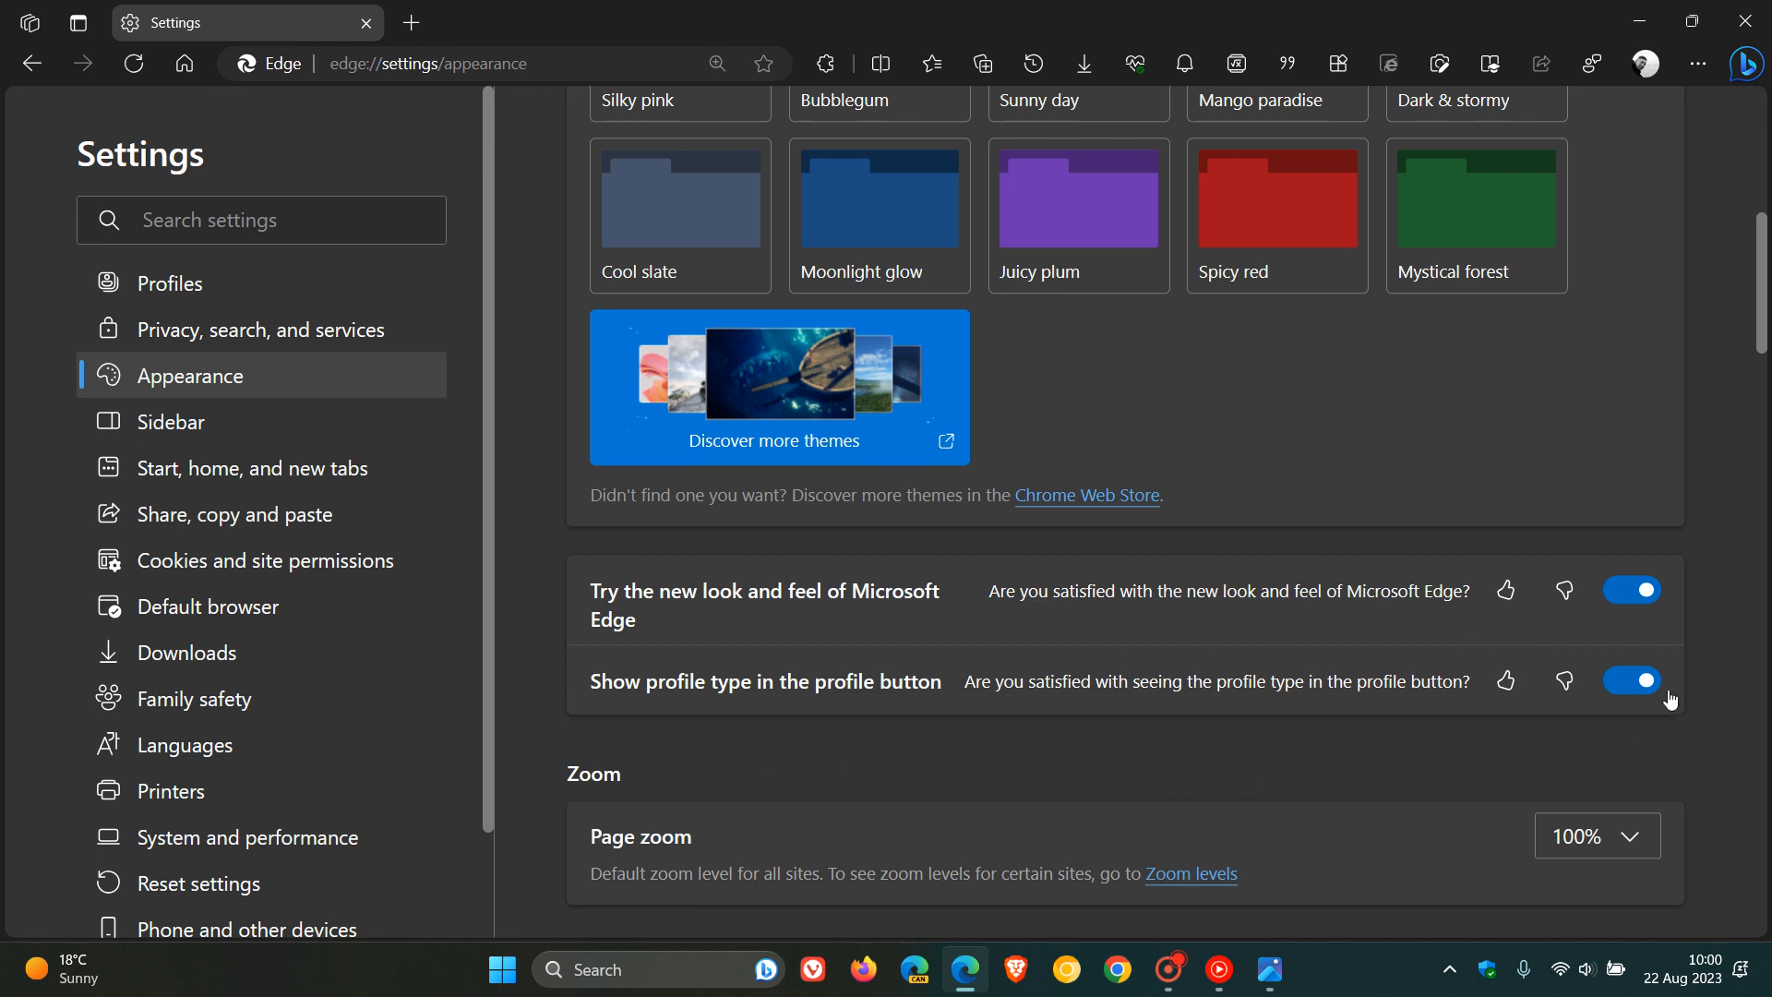
mouse_move(1277, 751)
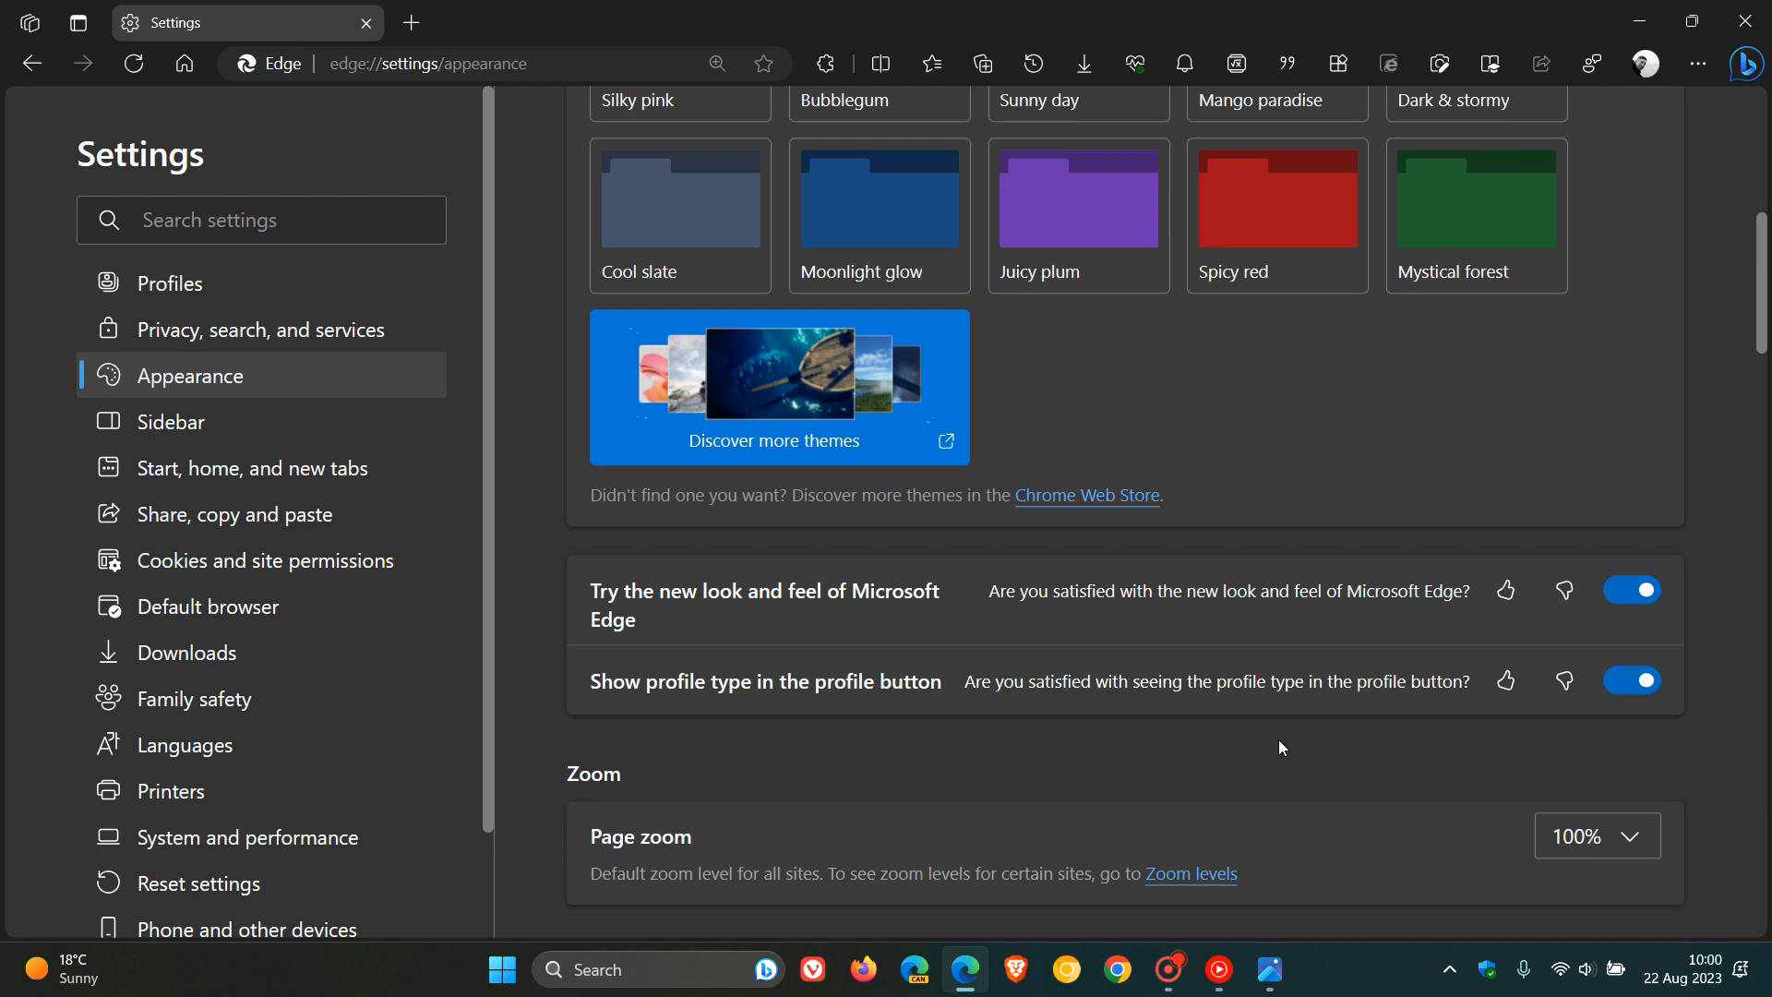
mouse_move(969, 689)
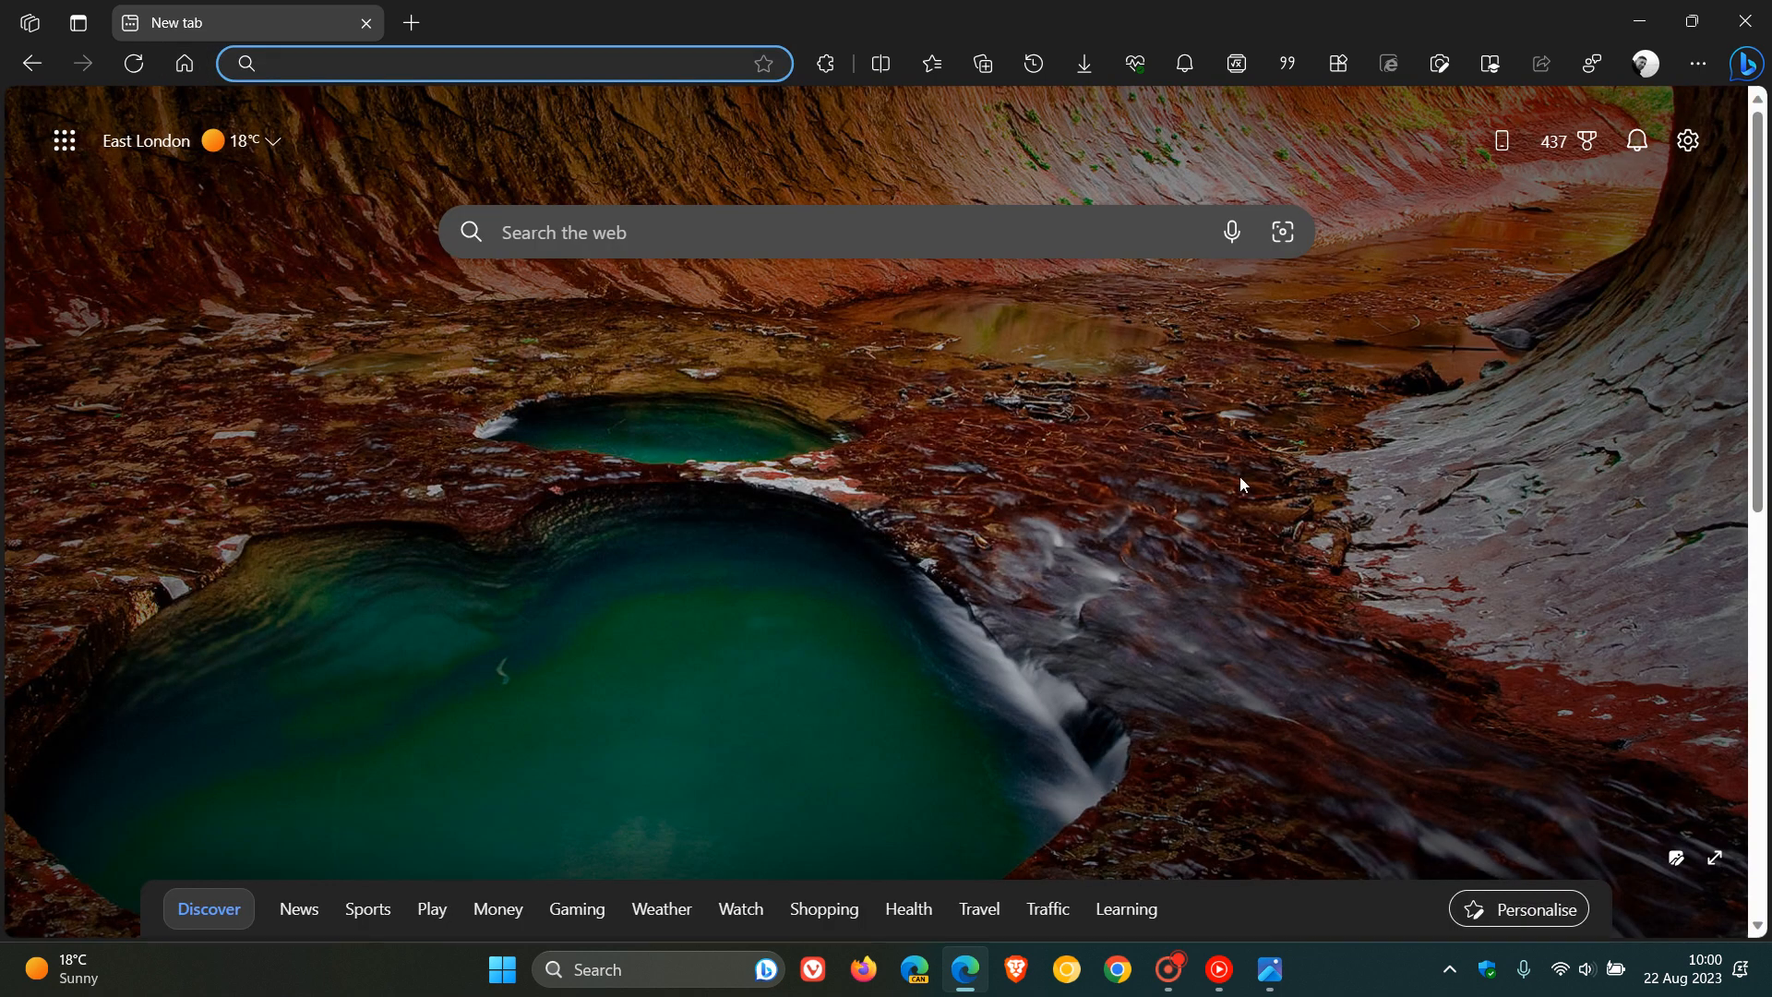
mouse_move(1221, 421)
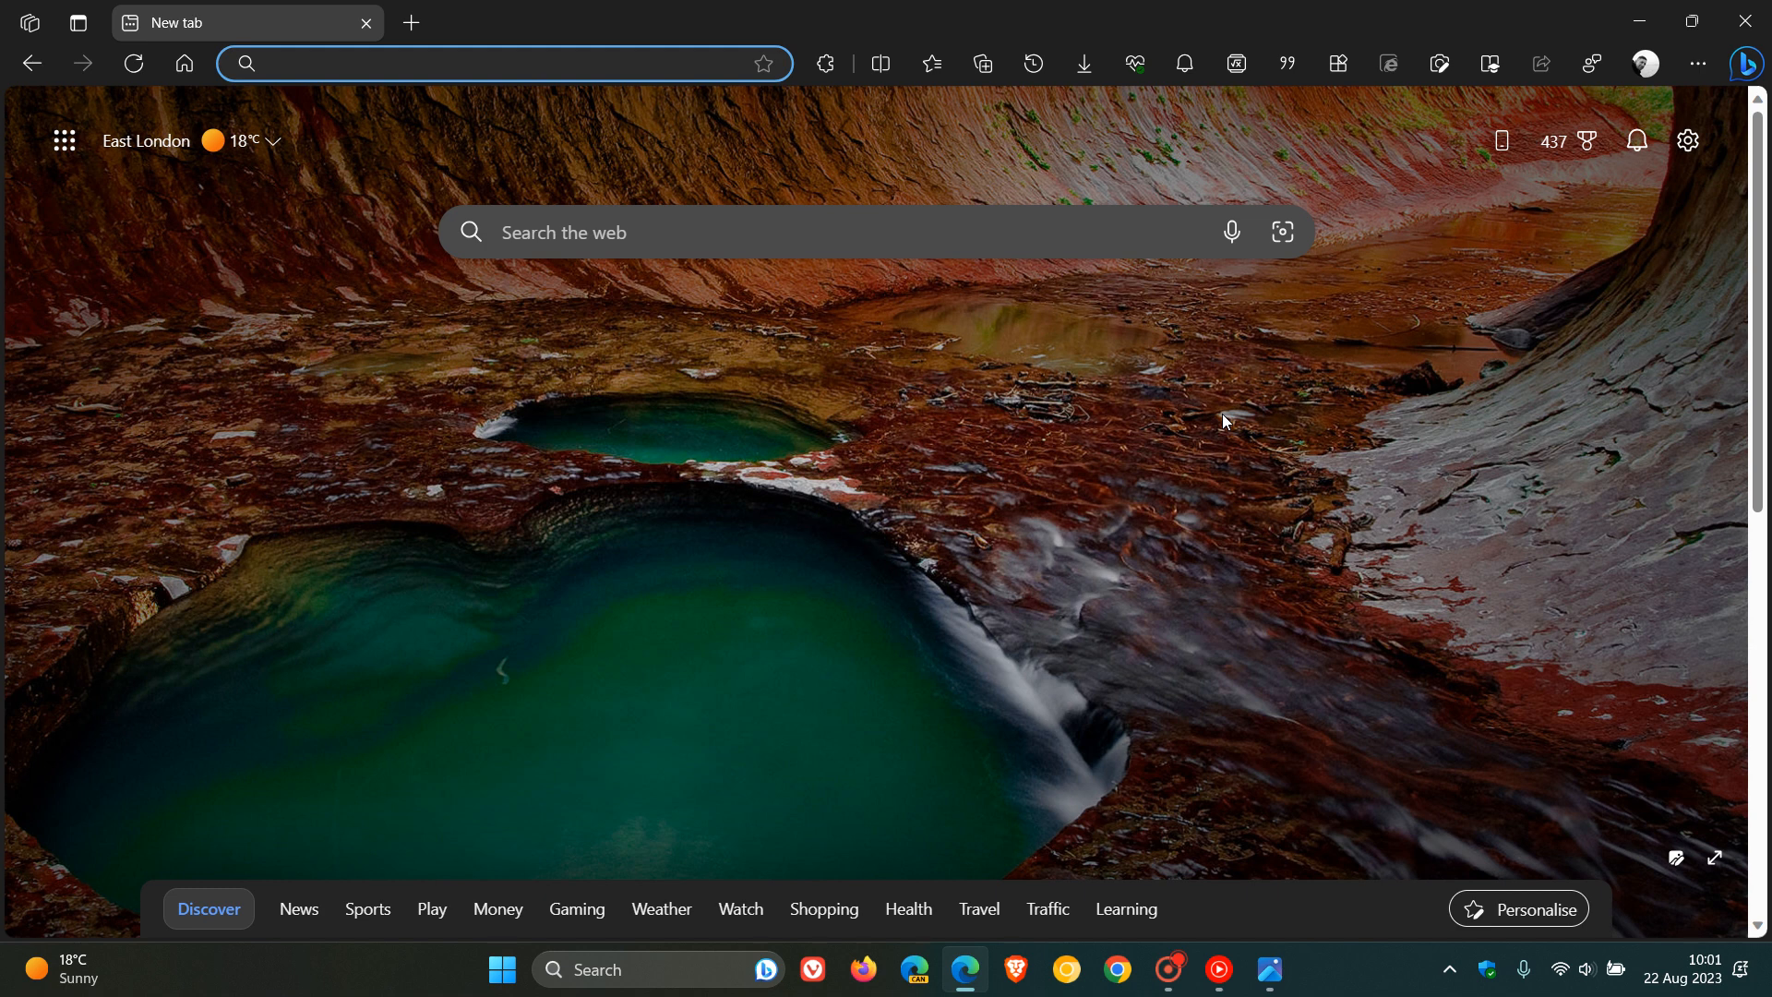
mouse_move(1131, 375)
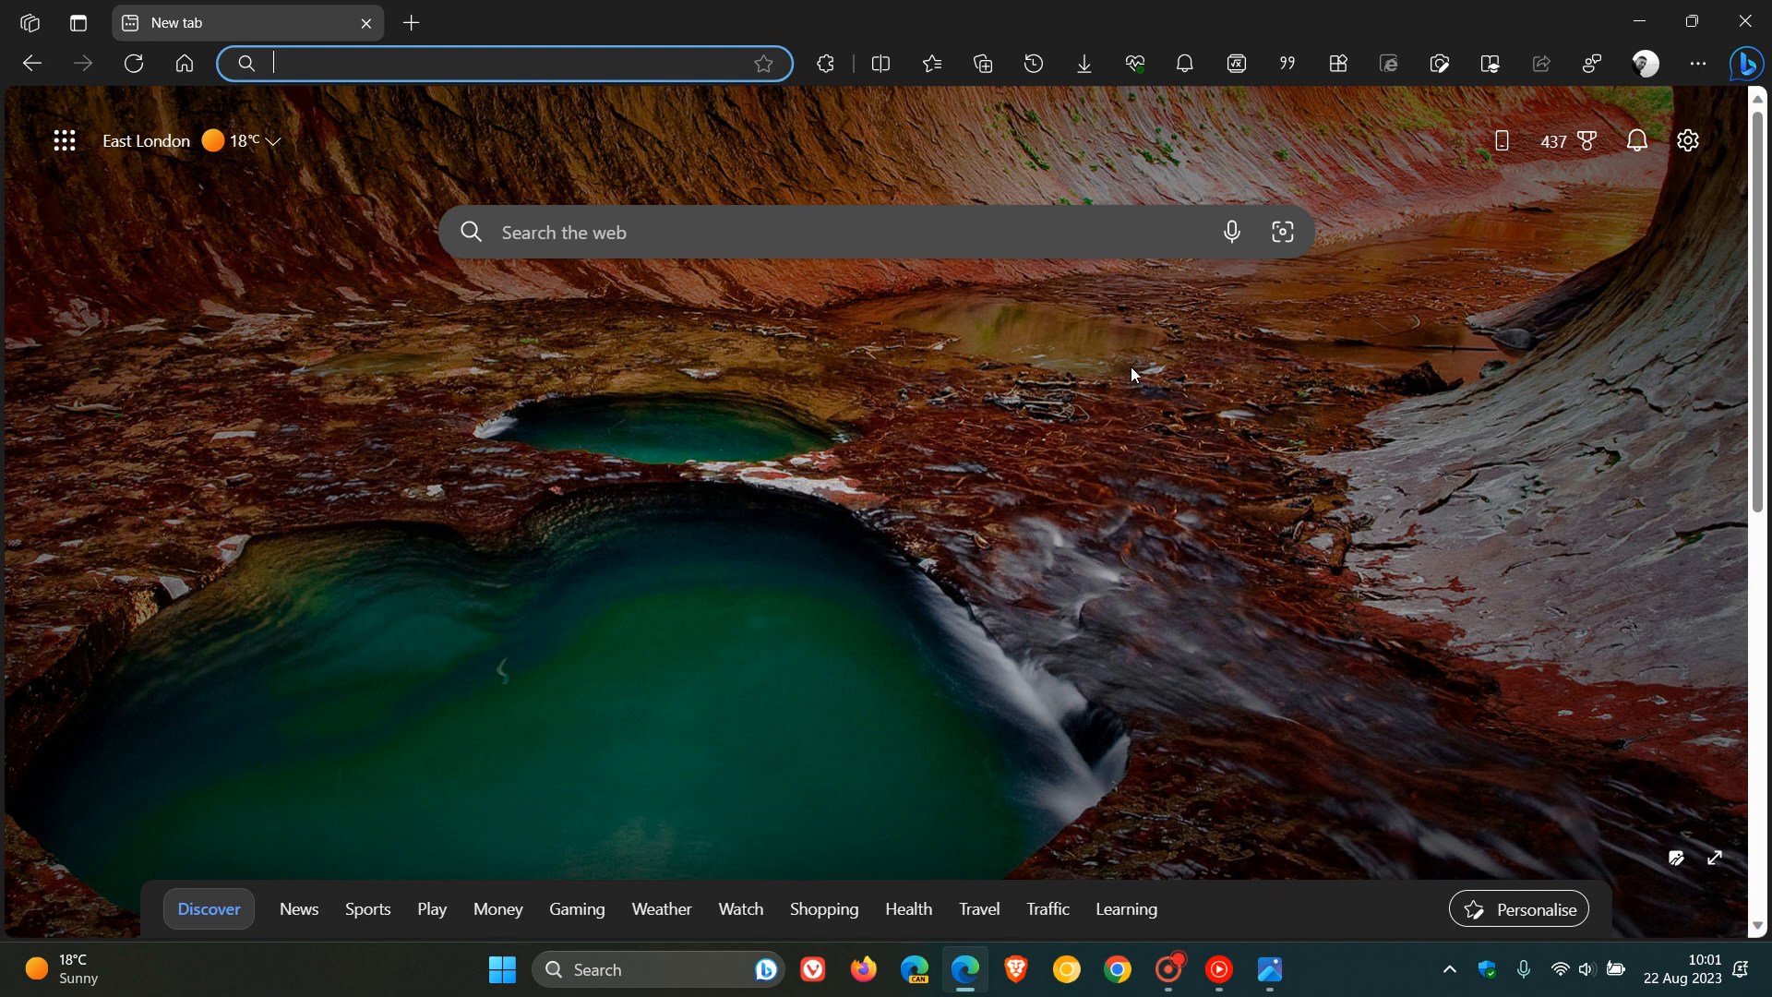